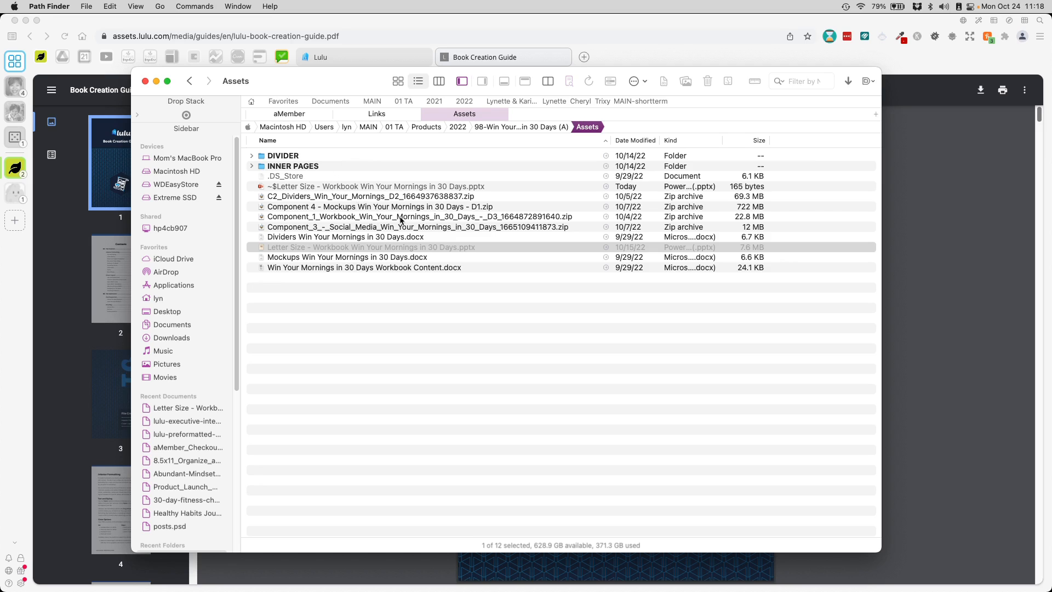
pyautogui.moveTo(394, 250)
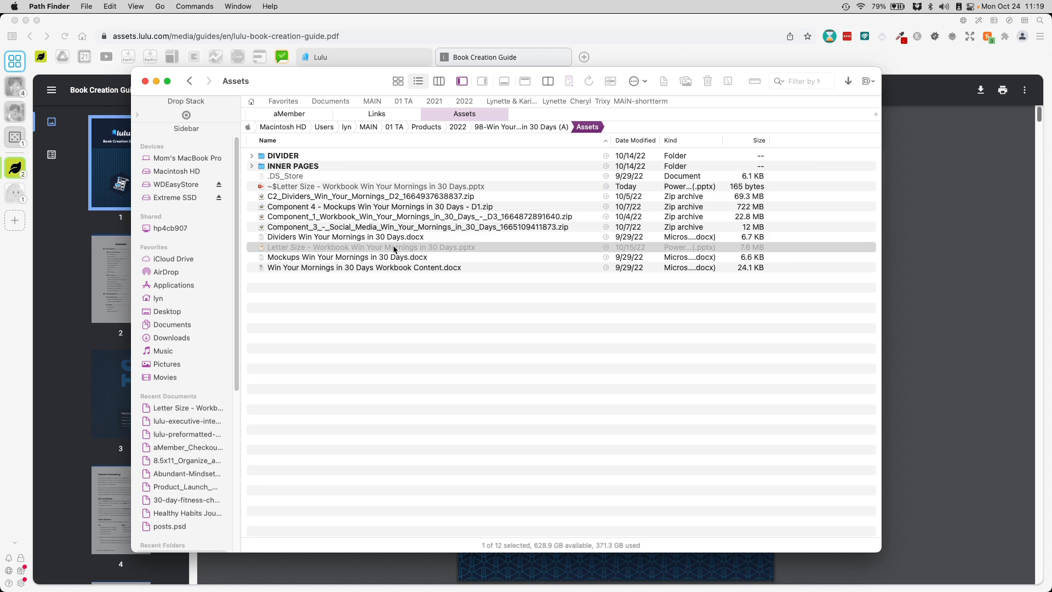
pyautogui.moveTo(494, 249)
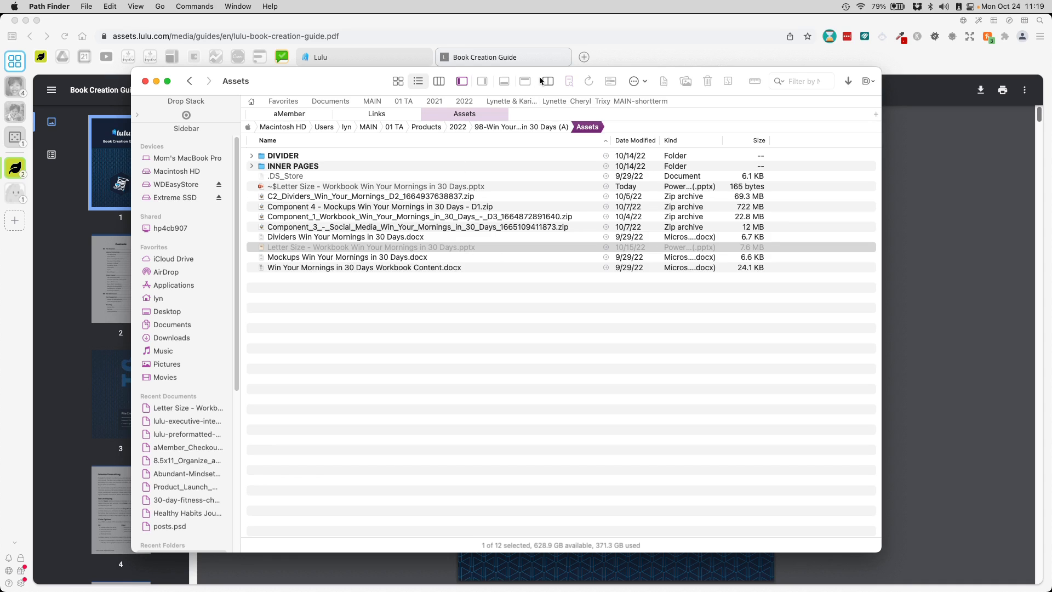
pyautogui.moveTo(546, 81)
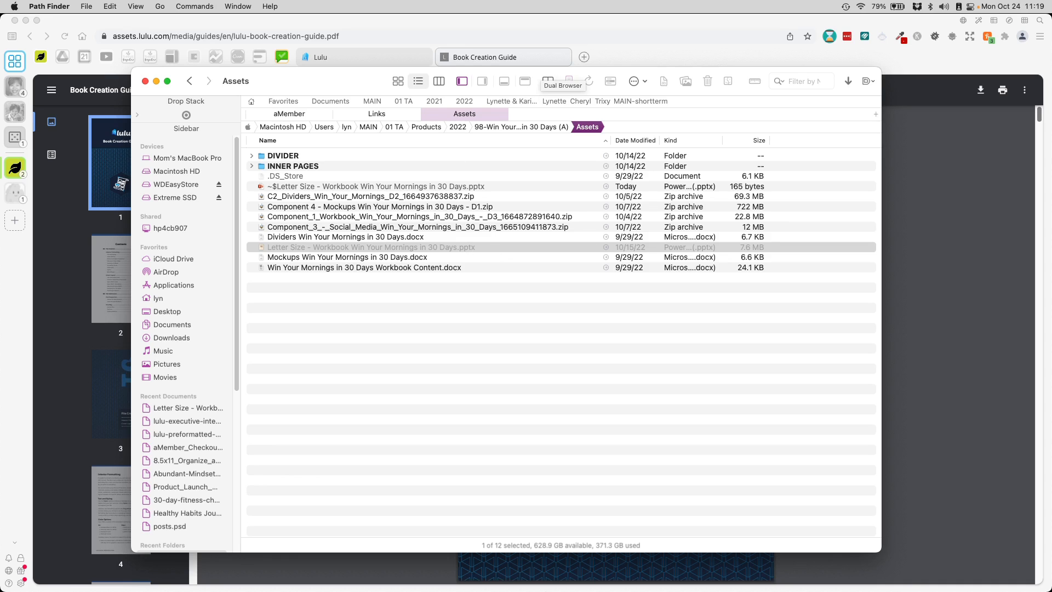
# Step: Duplicate the Letter Size workbook .pptx and rename the copy to end in 'covers'
pyautogui.doubleClick(371, 247)
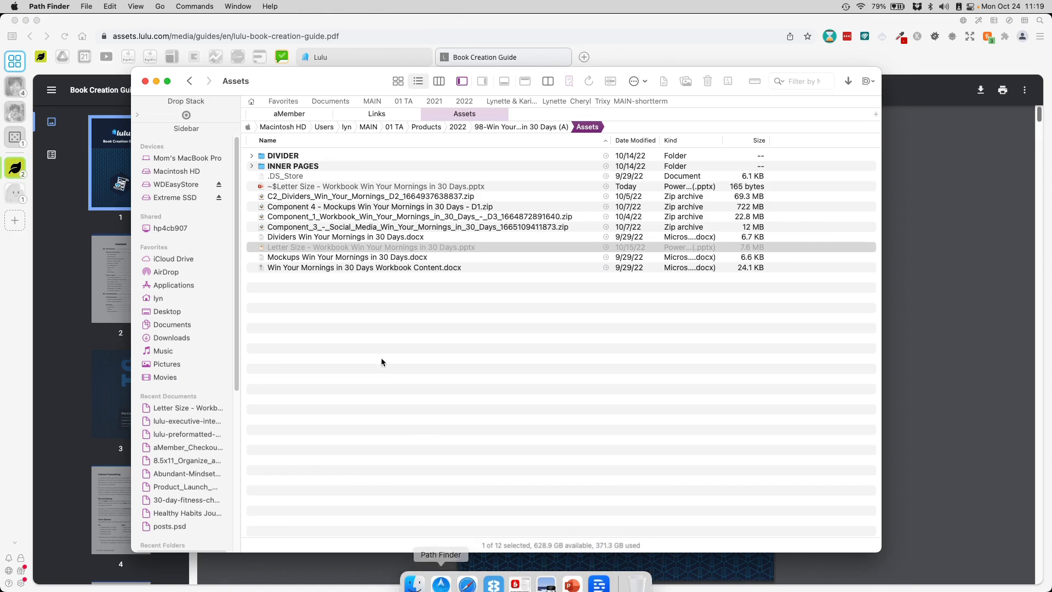
pyautogui.rightClick(371, 247)
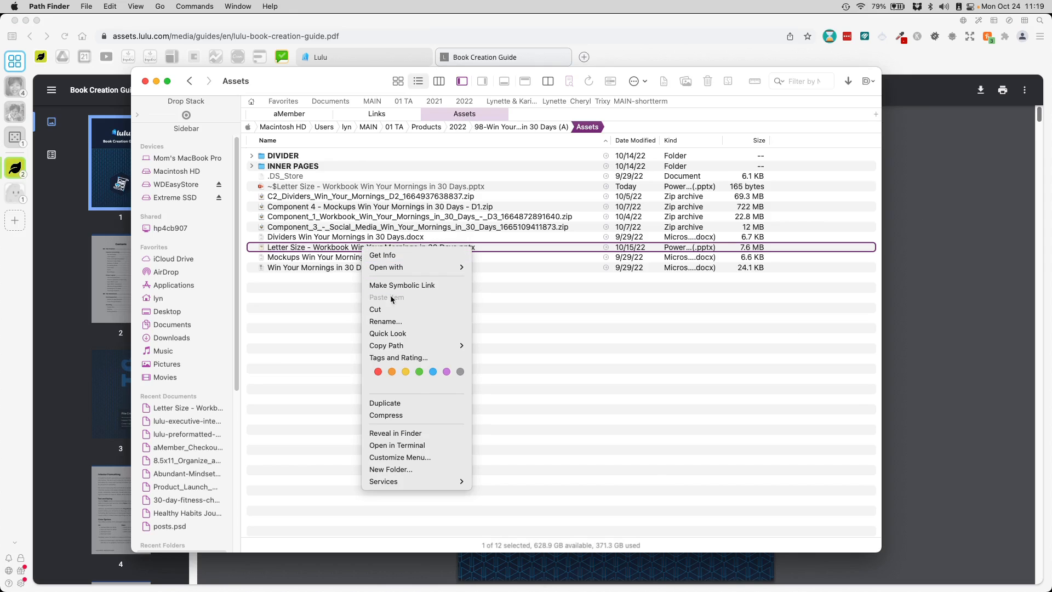
pyautogui.moveTo(398, 353)
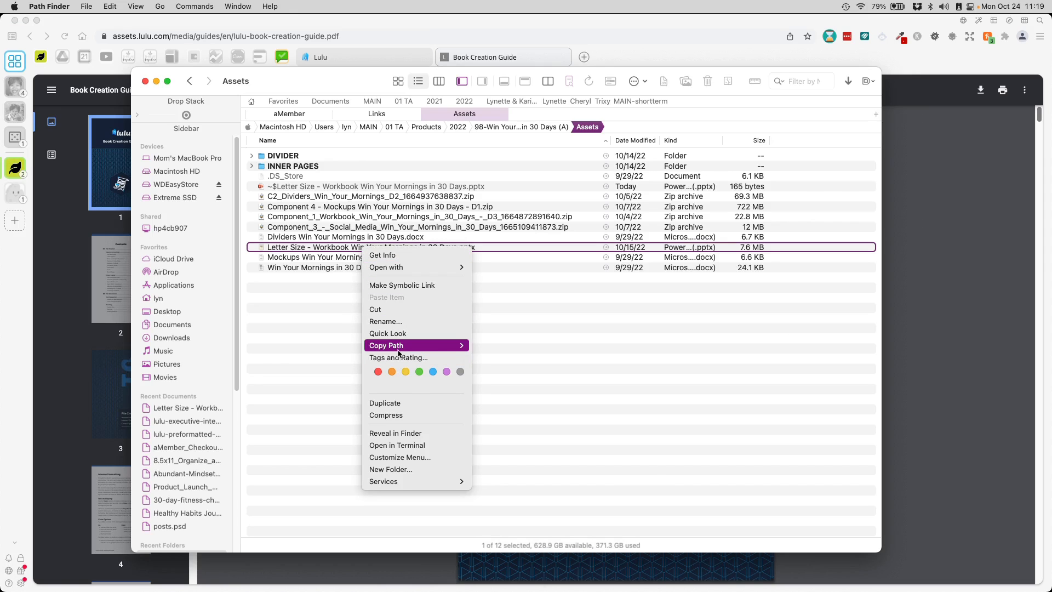
pyautogui.click(368, 247)
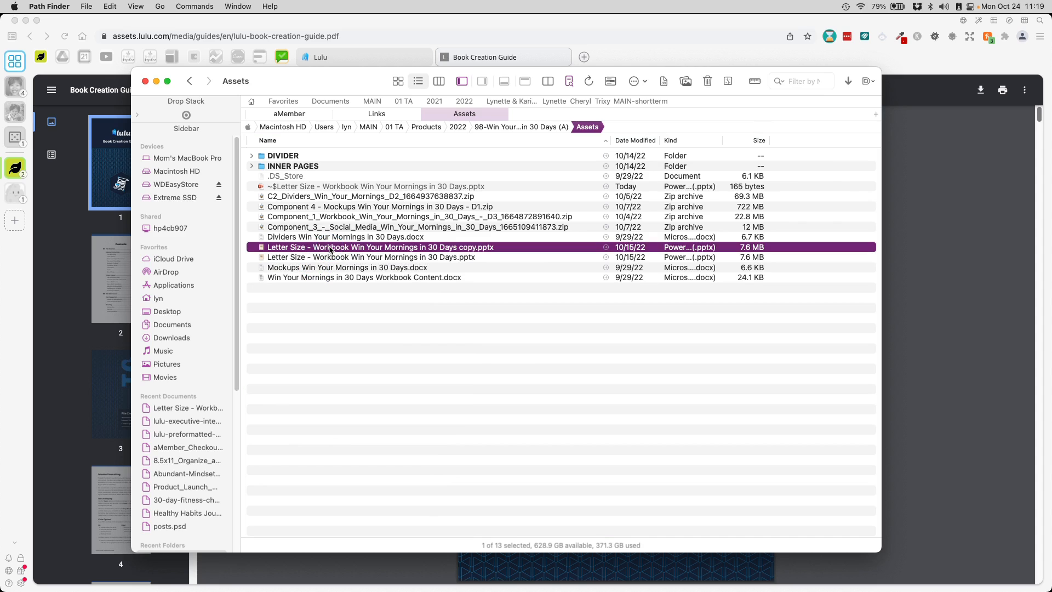
pyautogui.click(380, 247)
pyautogui.write('vers')
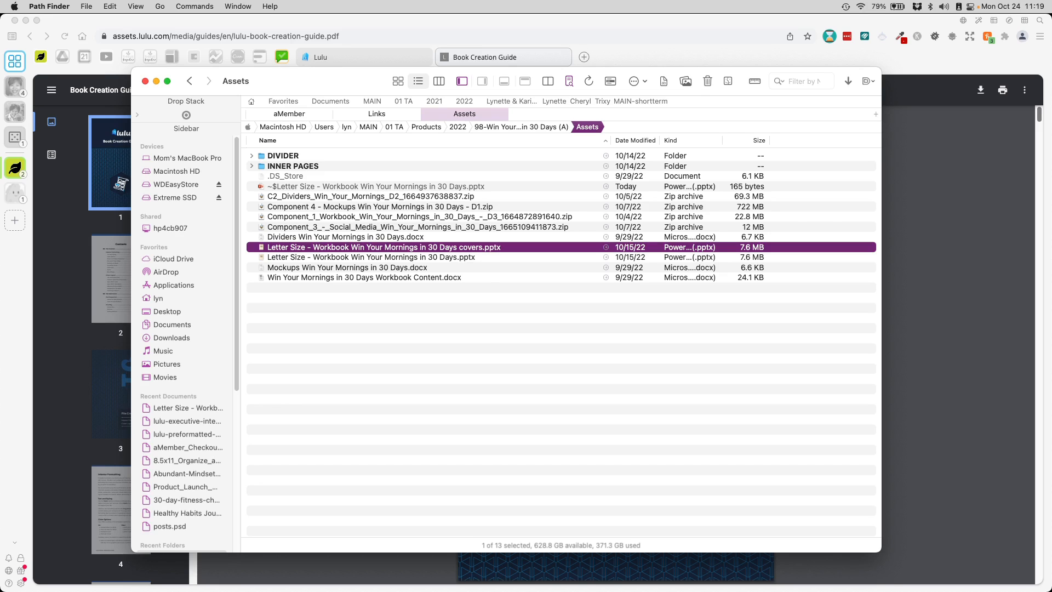
pyautogui.moveTo(397, 264)
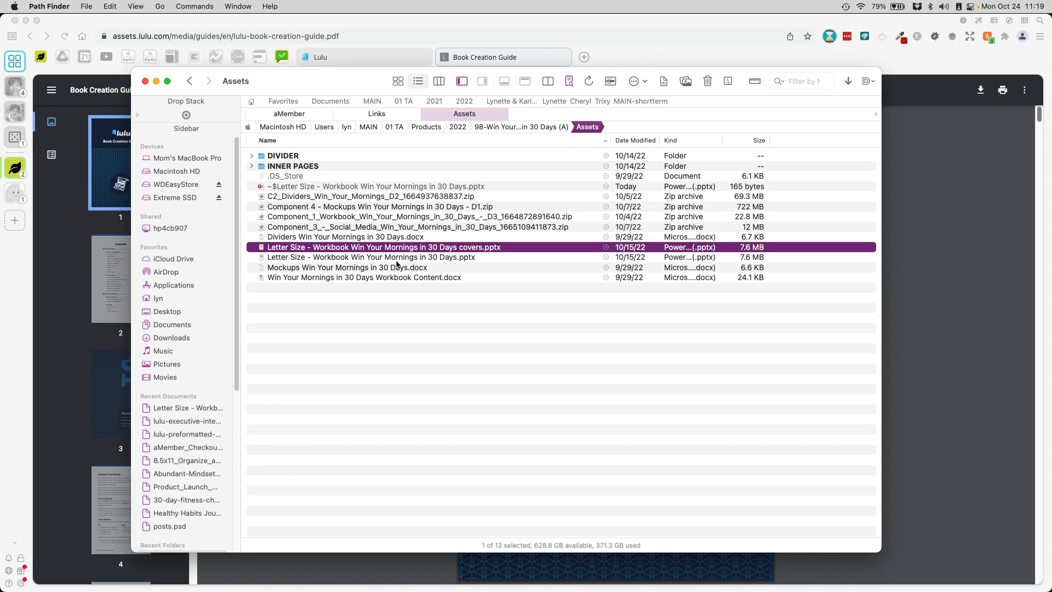
# Step: Delete the cover slide, leaving 30 slides starting with Day 1 Objectives
pyautogui.doubleClick(382, 257)
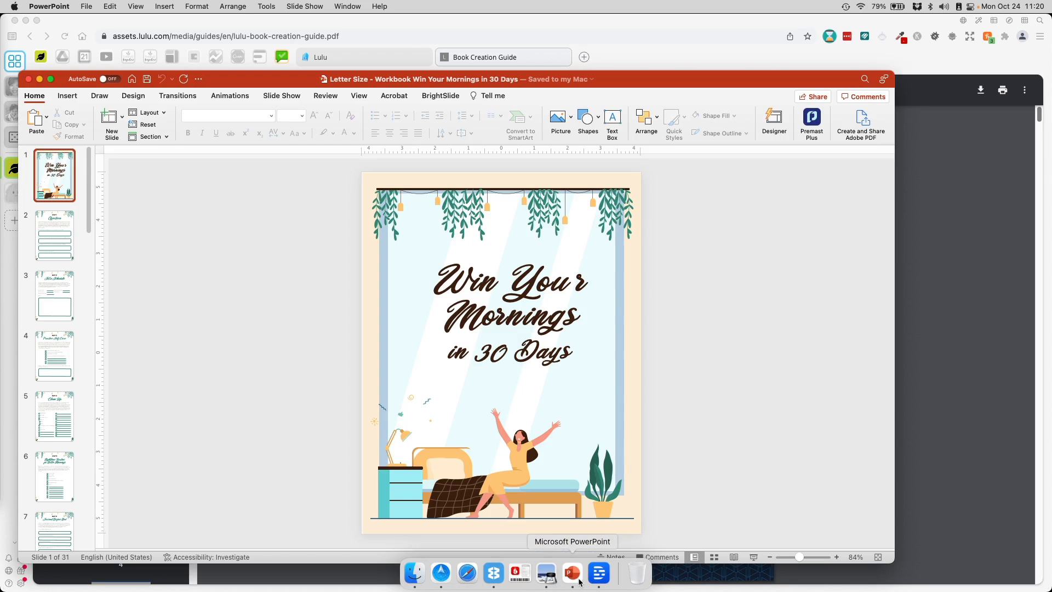
pyautogui.rightClick(55, 175)
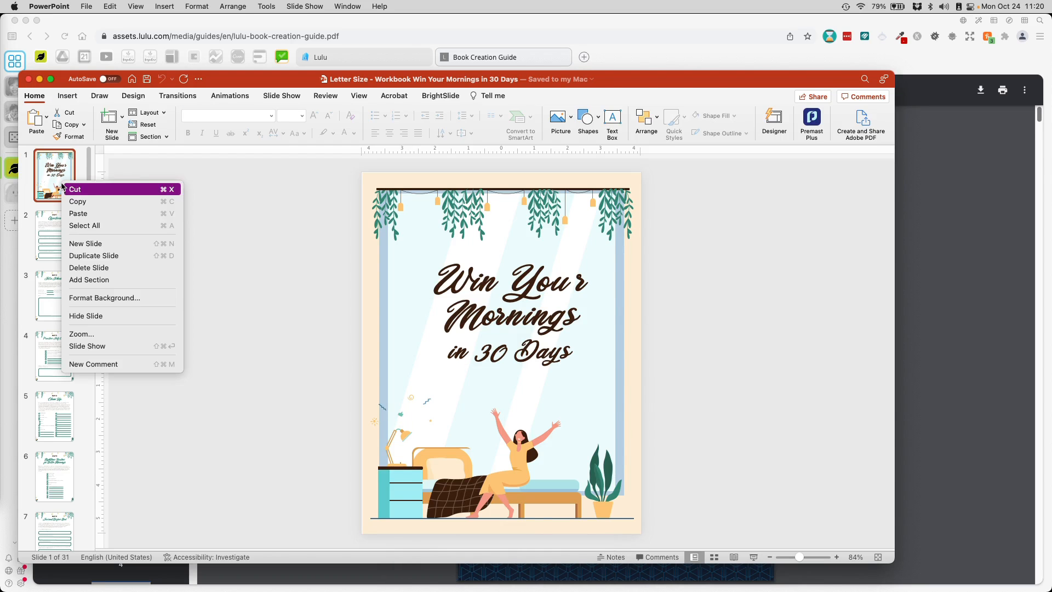
pyautogui.moveTo(88, 267)
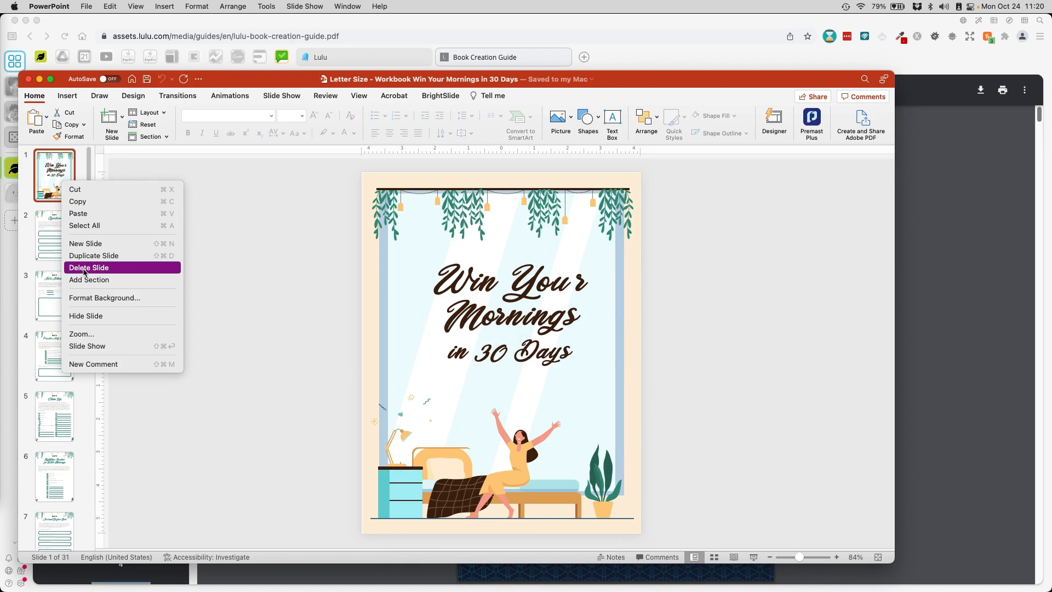
pyautogui.click(89, 267)
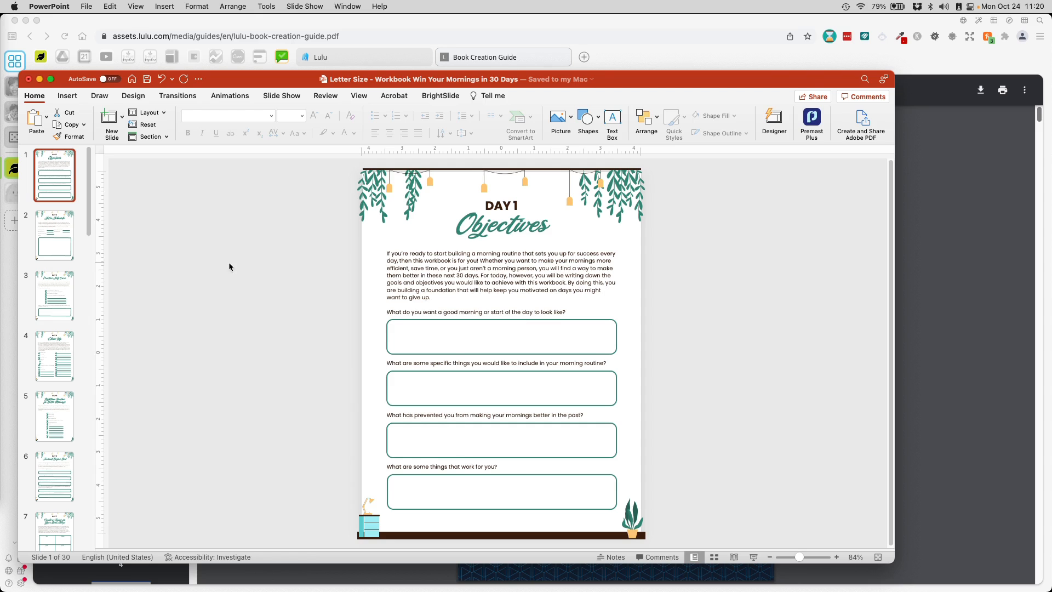
pyautogui.scroll(-3)
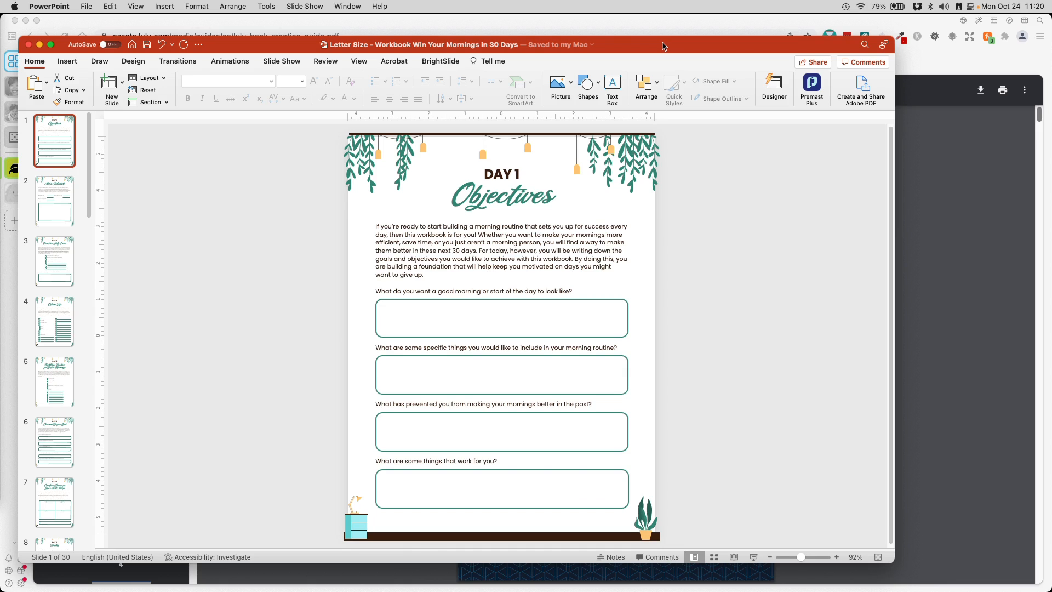
pyautogui.moveTo(93, 240)
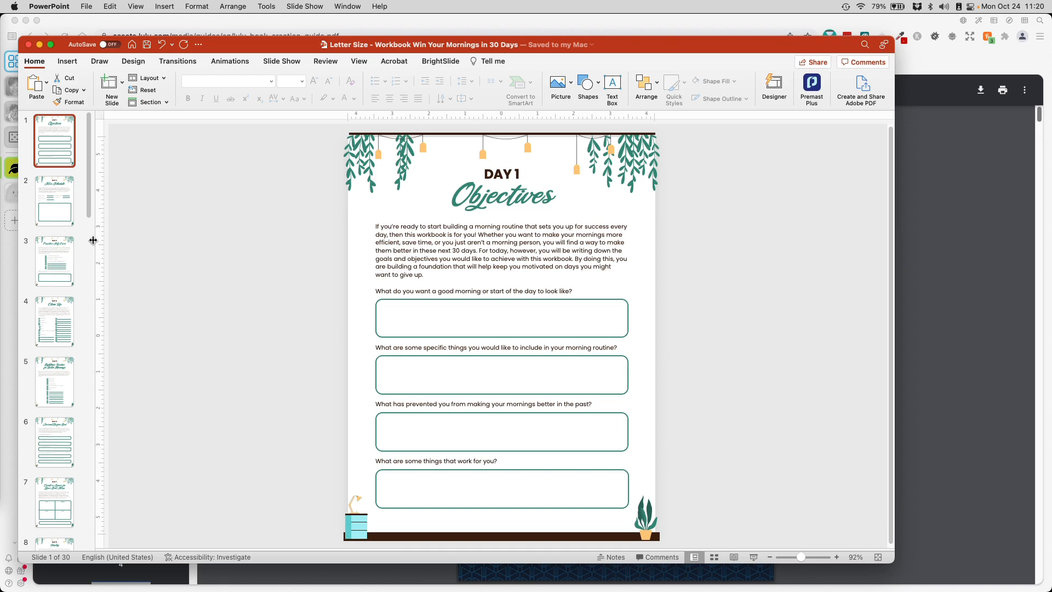
pyautogui.moveTo(451, 176)
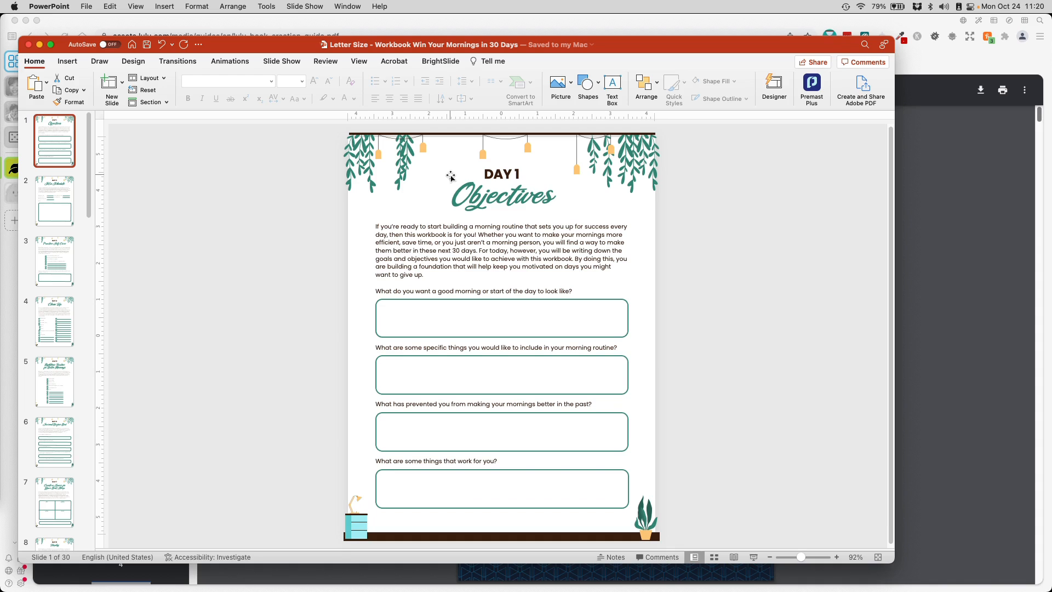
pyautogui.moveTo(437, 154)
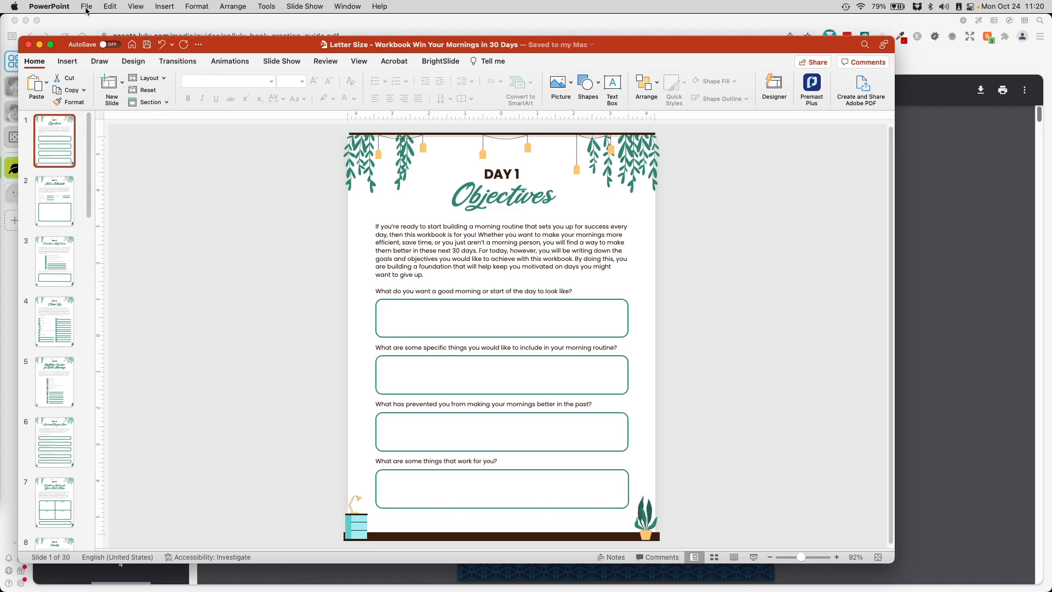
# Step: Check the current 8.5 by 11 inch slide size in File > Page Setup
pyautogui.click(88, 6)
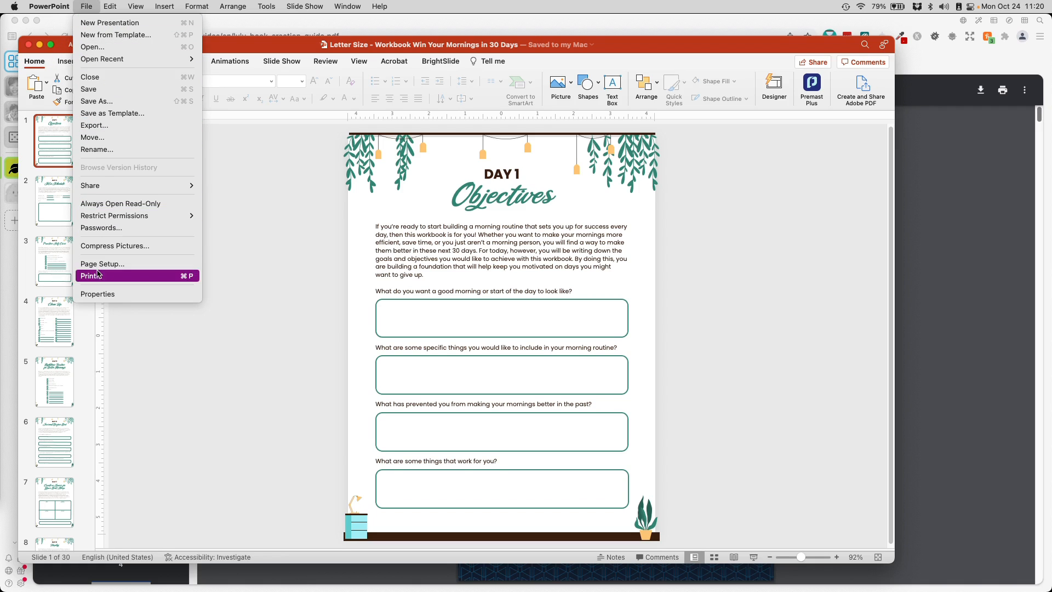
pyautogui.click(102, 263)
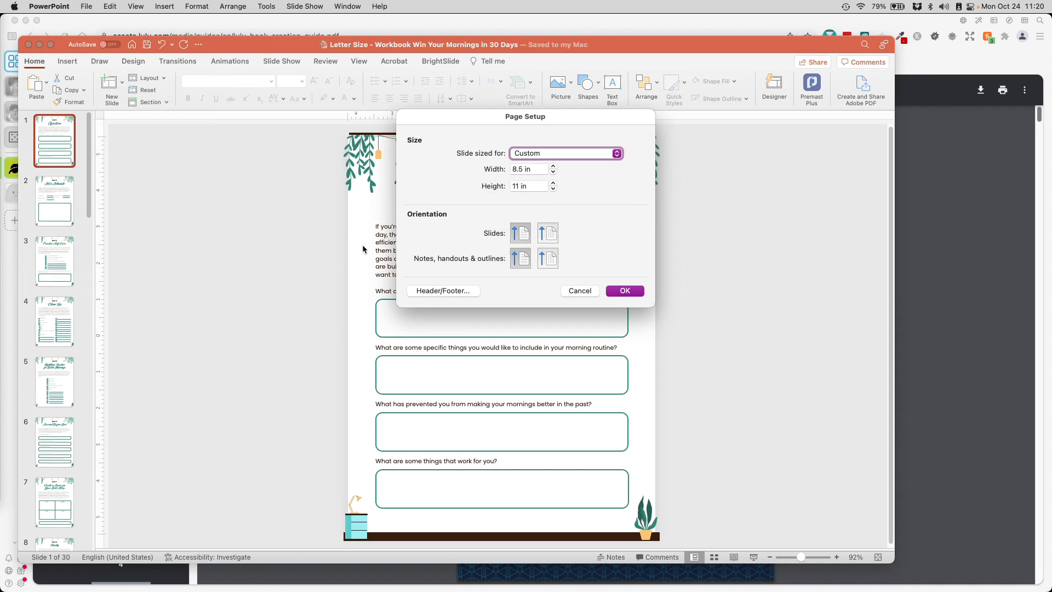
pyautogui.click(528, 185)
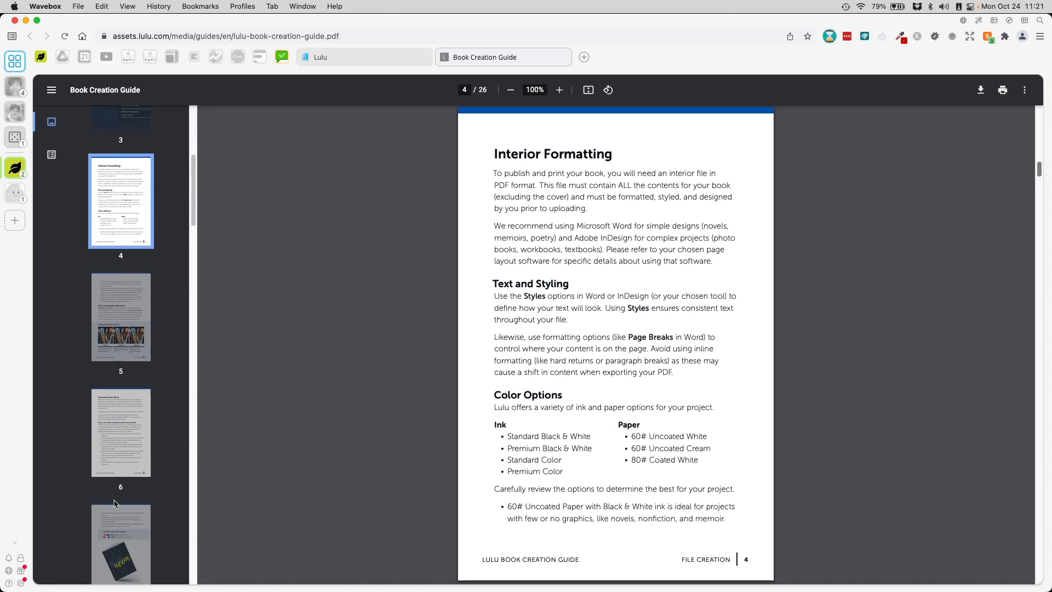
# Step: Go to page 12 of the Lulu guide, the US Letter trim size table
pyautogui.scroll(-3)
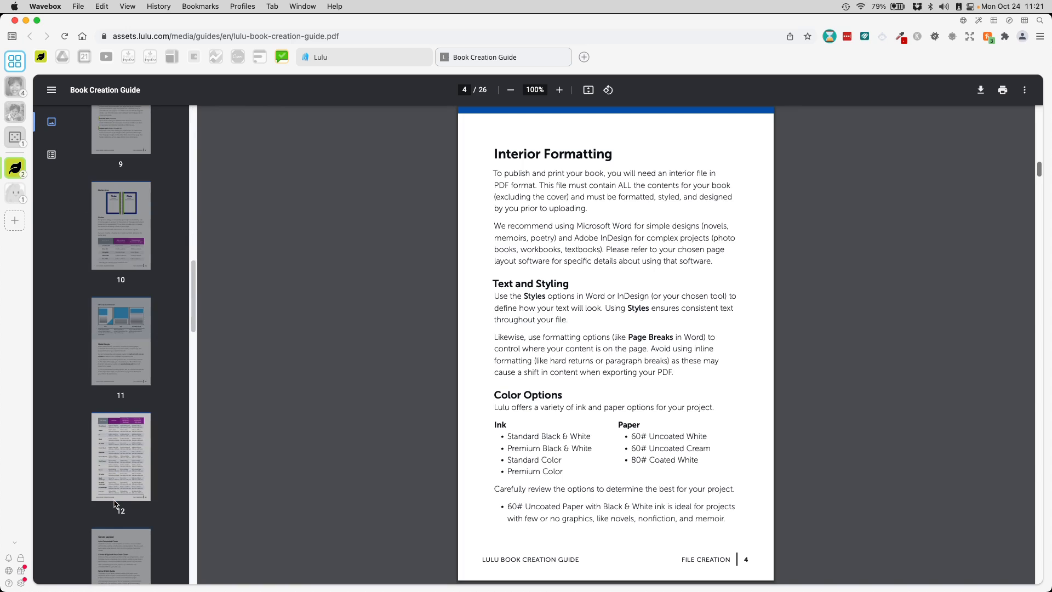
pyautogui.click(120, 457)
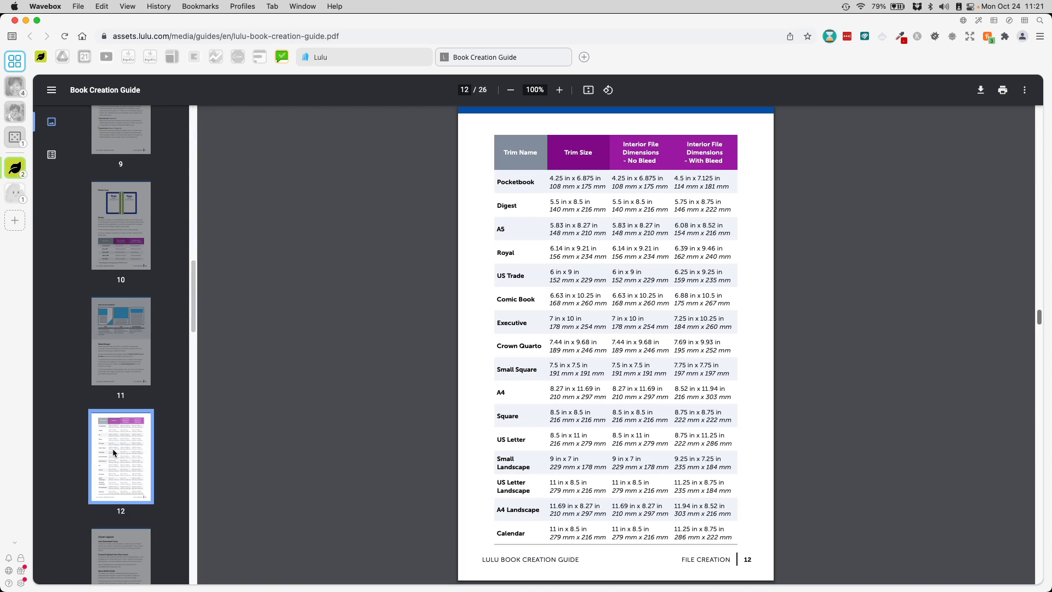
pyautogui.moveTo(693, 168)
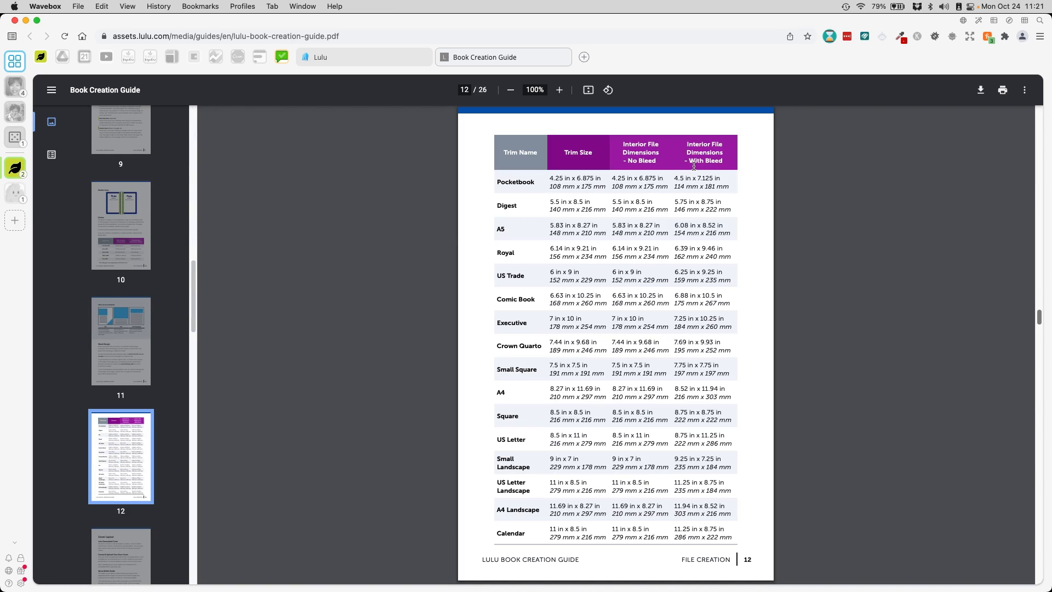
pyautogui.moveTo(697, 216)
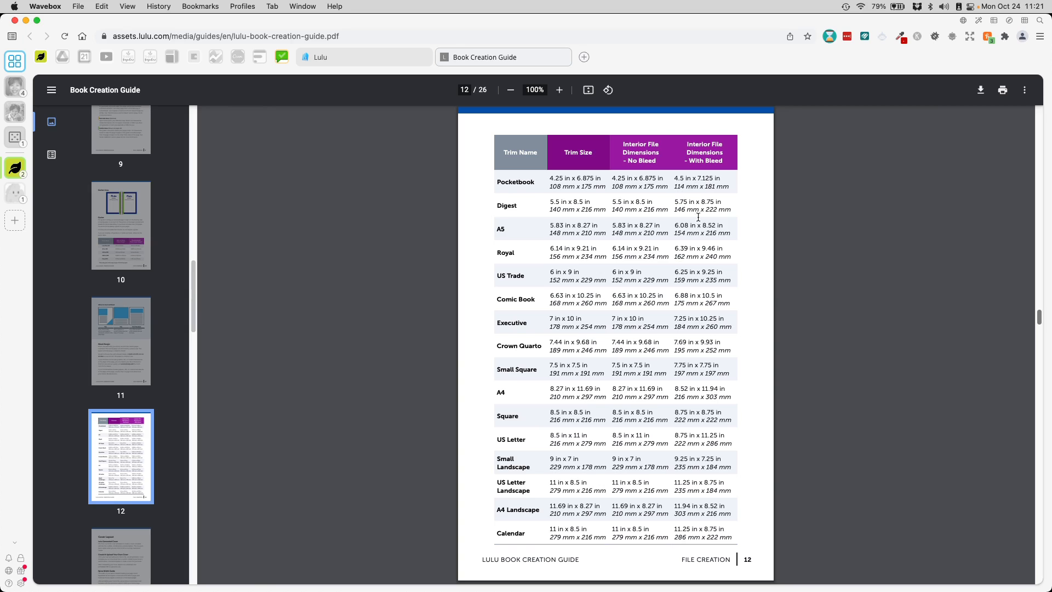
pyautogui.moveTo(536, 445)
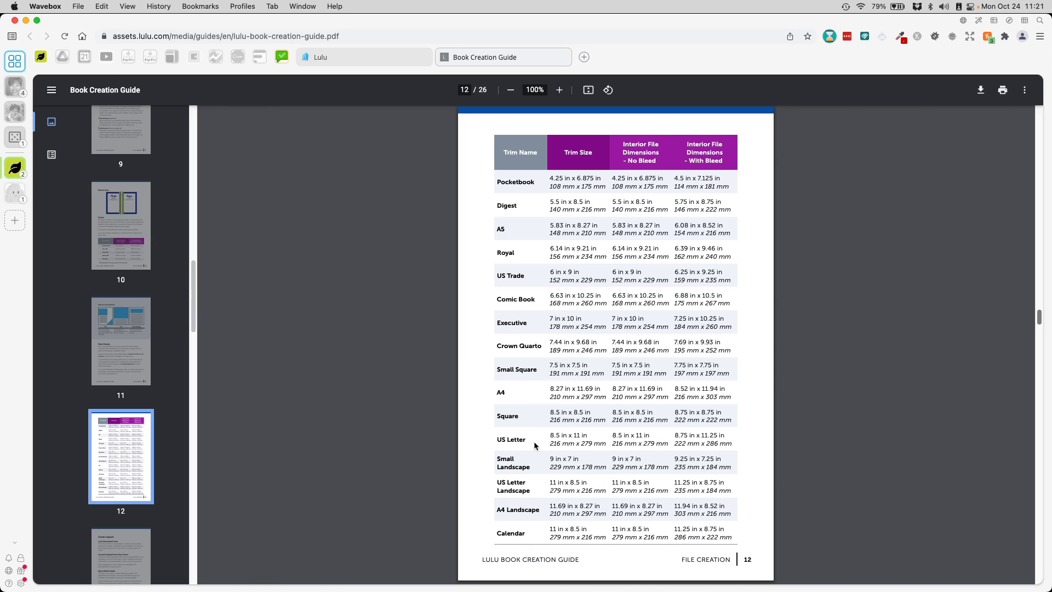
pyautogui.moveTo(516, 439)
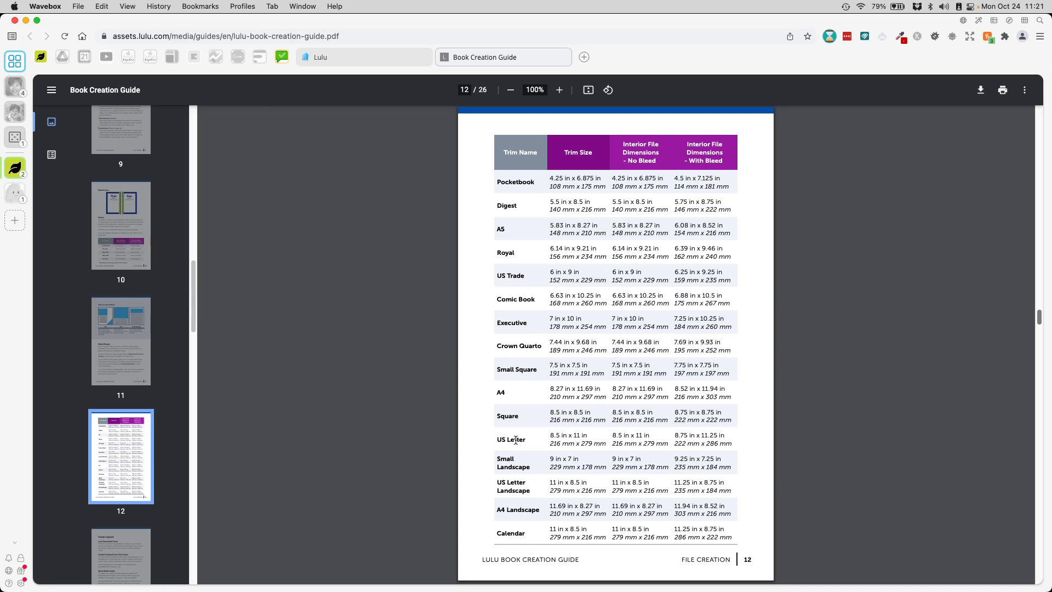
pyautogui.moveTo(646, 446)
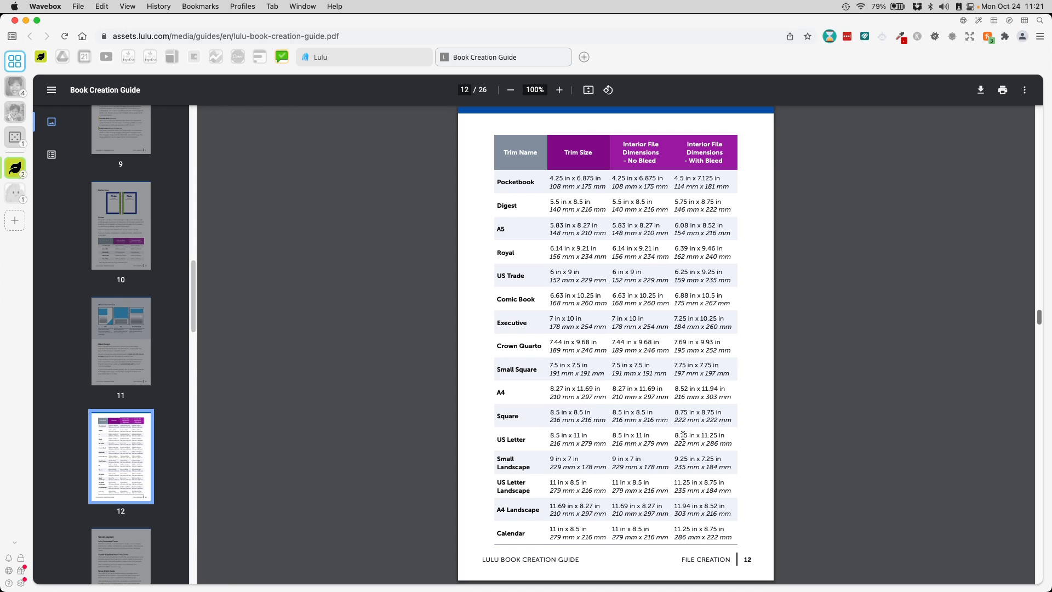
pyautogui.moveTo(742, 444)
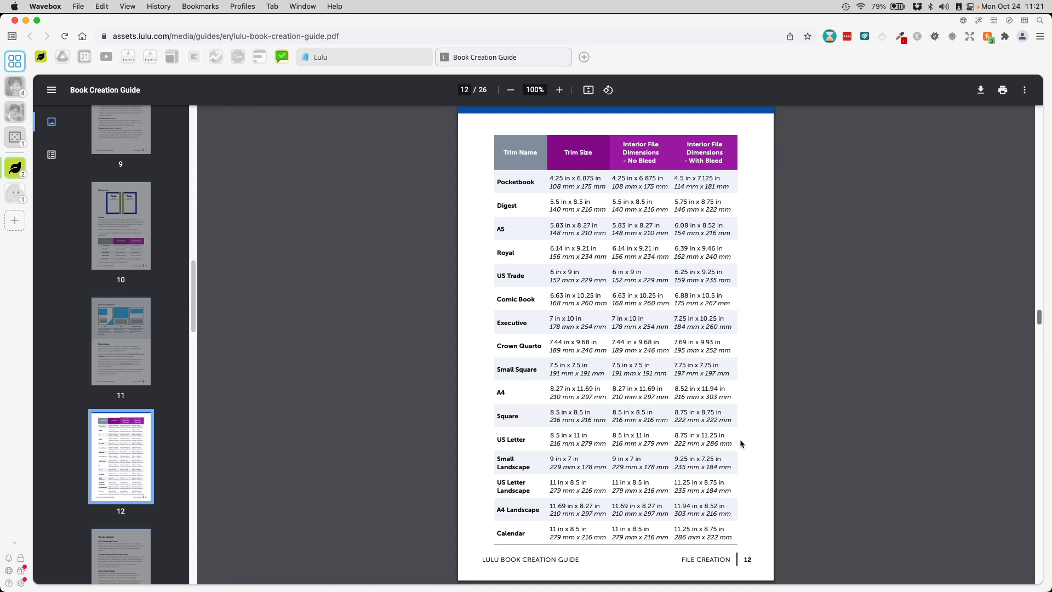
pyautogui.moveTo(572, 572)
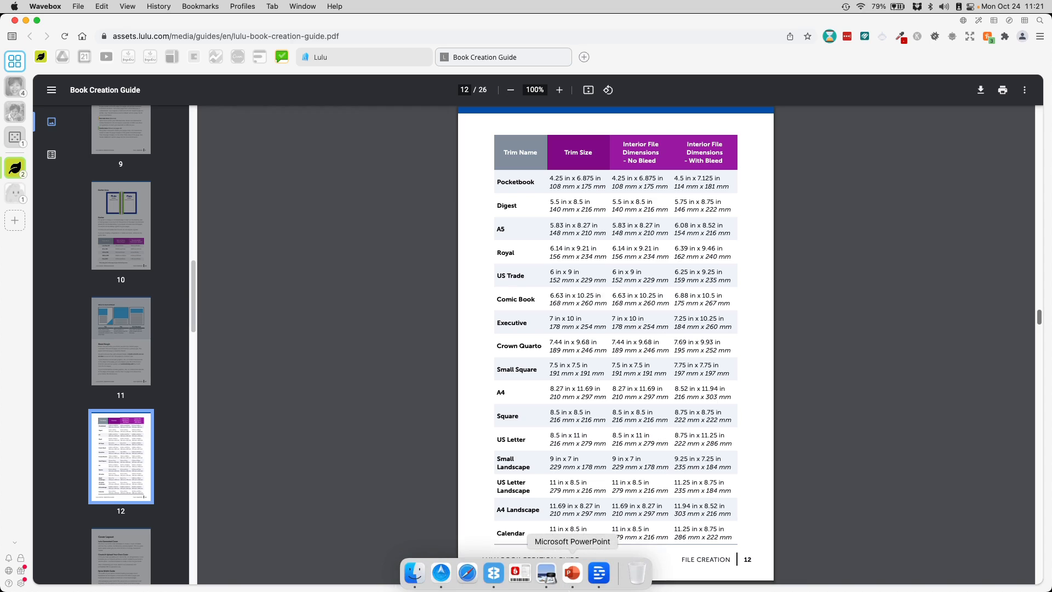
# Step: Resize the slides to 8.75 by 11.25 inches, choosing Don't Scale for content
pyautogui.click(572, 572)
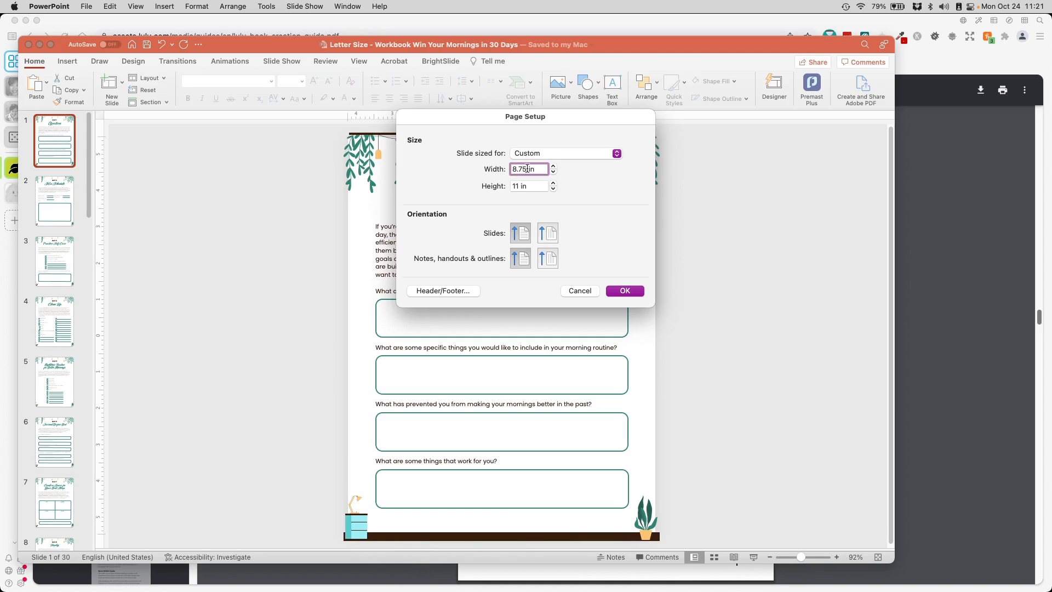
pyautogui.click(528, 186)
pyautogui.write('11.25')
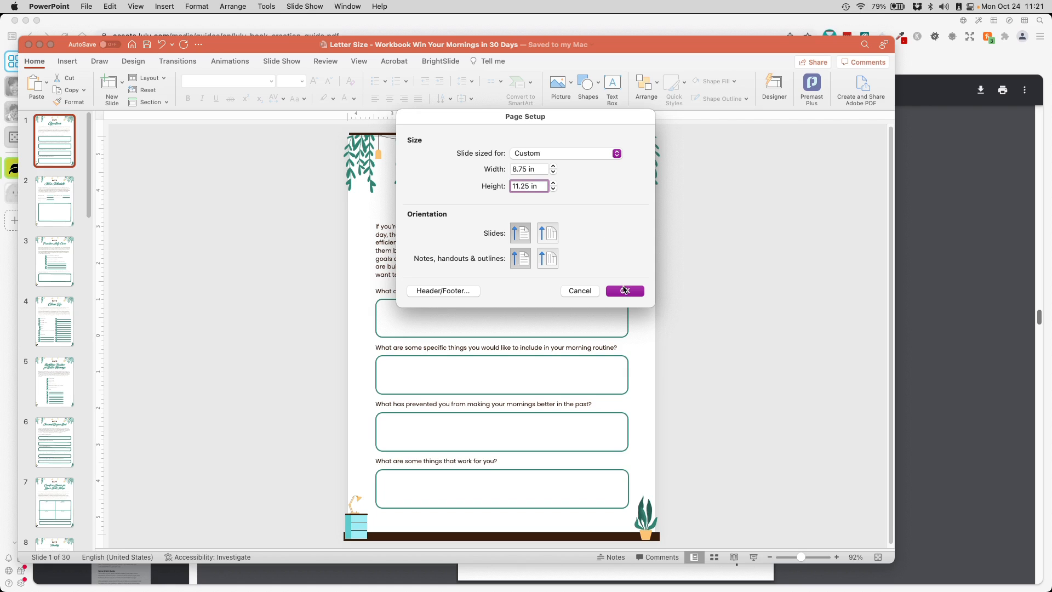
pyautogui.click(624, 290)
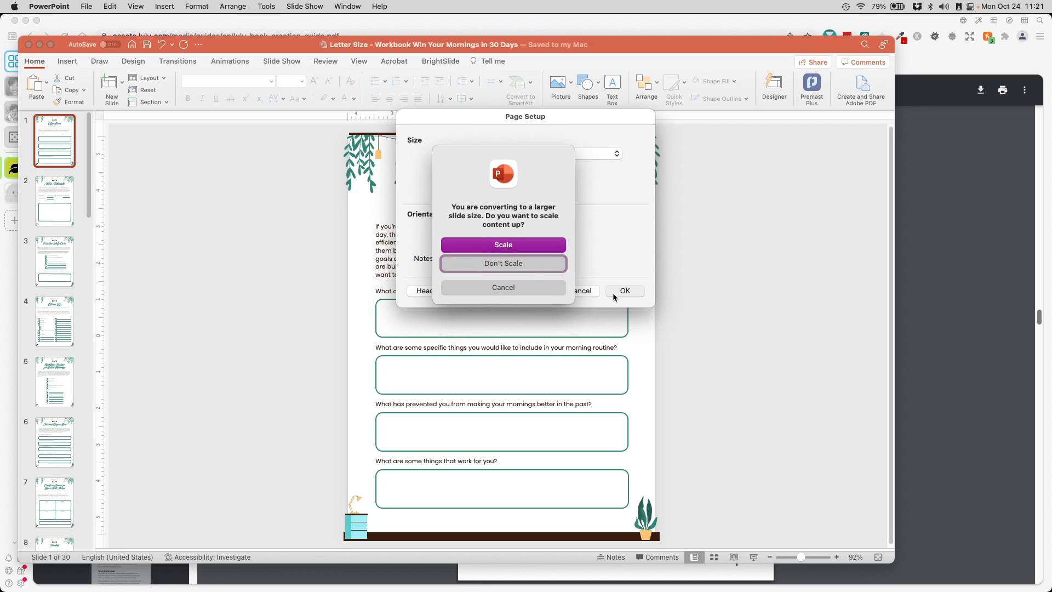
pyautogui.moveTo(532, 268)
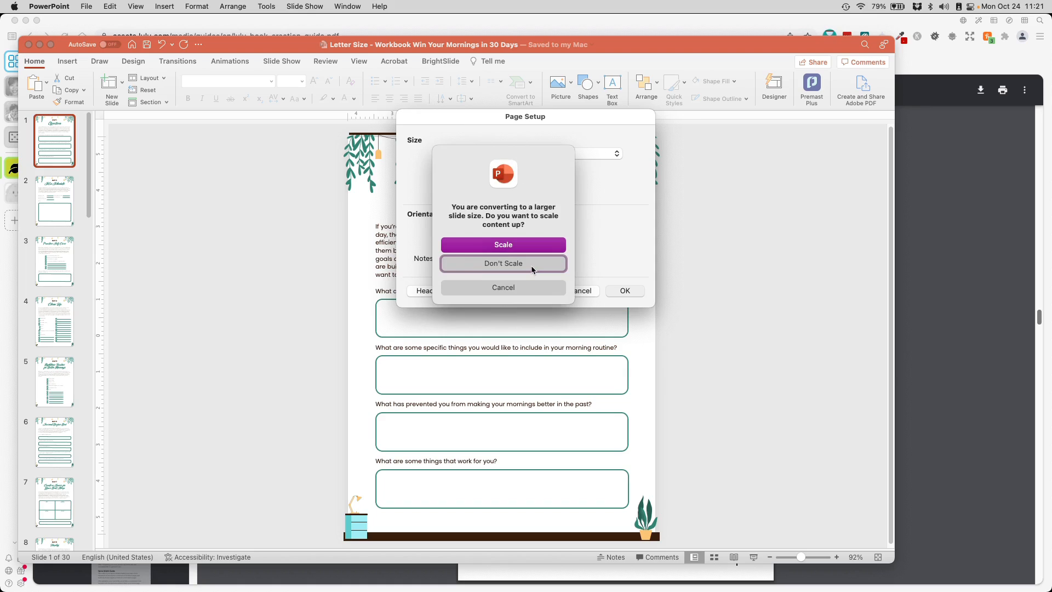
pyautogui.click(503, 263)
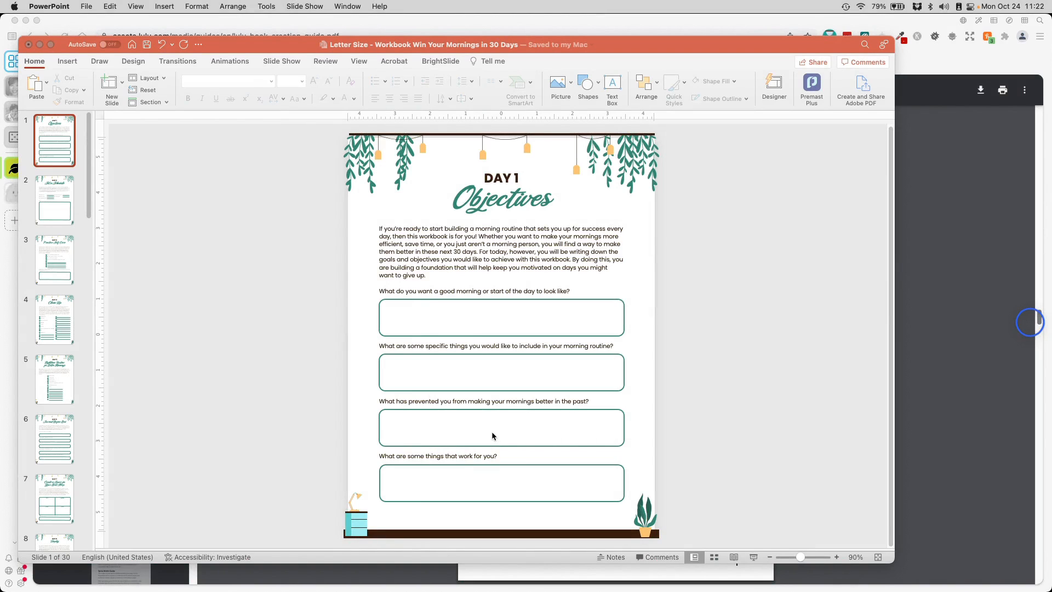
pyautogui.moveTo(265, 50)
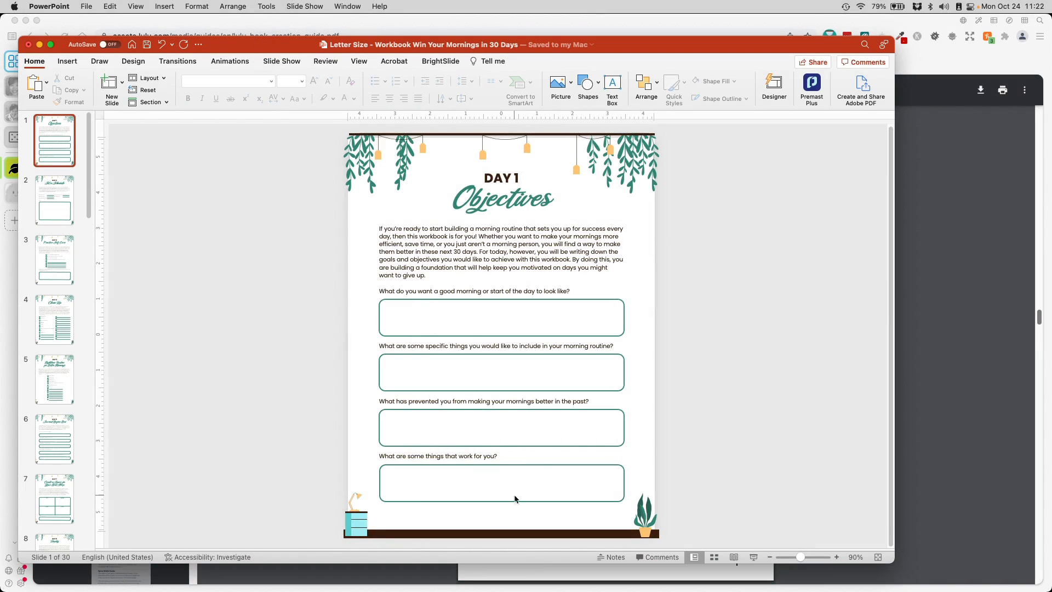
pyautogui.moveTo(133, 6)
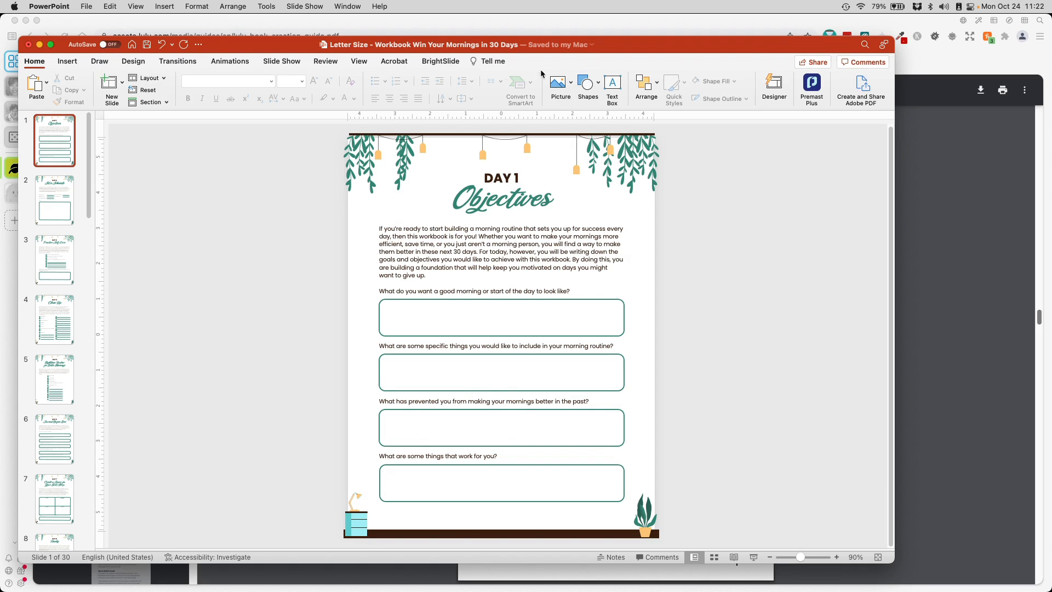
# Step: Insert a rectangle and size it 11 inches tall by 8.5 inches wide
pyautogui.click(587, 82)
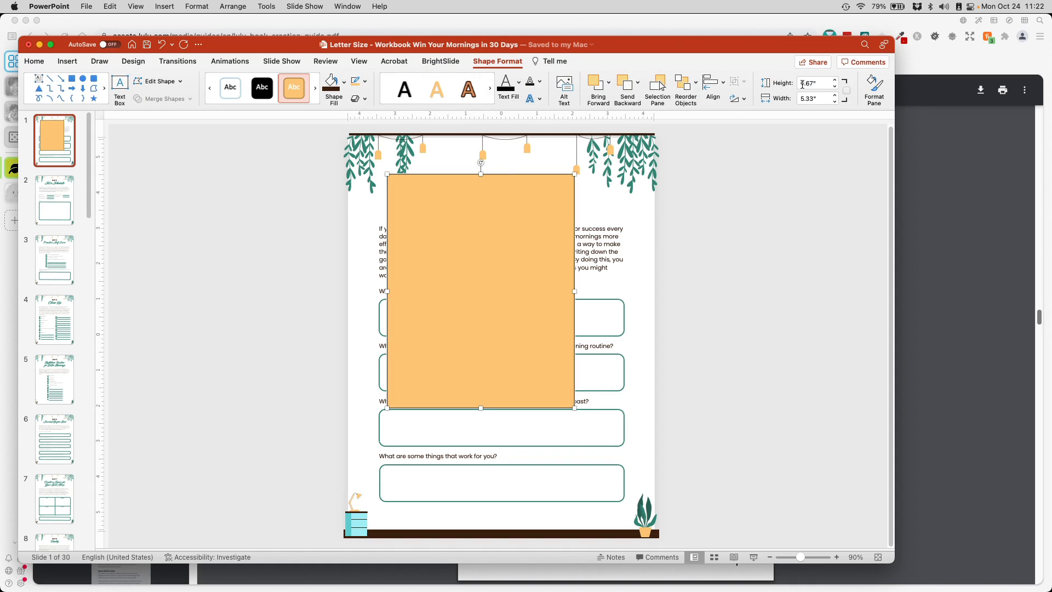
pyautogui.click(813, 83)
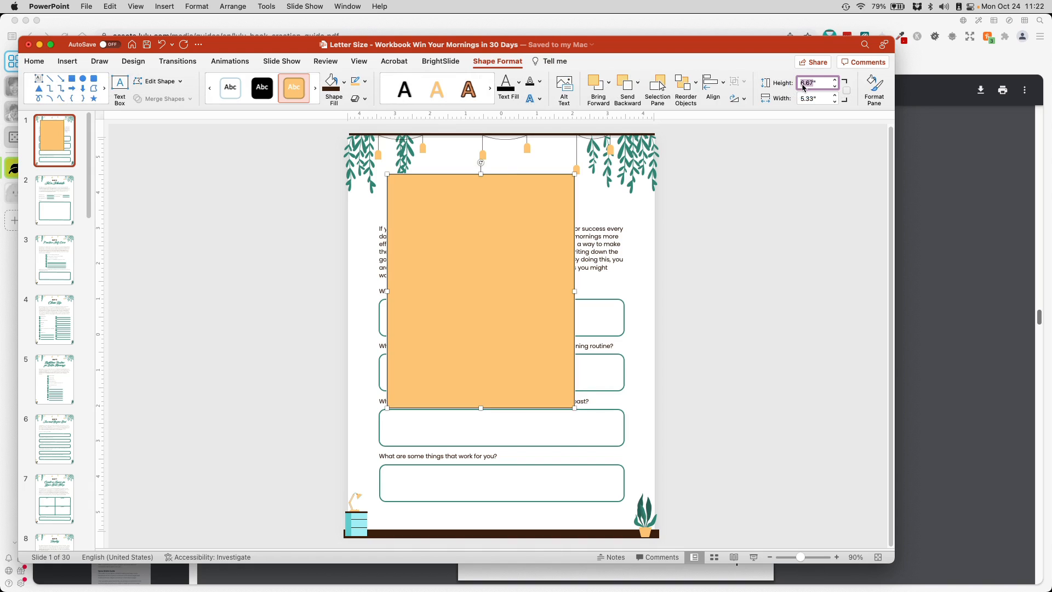
pyautogui.write('11"')
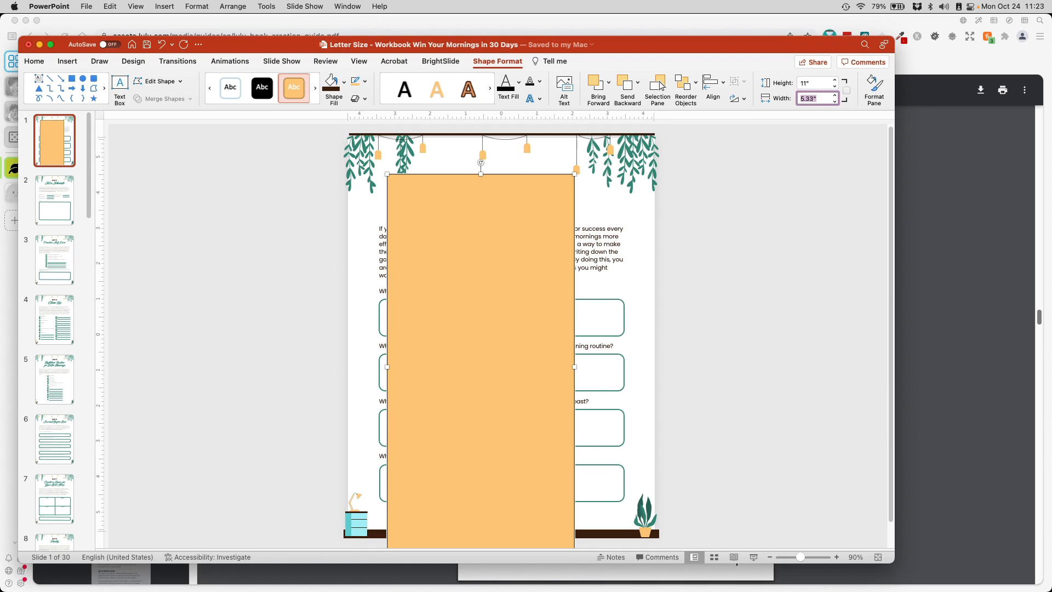
pyautogui.write('8.5')
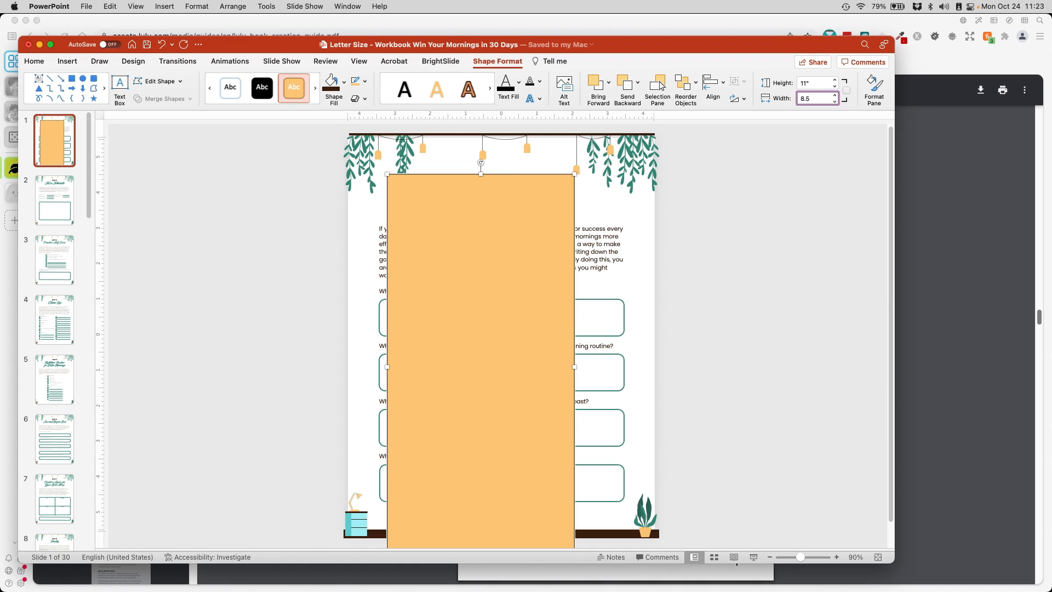
pyautogui.click(835, 95)
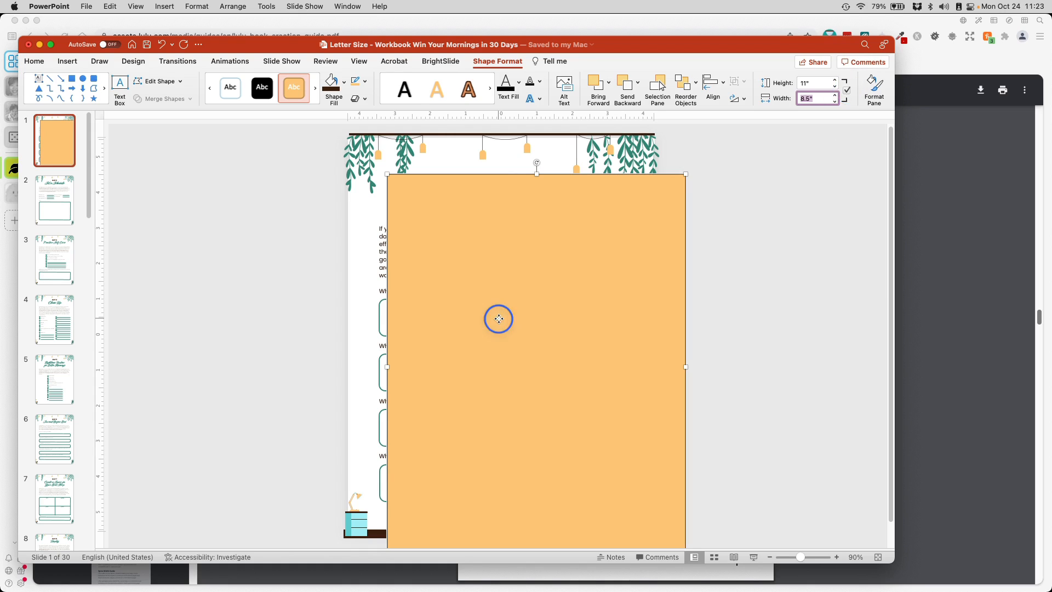
# Step: Set the rectangle's fill transparency to 58% in the Format Pane
pyautogui.click(873, 85)
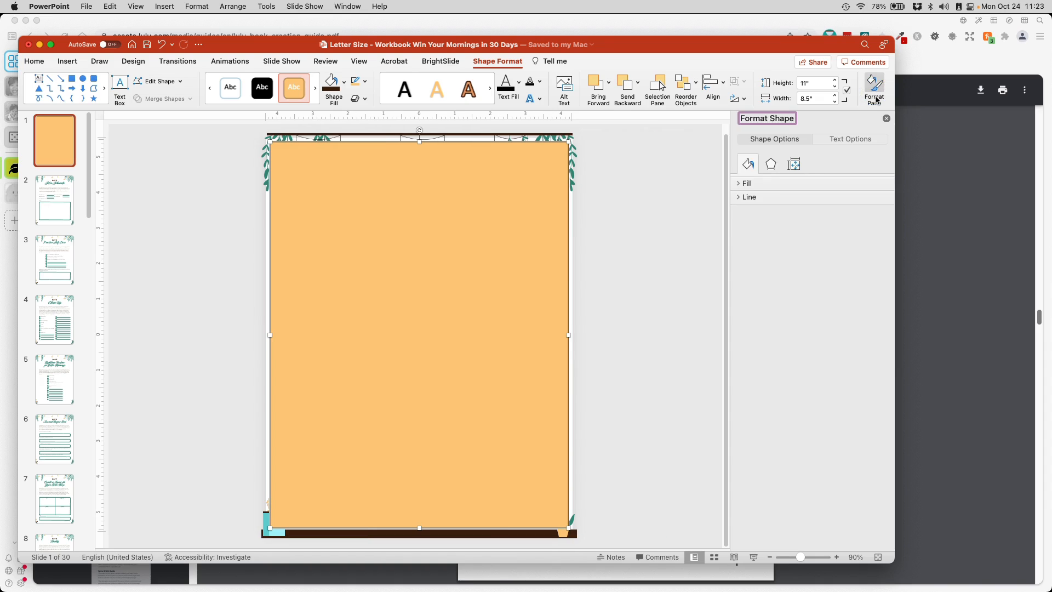
pyautogui.click(740, 183)
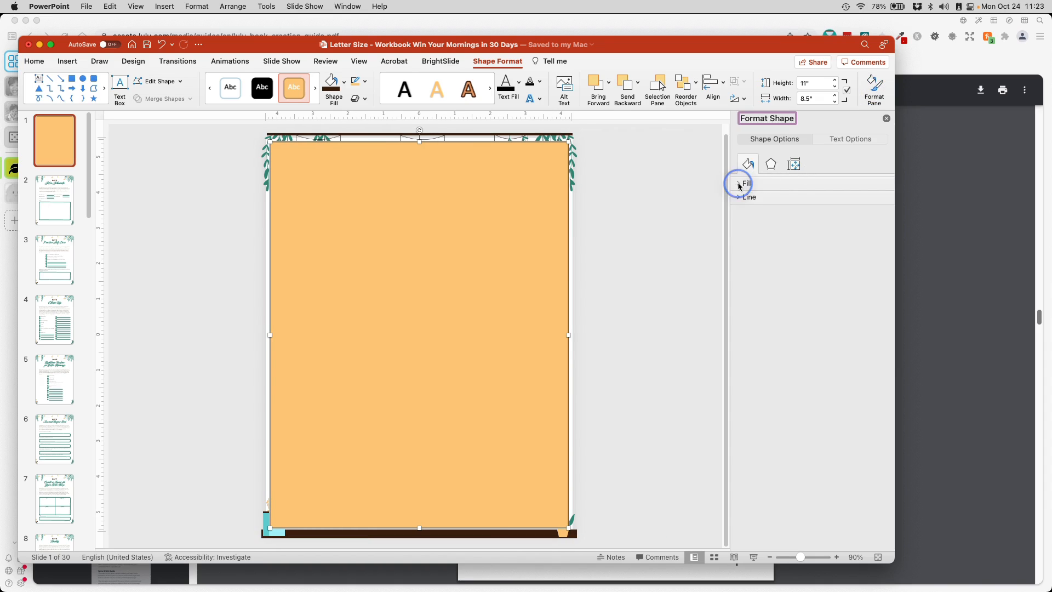
pyautogui.click(739, 183)
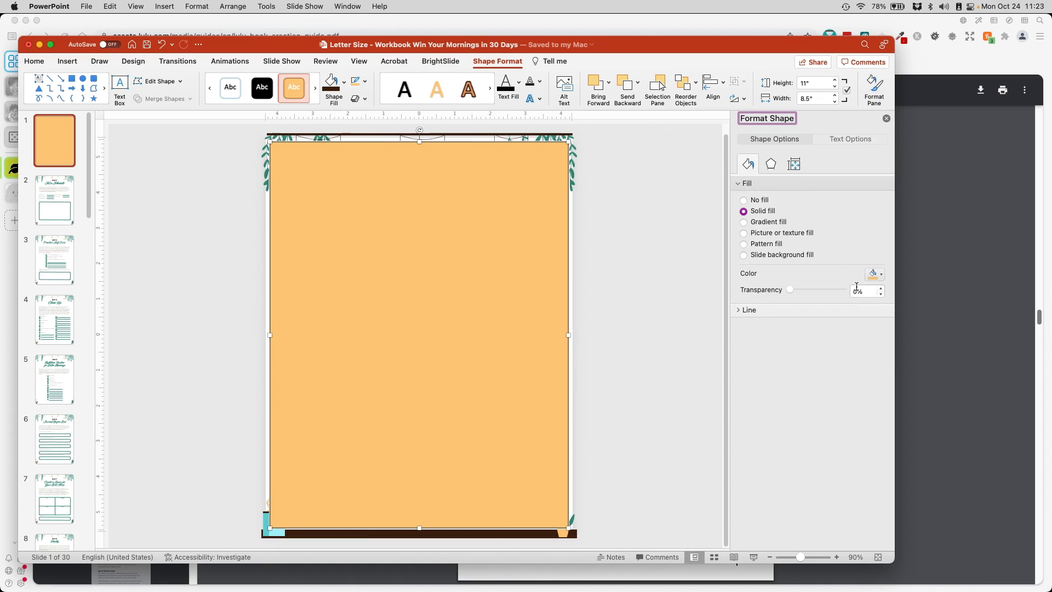
pyautogui.moveTo(790, 289); pyautogui.dragTo(794, 289)
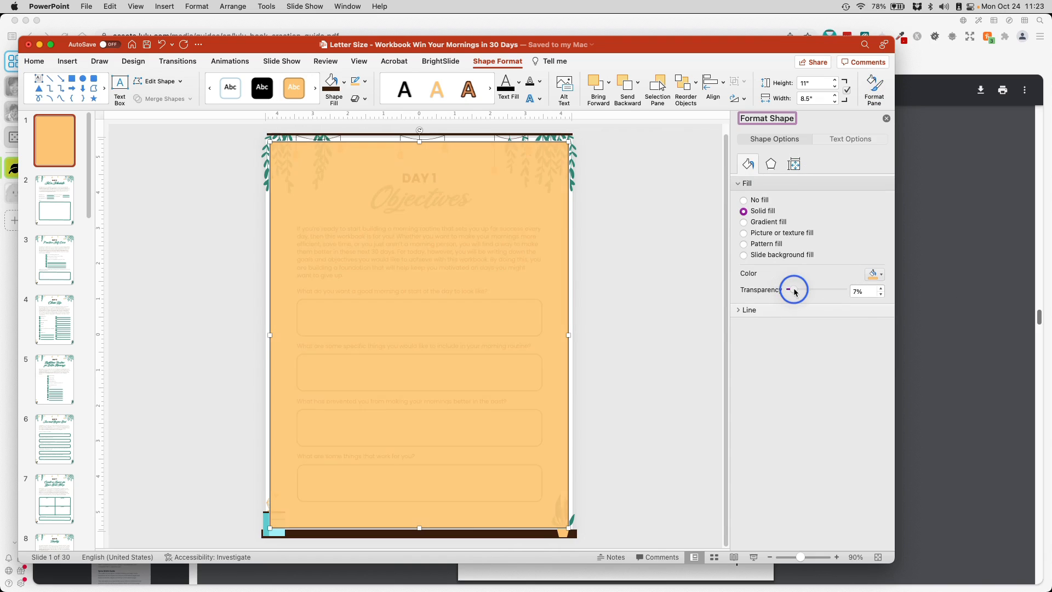
pyautogui.moveTo(793, 290); pyautogui.dragTo(815, 289)
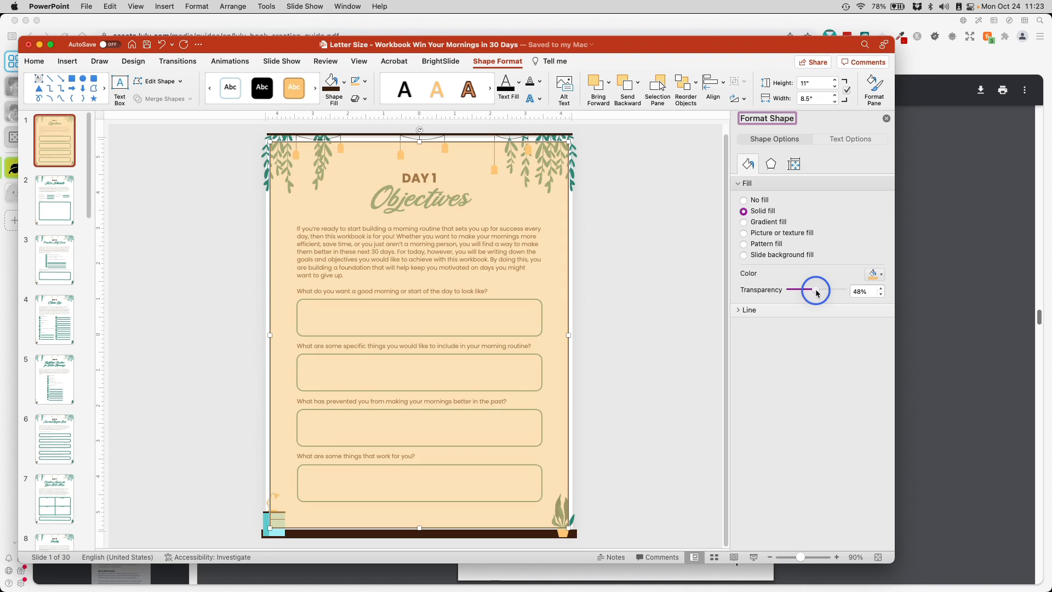
pyautogui.moveTo(814, 290); pyautogui.dragTo(821, 290)
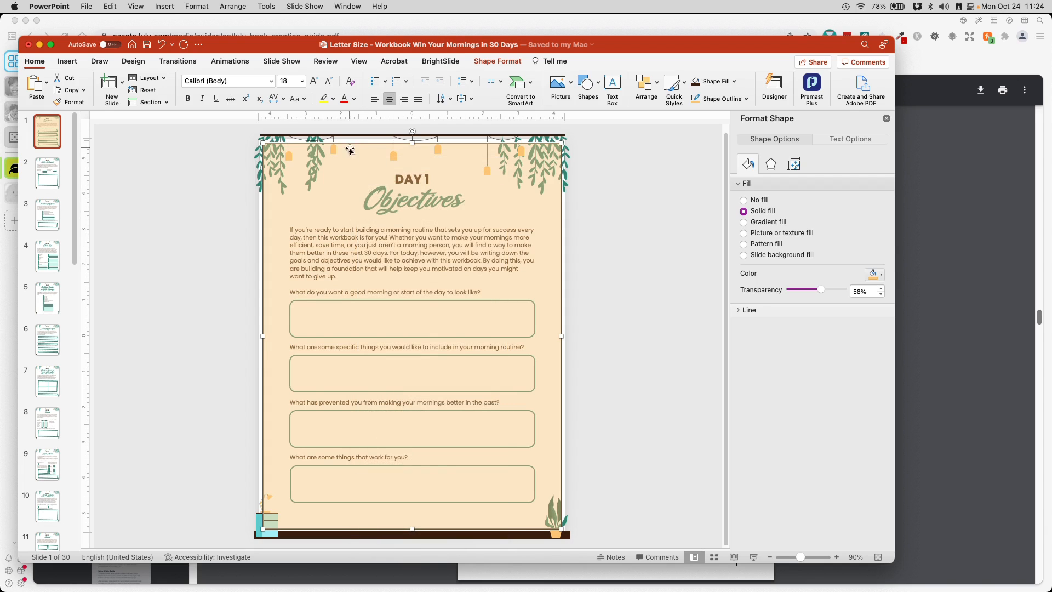
# Step: Paste the translucent rectangle onto the Slide Master layout and close Master view
pyautogui.click(358, 61)
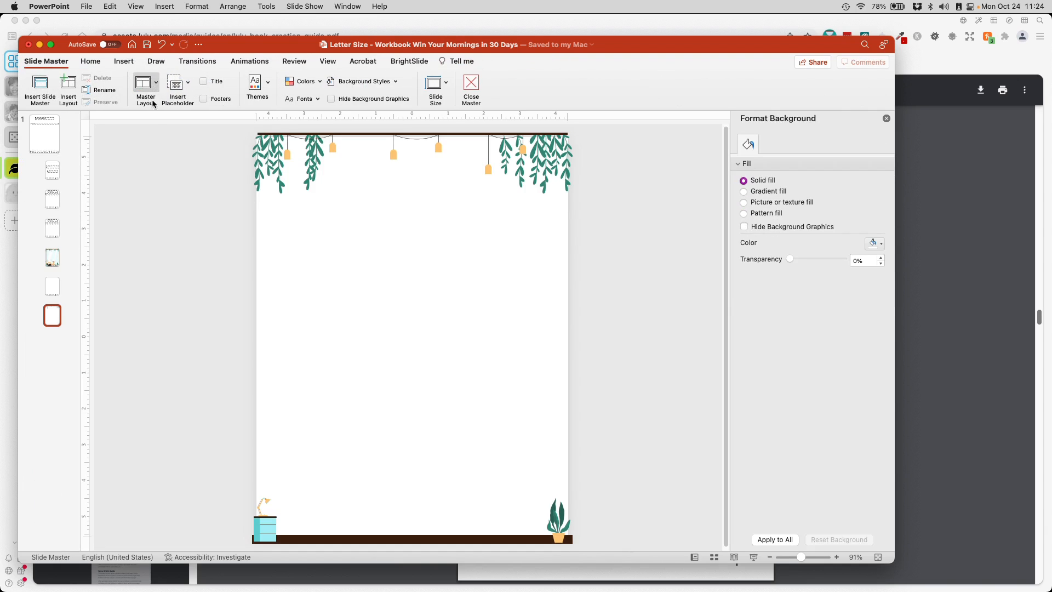
pyautogui.moveTo(56, 272)
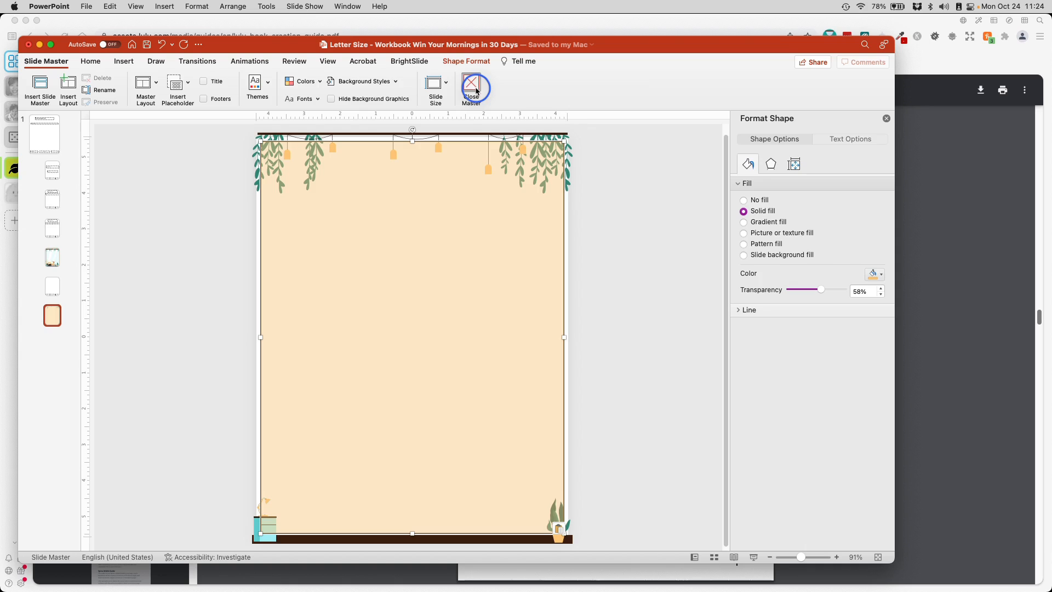
pyautogui.click(472, 88)
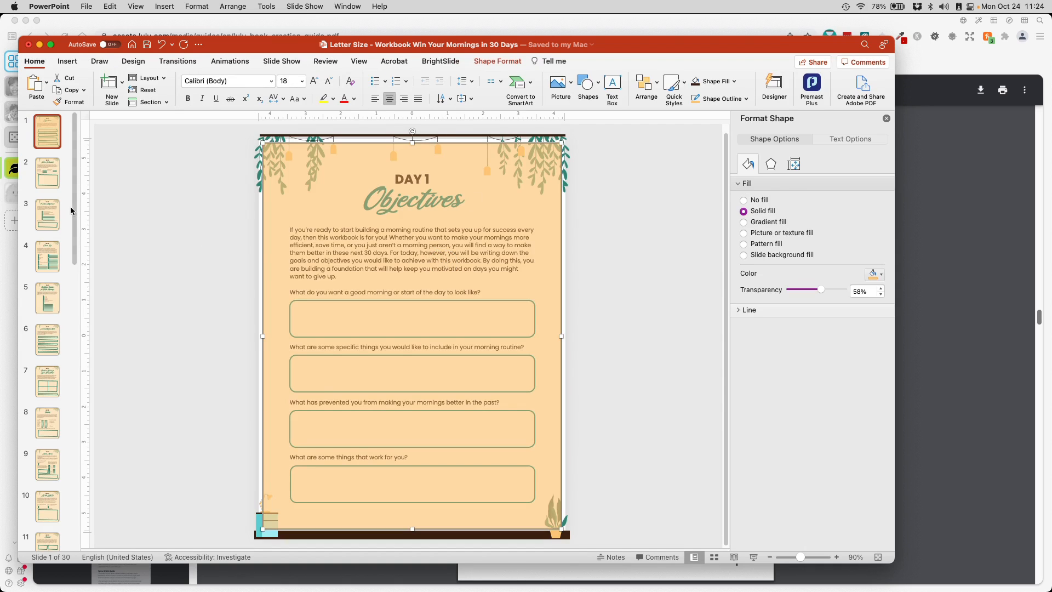
# Step: Check slides 1 and 2 show their content over the master's orange tint
pyautogui.click(47, 173)
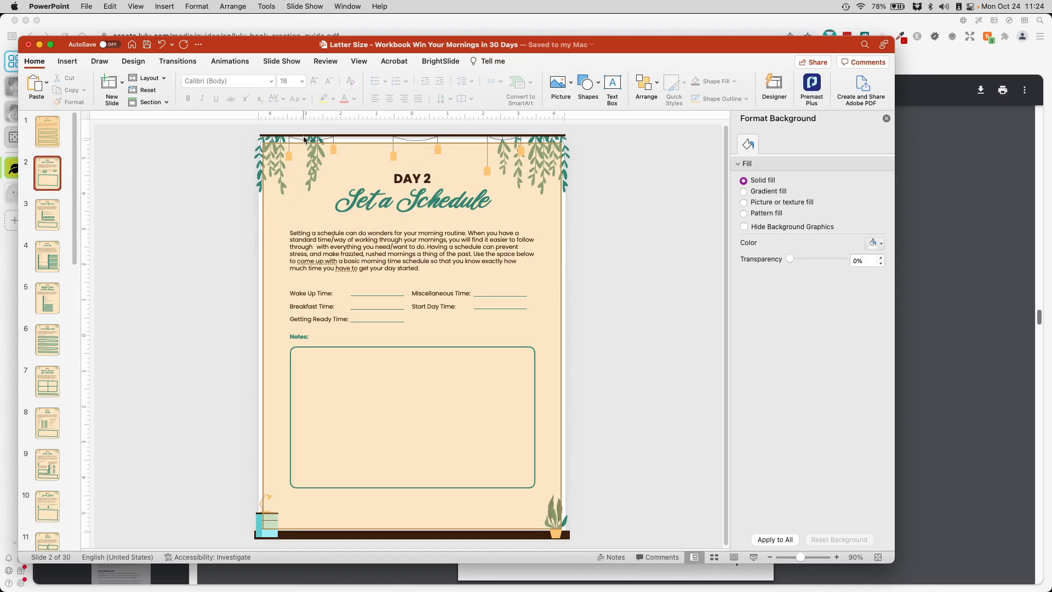
pyautogui.moveTo(548, 256)
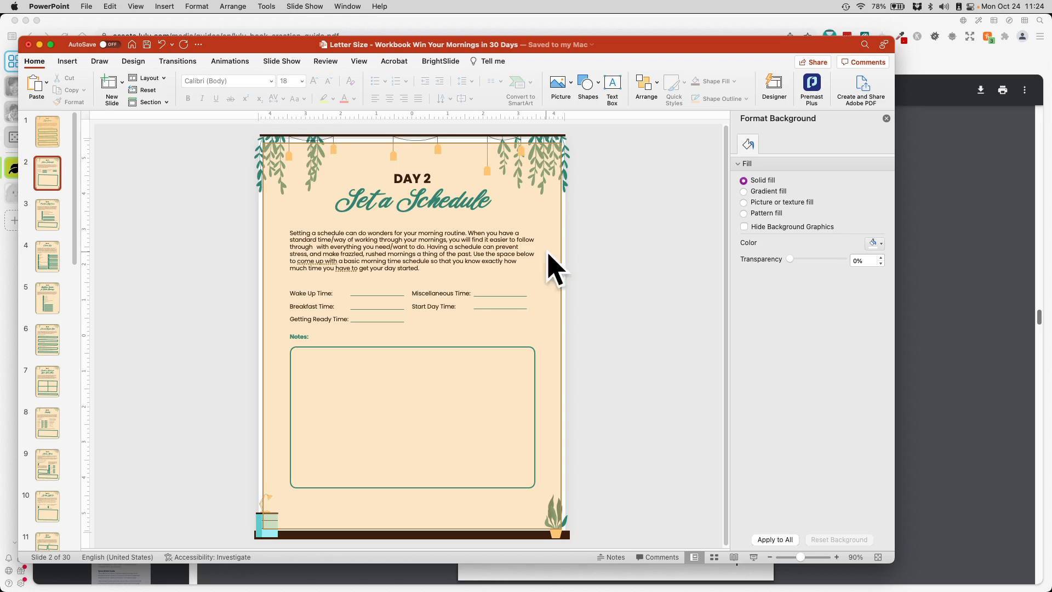
pyautogui.click(414, 202)
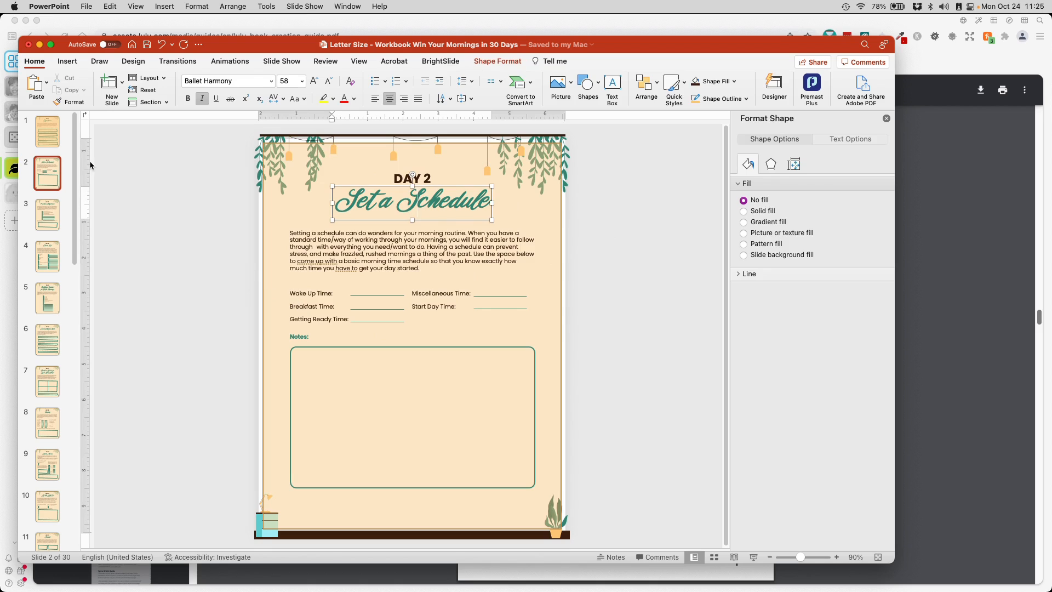
pyautogui.click(44, 130)
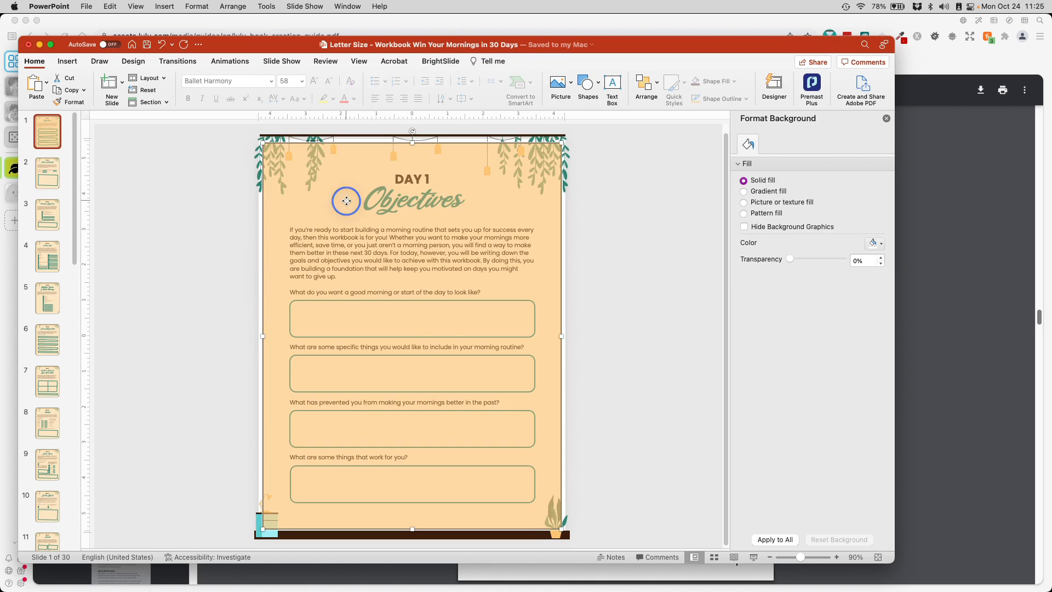
pyautogui.click(639, 253)
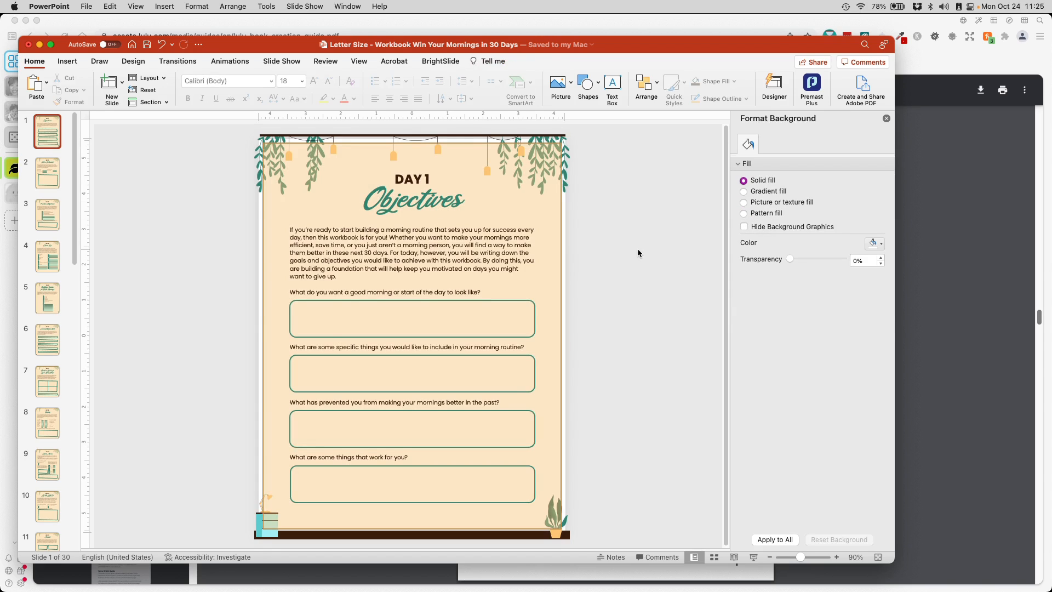
pyautogui.moveTo(254, 147)
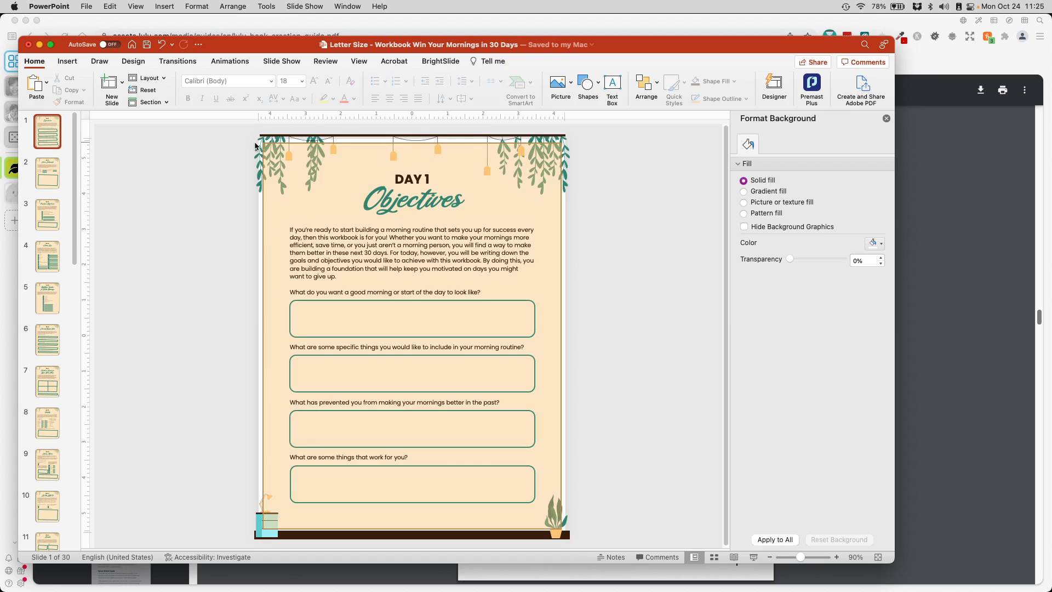
pyautogui.moveTo(548, 473)
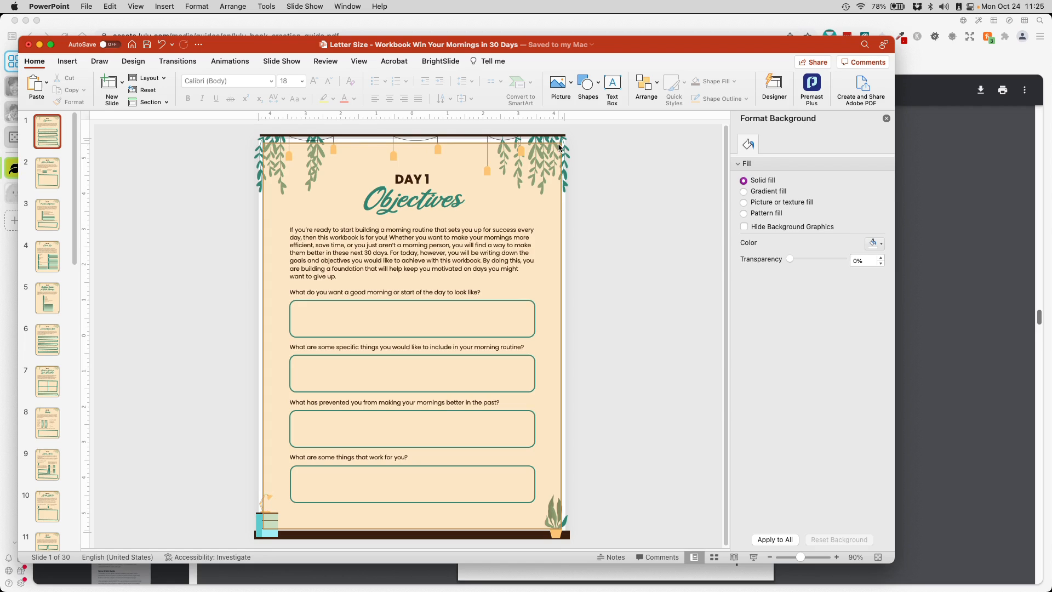
pyautogui.moveTo(561, 329)
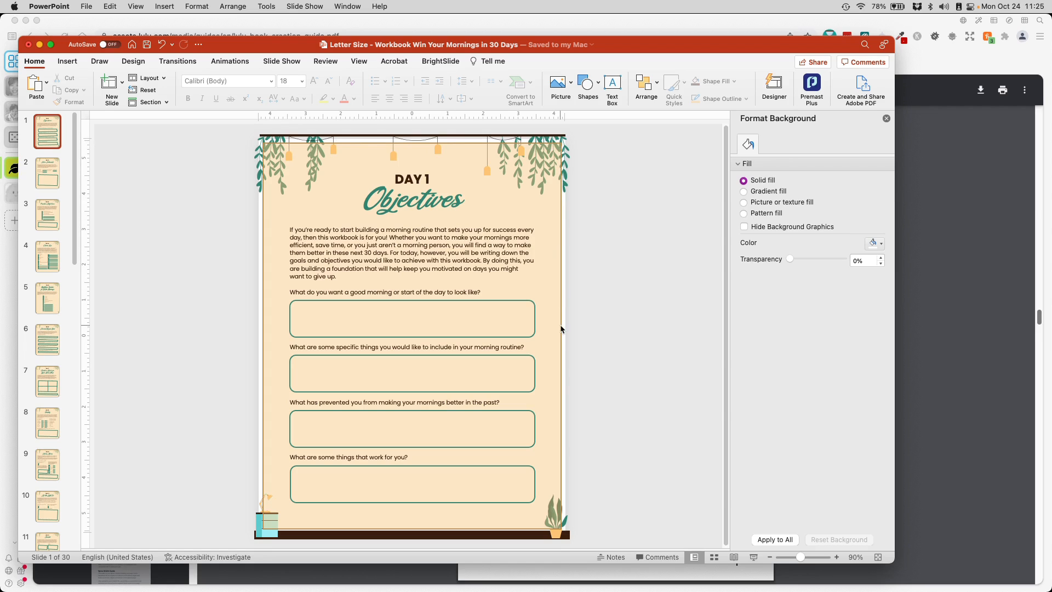
pyautogui.moveTo(335, 536)
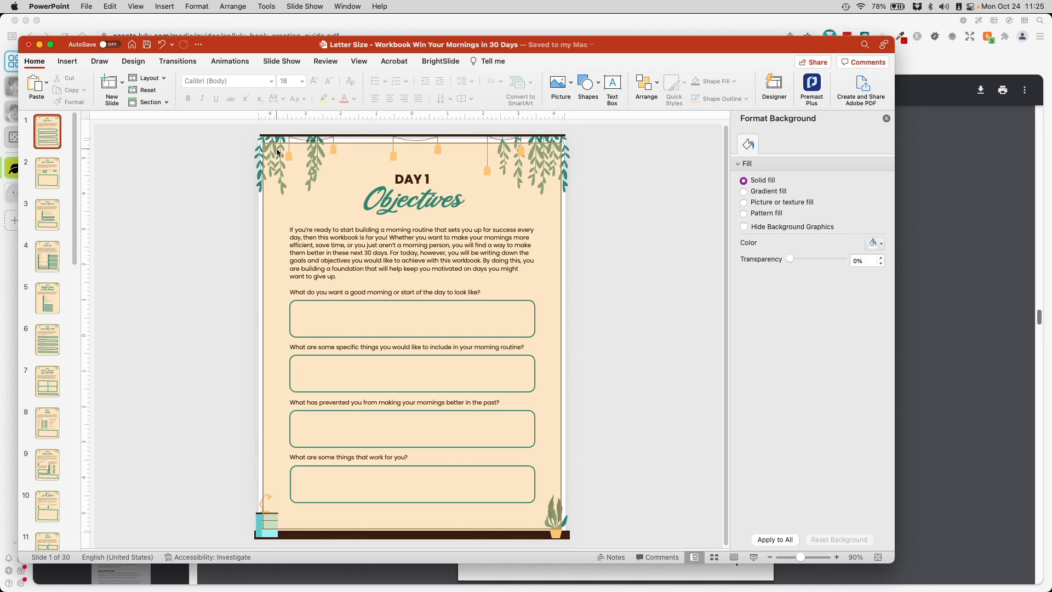
pyautogui.moveTo(519, 154)
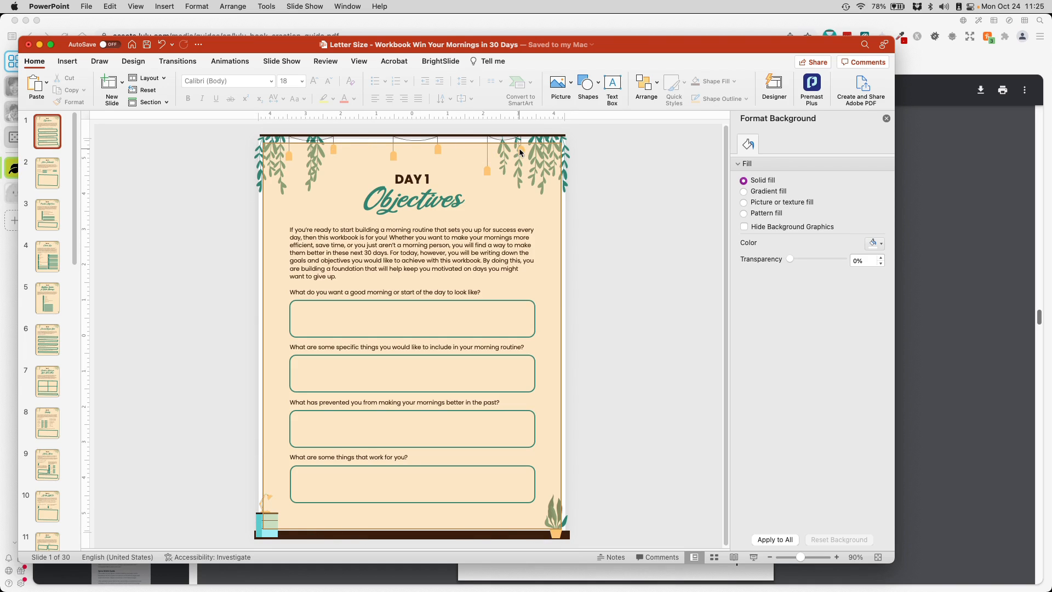
pyautogui.moveTo(358, 165)
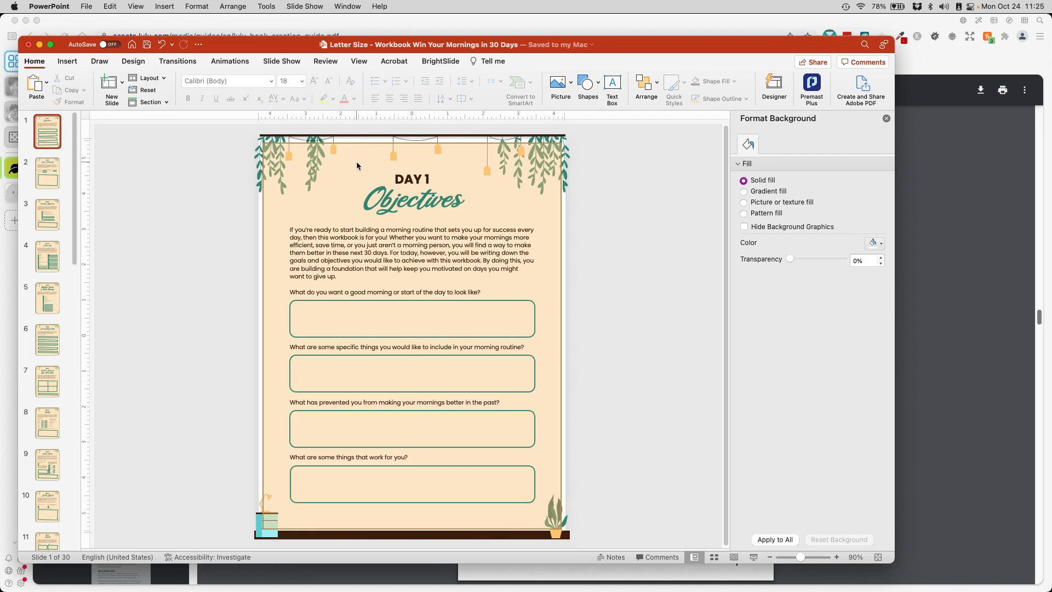
pyautogui.moveTo(414, 174)
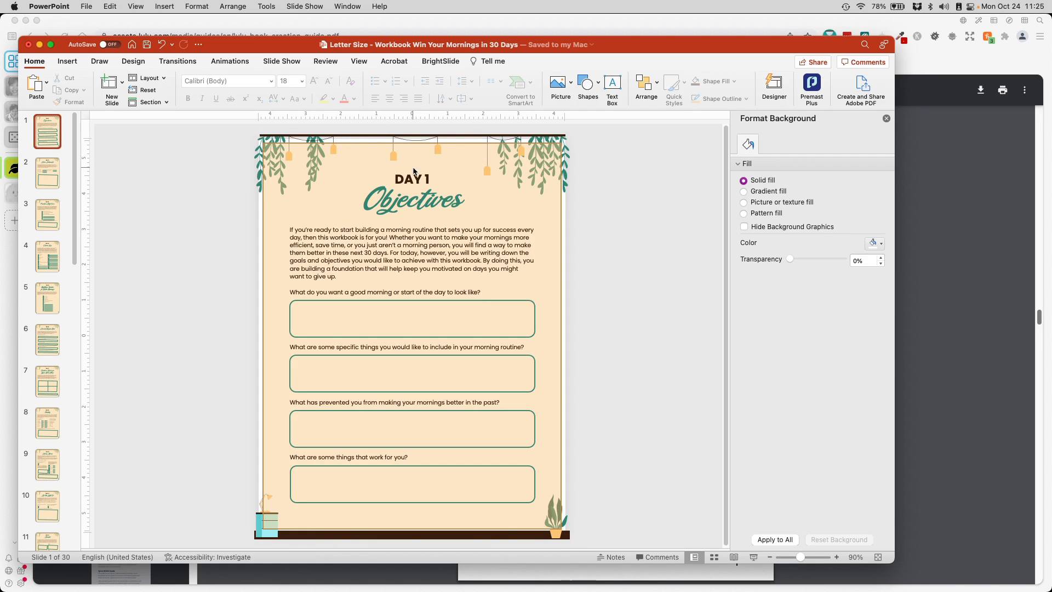
pyautogui.moveTo(336, 513)
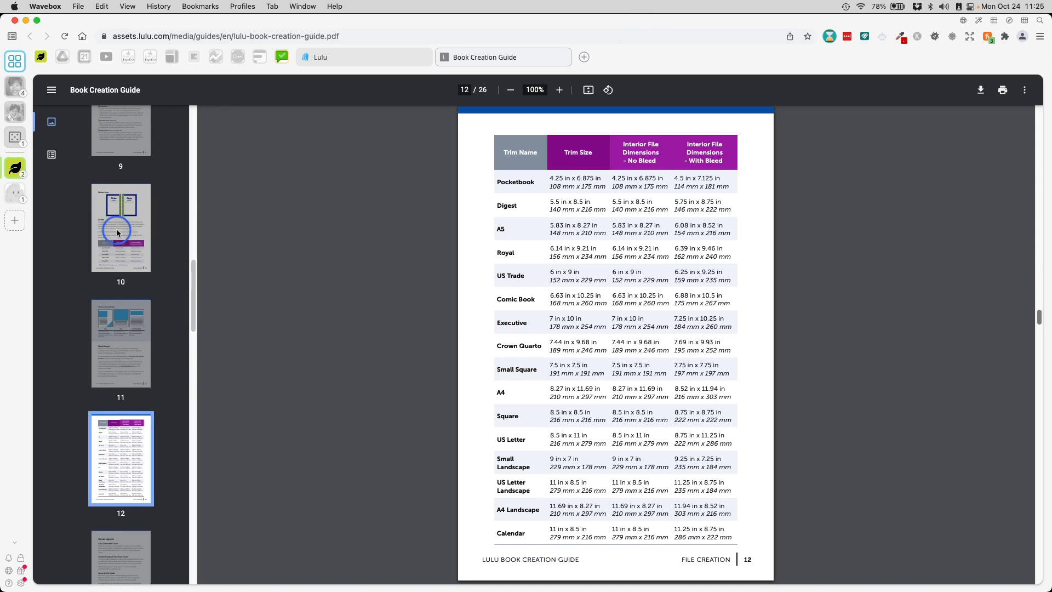
# Step: Go to page 10 of the Lulu guide, showing the gutter diagram and table
pyautogui.click(121, 228)
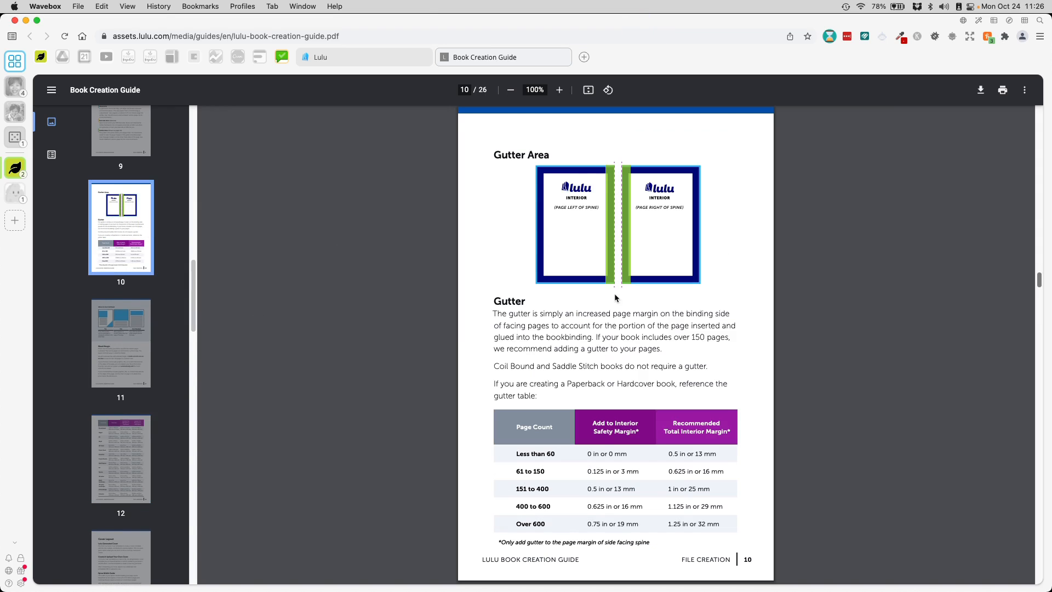
pyautogui.moveTo(620, 282)
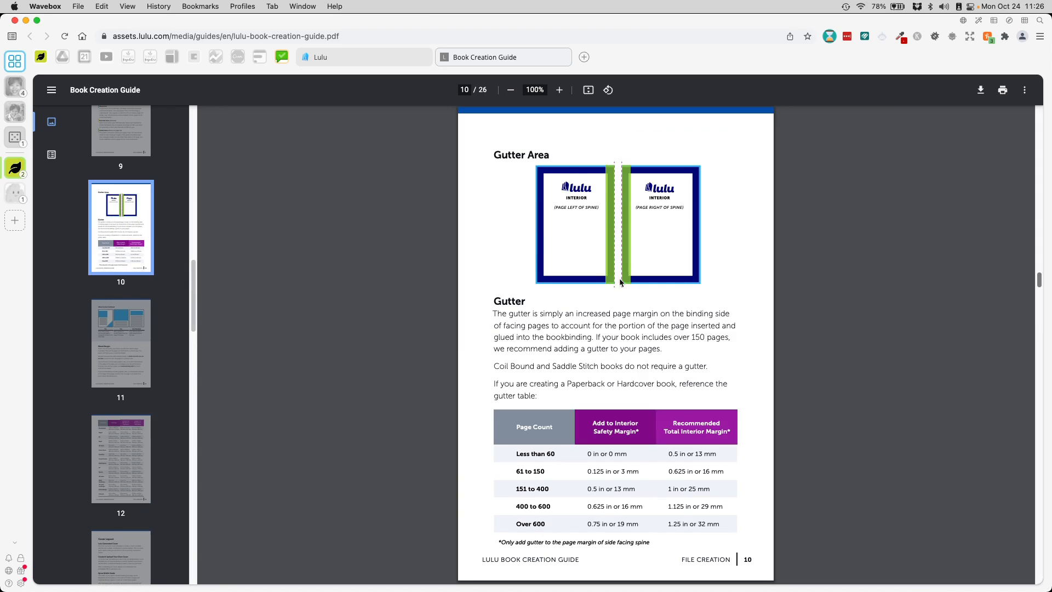
pyautogui.moveTo(617, 295)
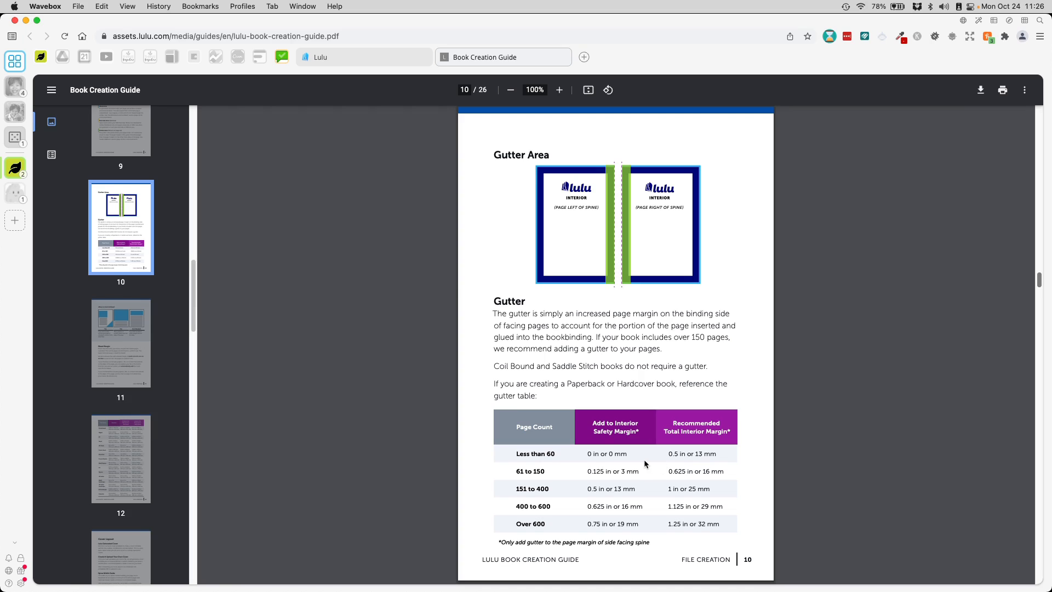
pyautogui.moveTo(648, 457)
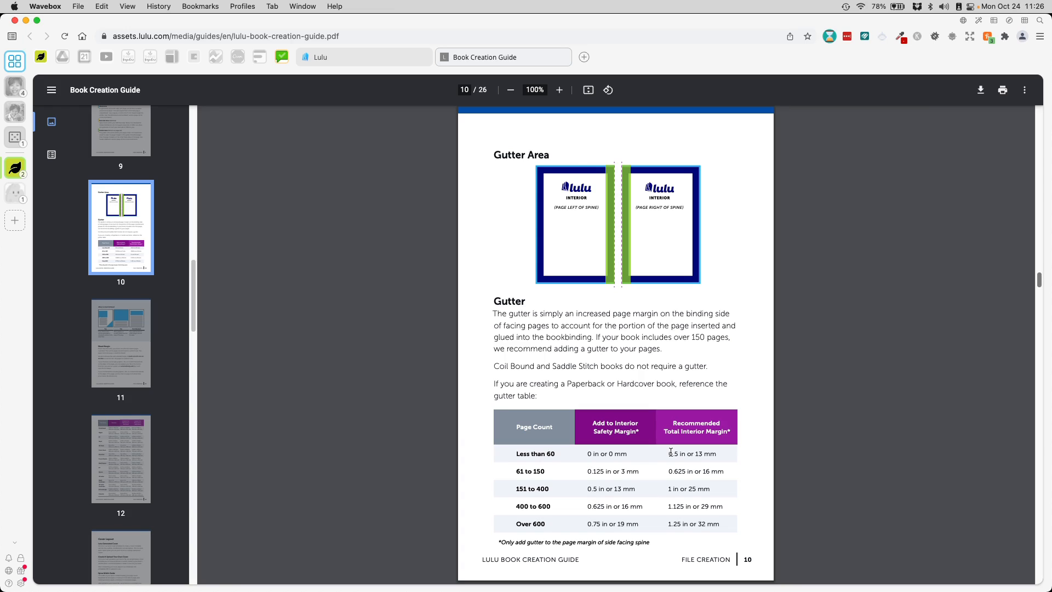
pyautogui.moveTo(675, 445)
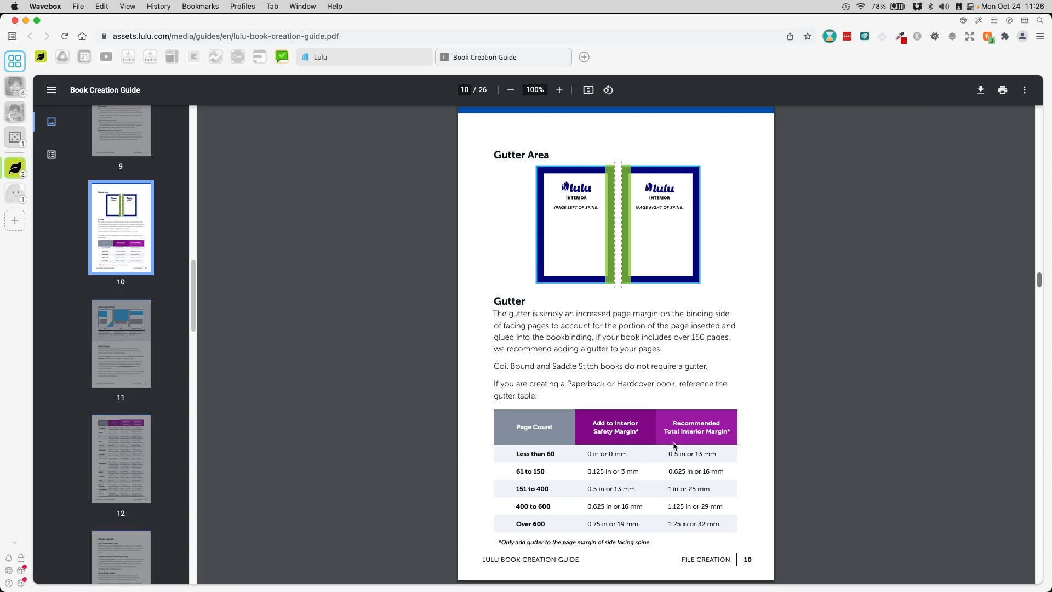
pyautogui.moveTo(621, 192)
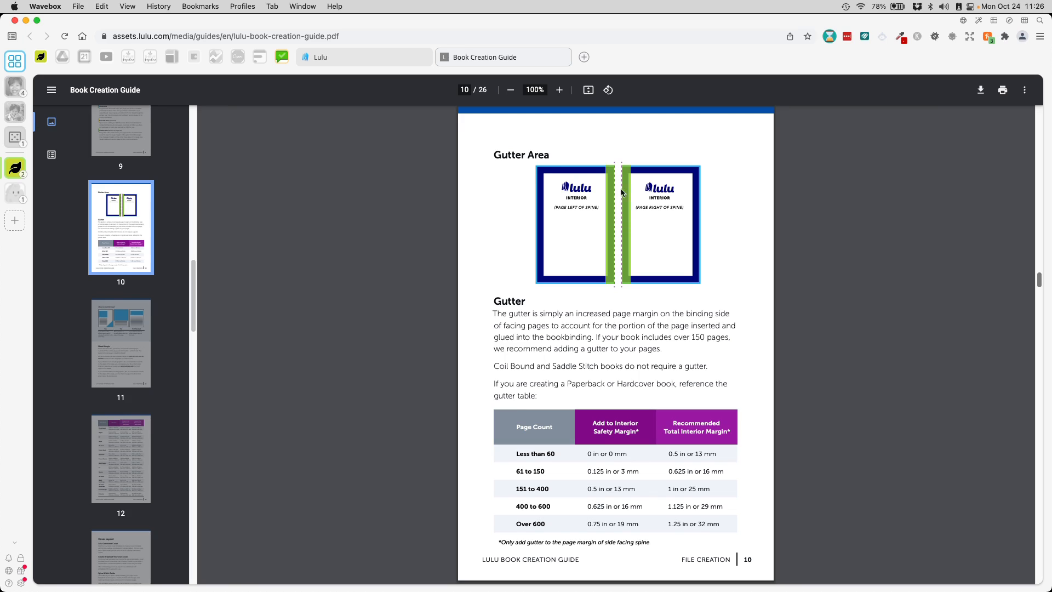
pyautogui.moveTo(572, 582)
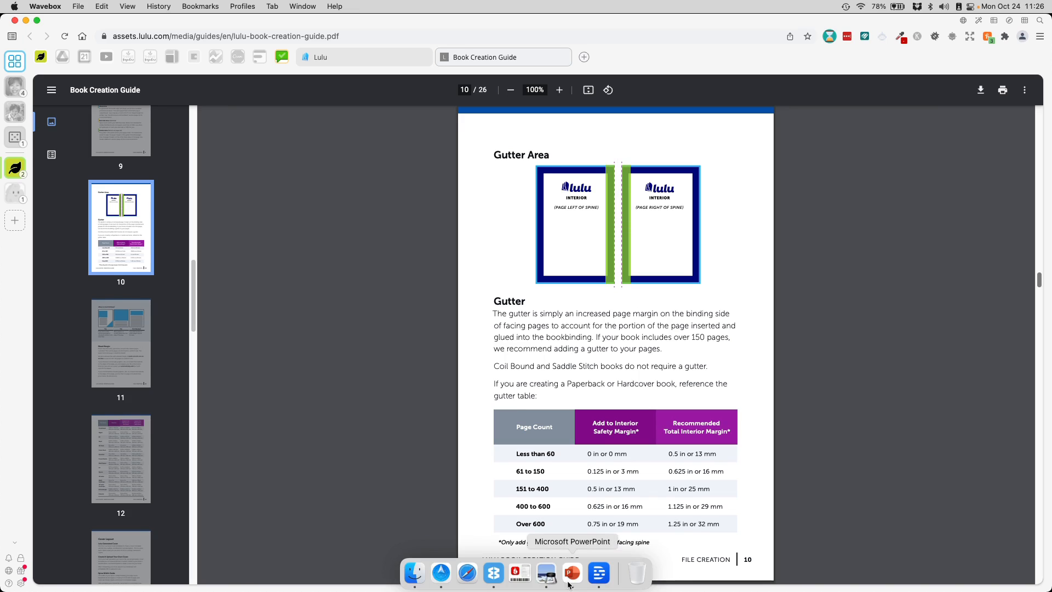
# Step: Draw an orange rectangle, about 1.13 by 2.79 inches, at the master layout's top-left corner
pyautogui.click(571, 571)
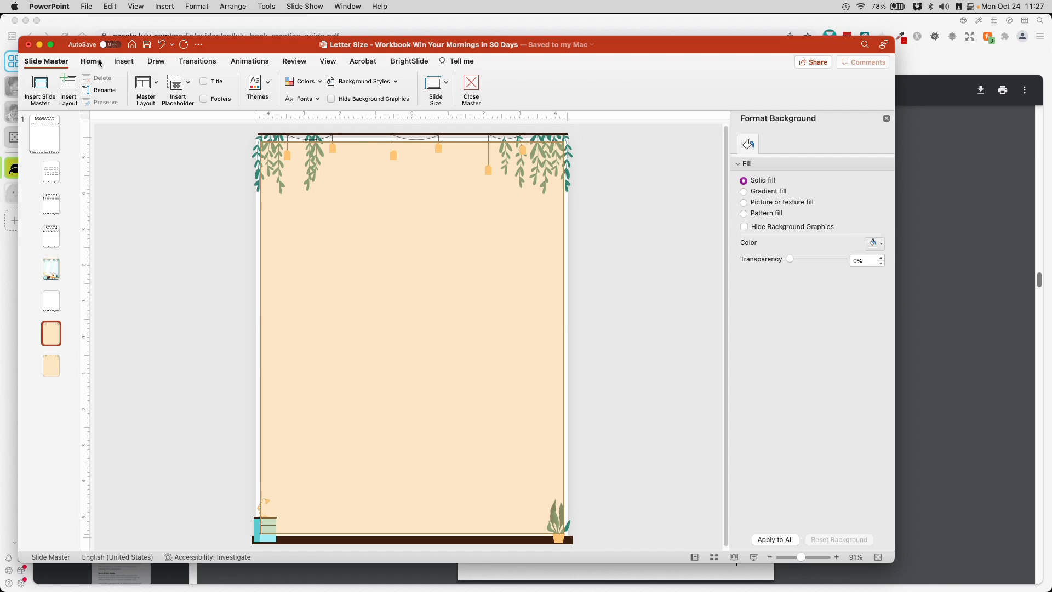
pyautogui.click(124, 61)
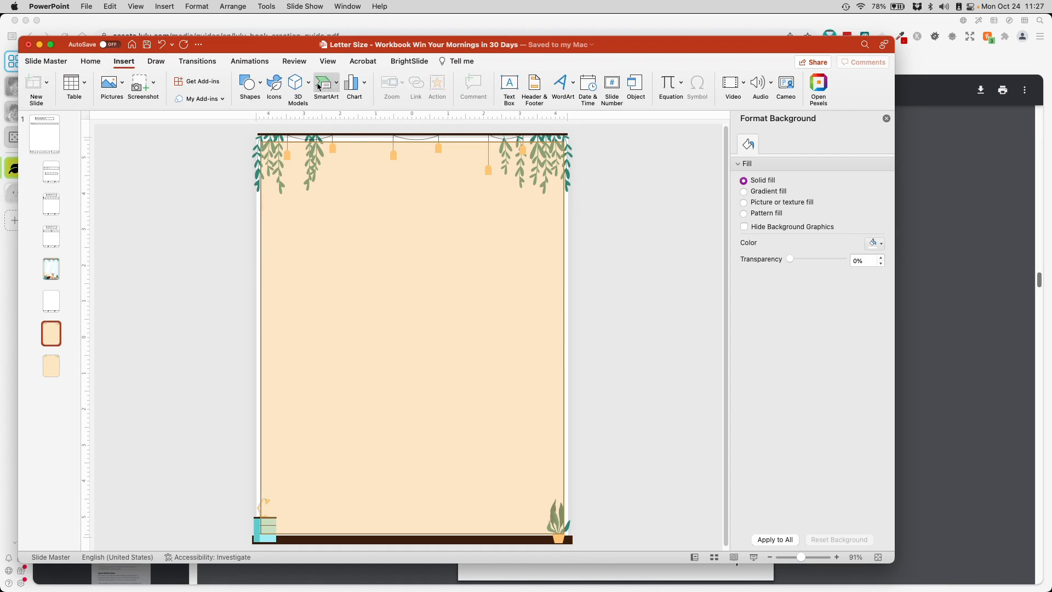
pyautogui.click(248, 82)
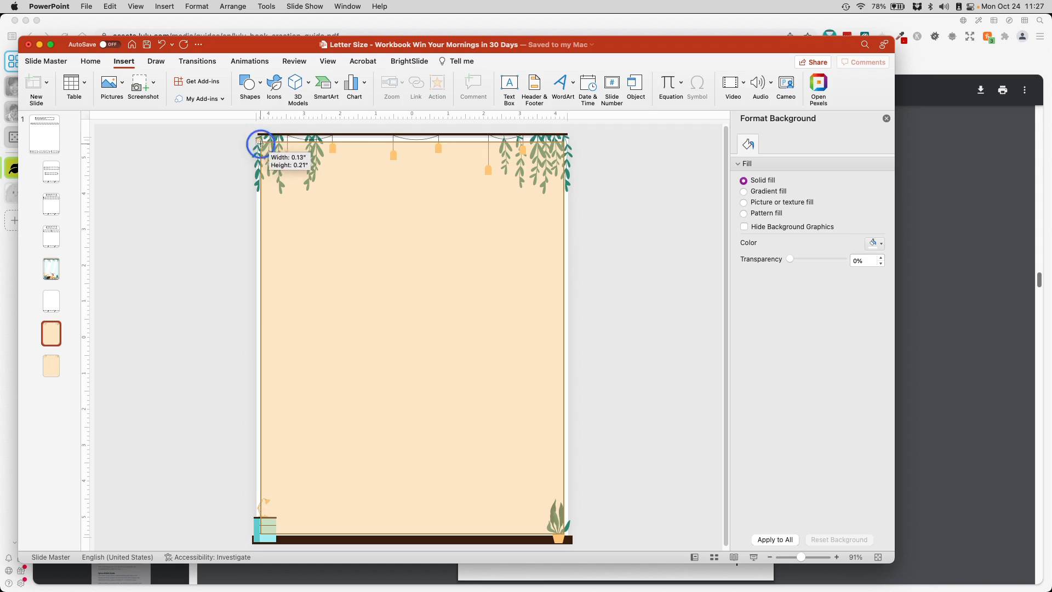
pyautogui.moveTo(257, 141); pyautogui.dragTo(297, 241)
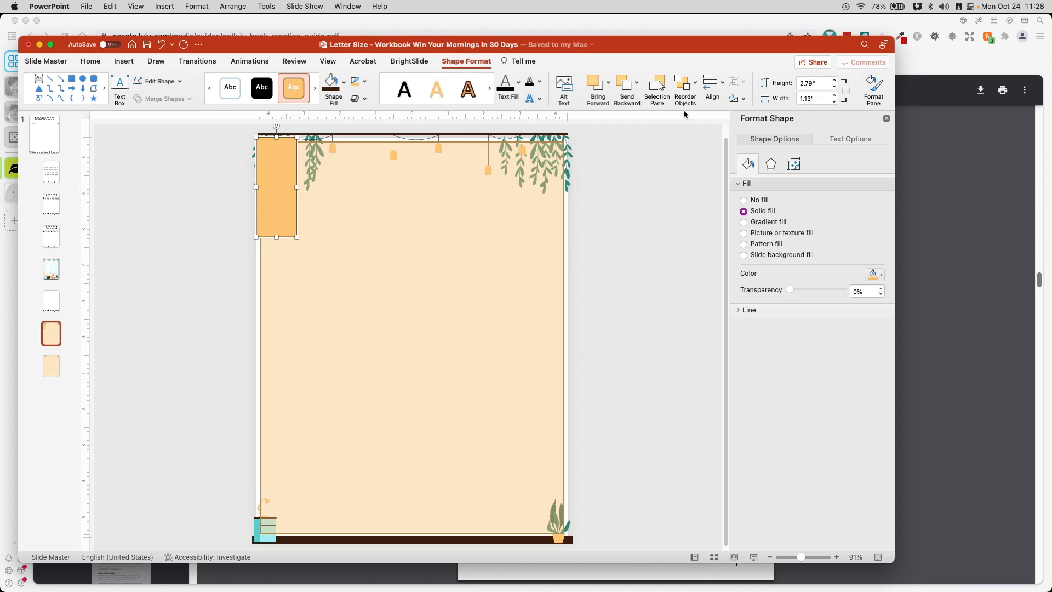
pyautogui.moveTo(812, 83)
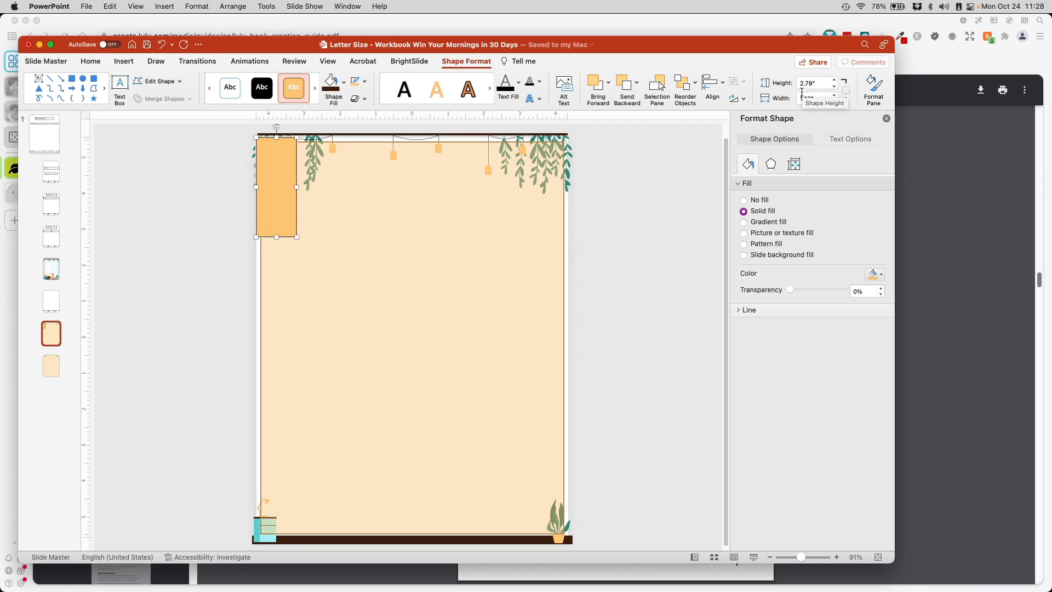
pyautogui.moveTo(801, 99)
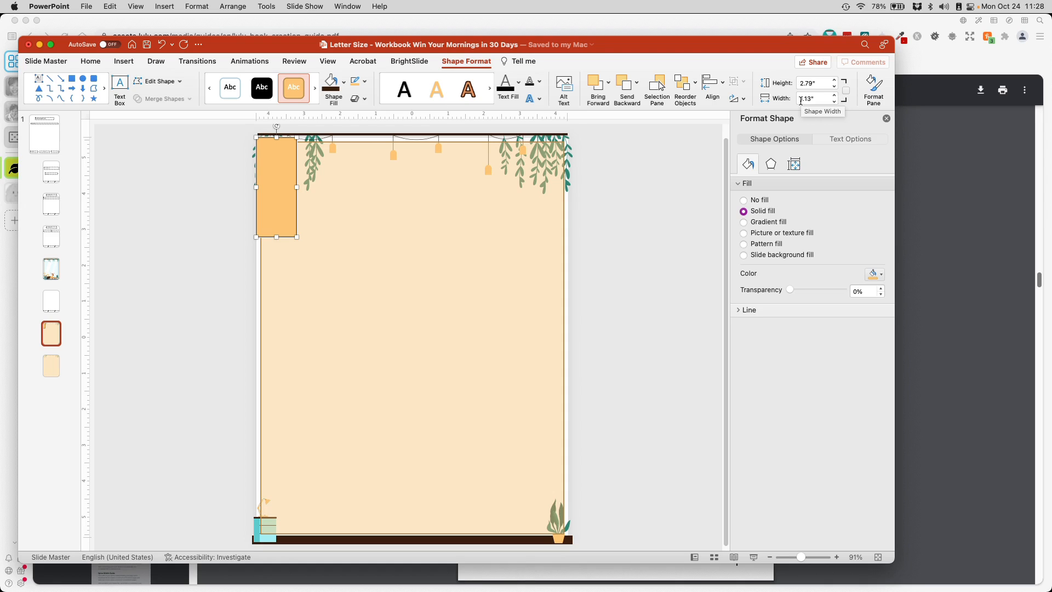
# Step: Set the rectangle's width to 0.5 inch and stretch it down the full 11.67-inch page height
pyautogui.click(812, 98)
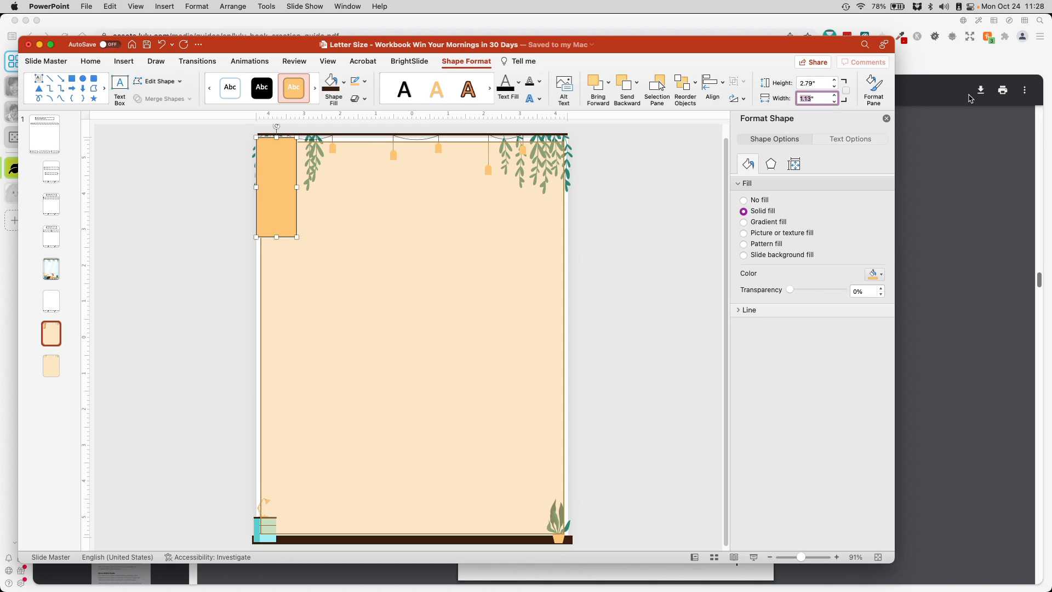
pyautogui.write('0.5"')
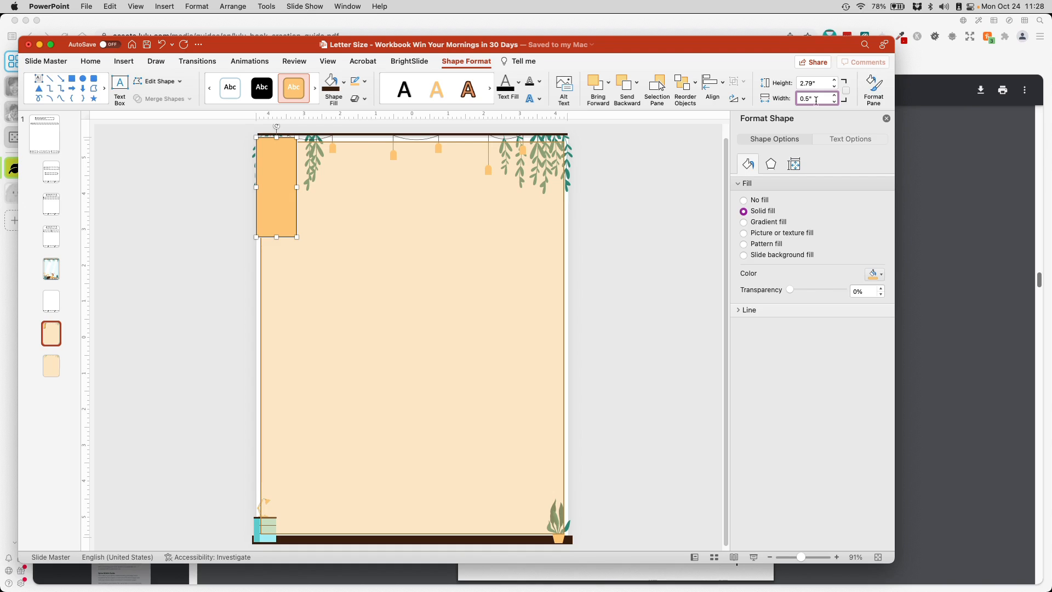
pyautogui.moveTo(276, 237); pyautogui.dragTo(271, 330)
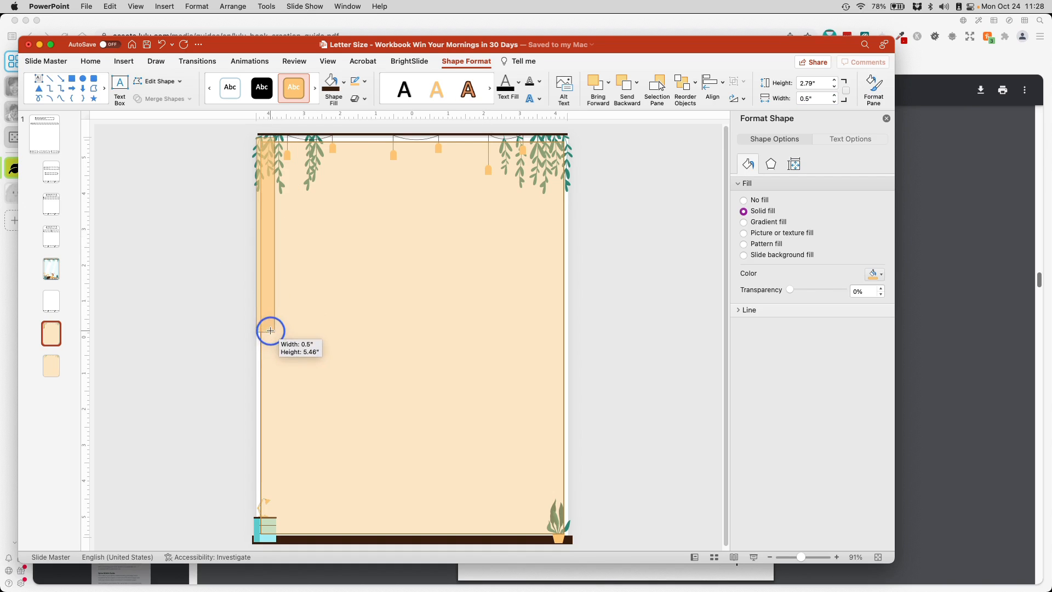
pyautogui.moveTo(270, 330); pyautogui.dragTo(279, 540)
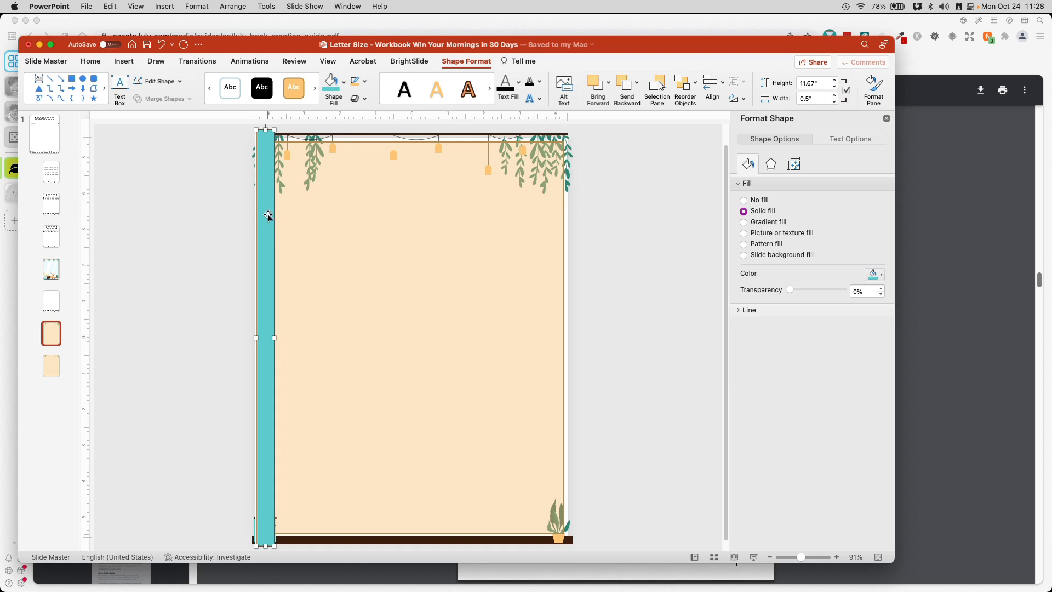
# Step: Nudge the left strip slightly right and raise its transparency to 61%
pyautogui.moveTo(268, 214); pyautogui.dragTo(270, 215)
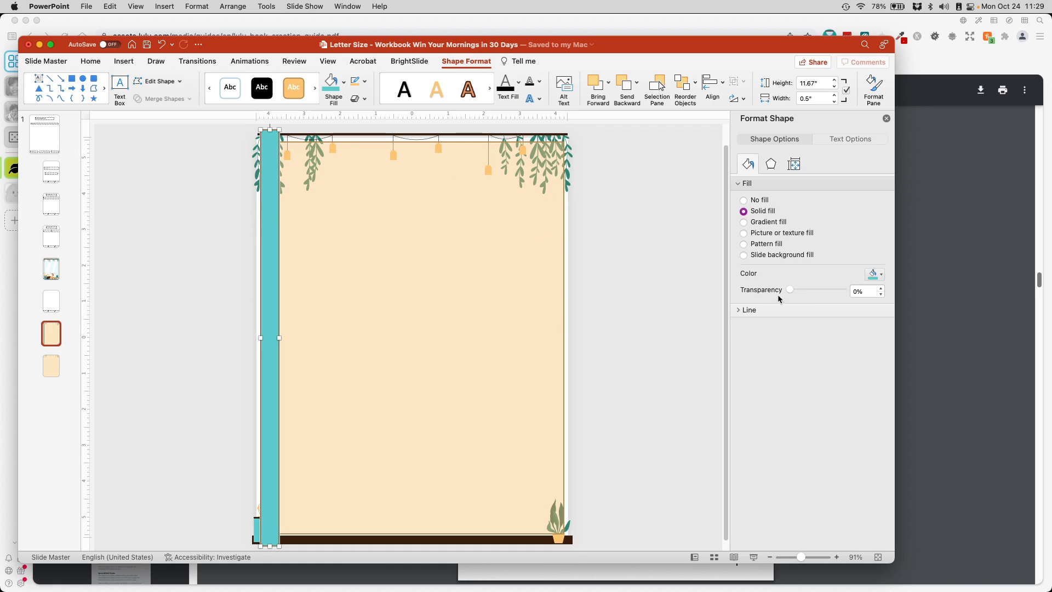
pyautogui.moveTo(790, 290); pyautogui.dragTo(810, 290)
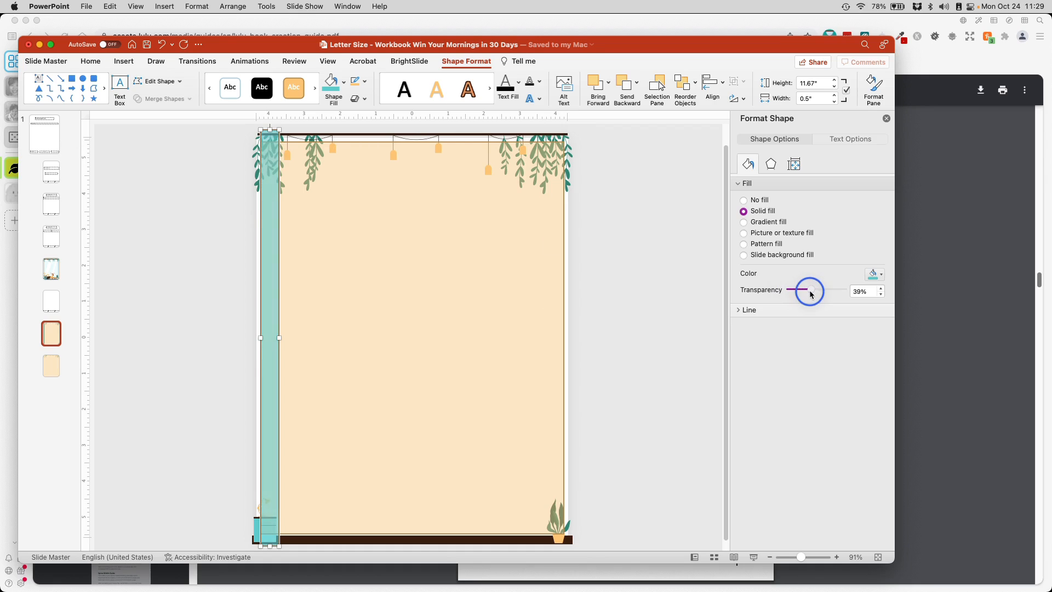
pyautogui.moveTo(810, 291); pyautogui.dragTo(818, 291)
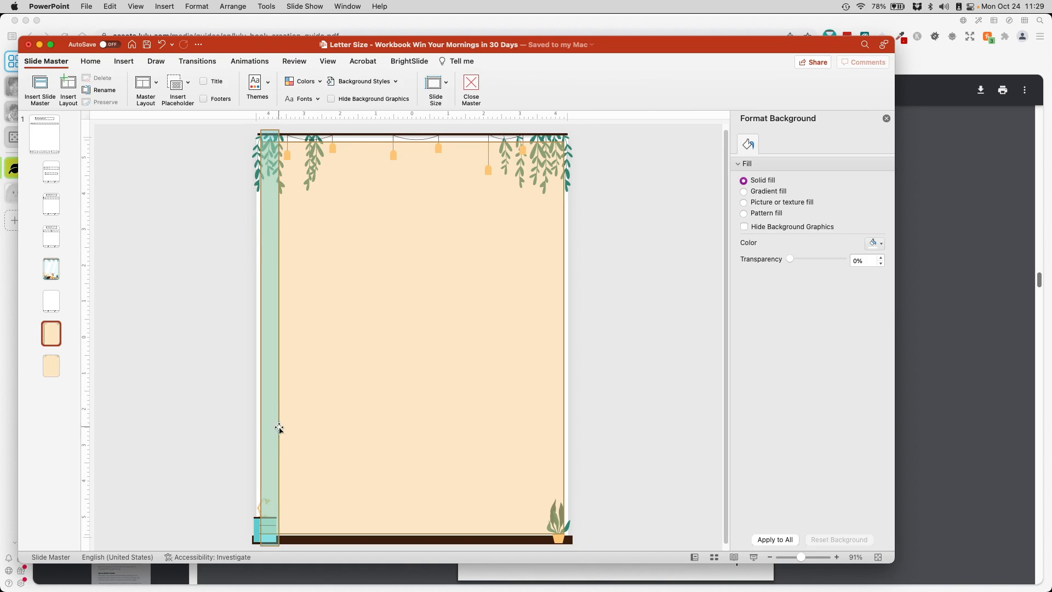
pyautogui.moveTo(398, 415)
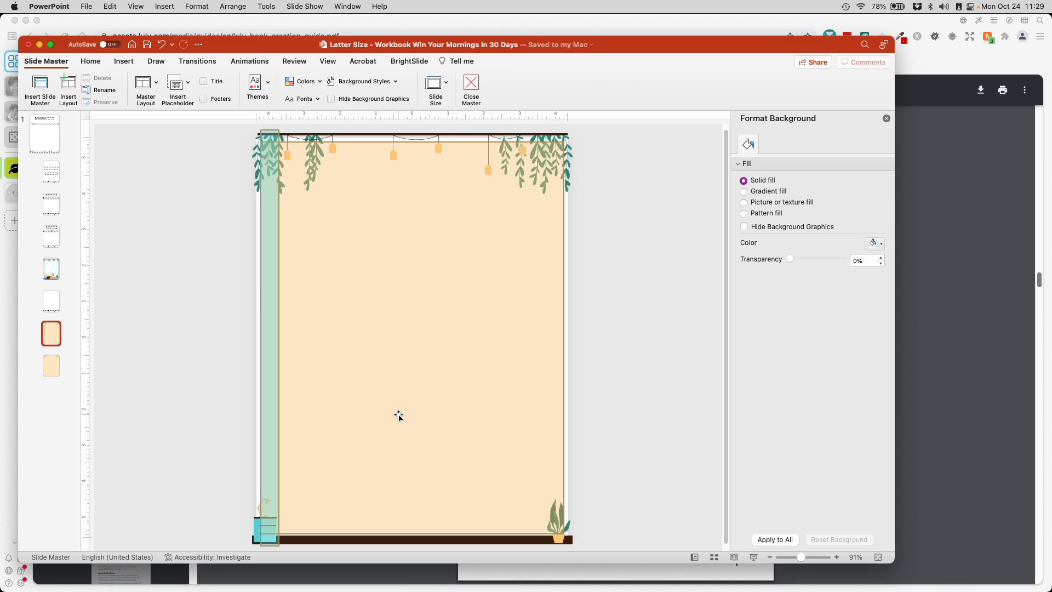
pyautogui.moveTo(269, 153)
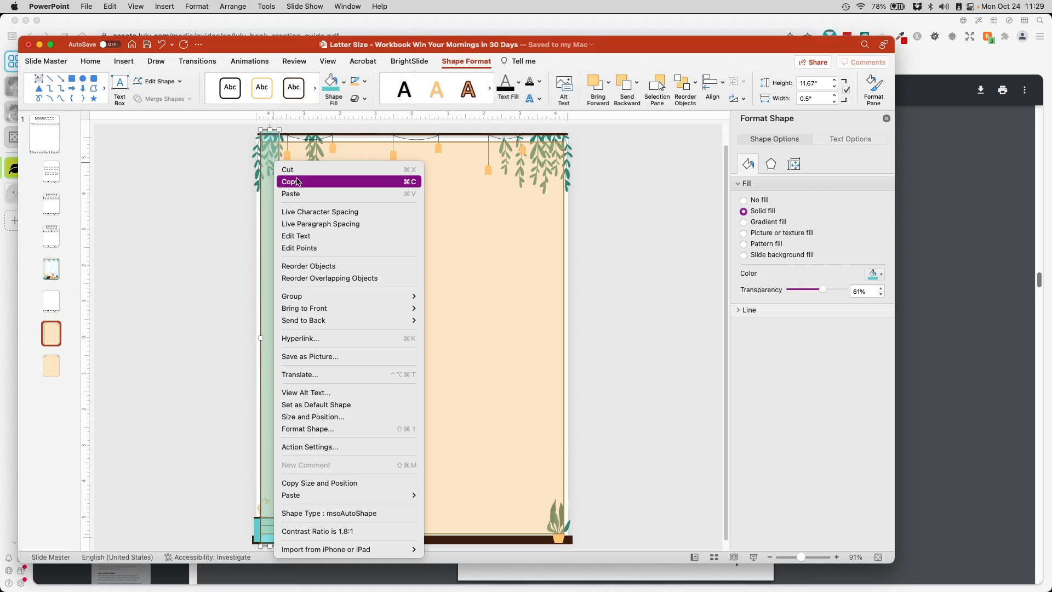
# Step: Copy the translucent strip and place the copy along the page's right edge
pyautogui.click(290, 181)
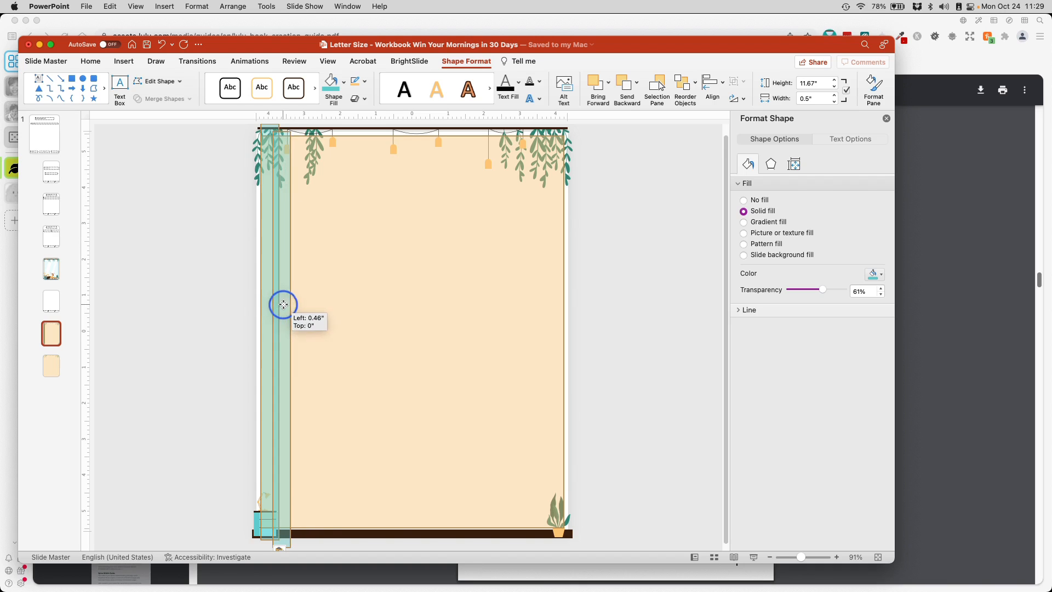
pyautogui.moveTo(282, 304); pyautogui.dragTo(534, 293)
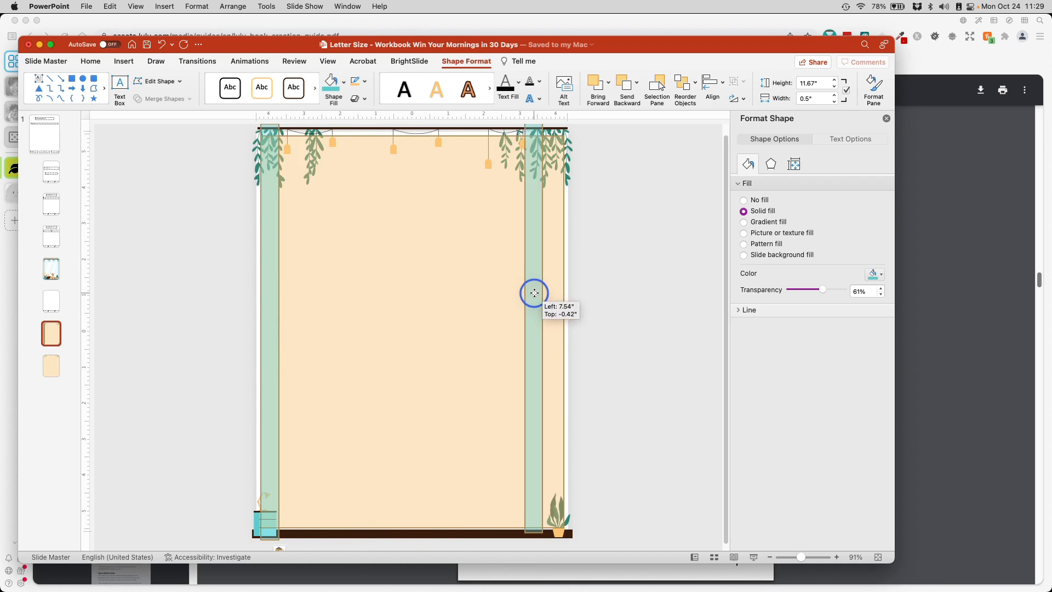
pyautogui.moveTo(535, 292); pyautogui.dragTo(555, 292)
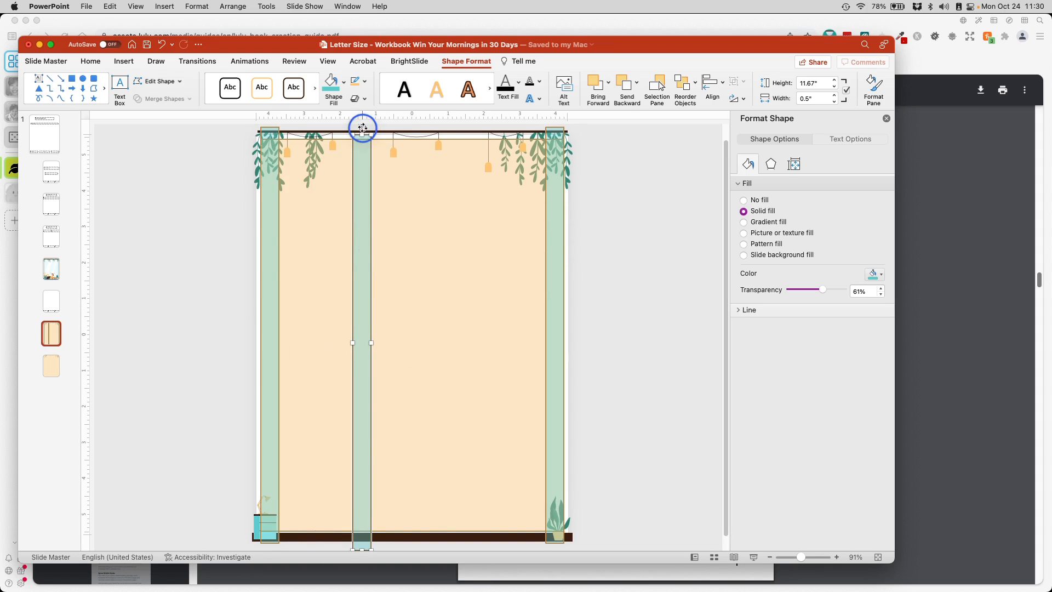
# Step: Turn a strip copy horizontal at the top edge and duplicate it to the bottom edge
pyautogui.moveTo(362, 128); pyautogui.dragTo(215, 339)
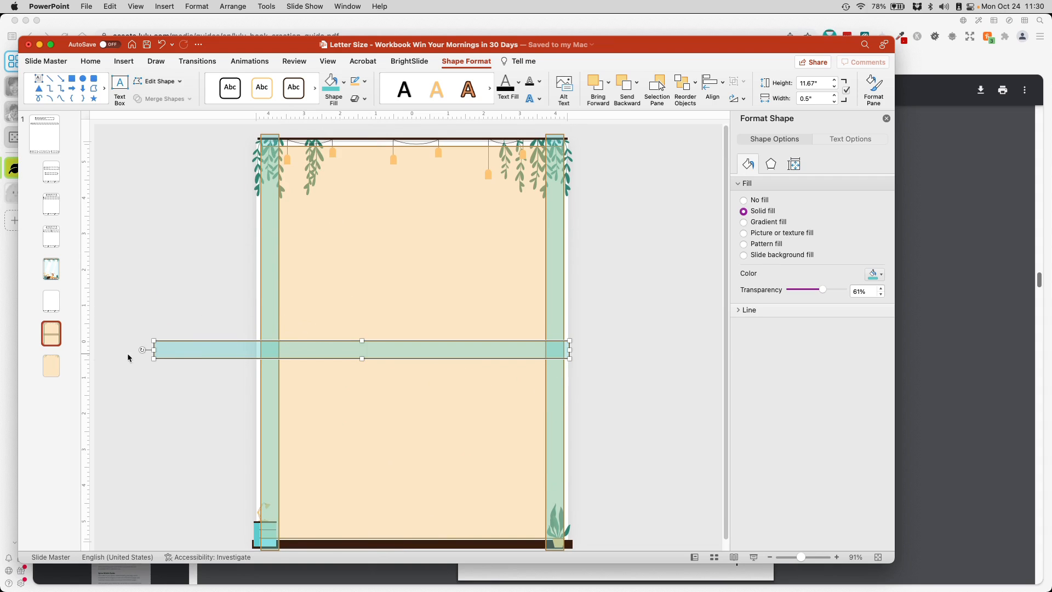
pyautogui.moveTo(143, 349); pyautogui.dragTo(242, 346)
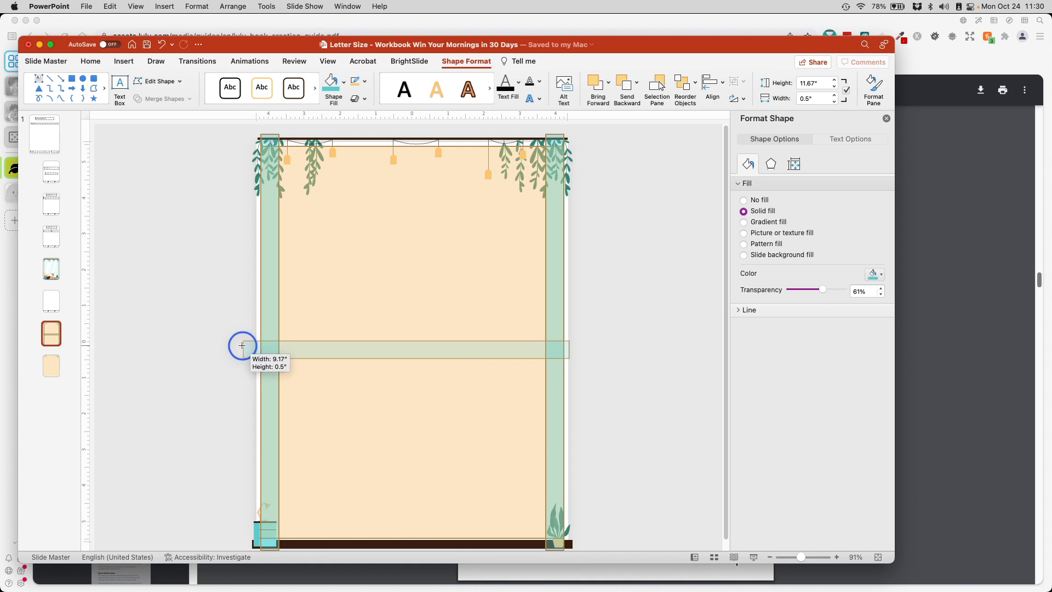
pyautogui.moveTo(242, 345); pyautogui.dragTo(304, 159)
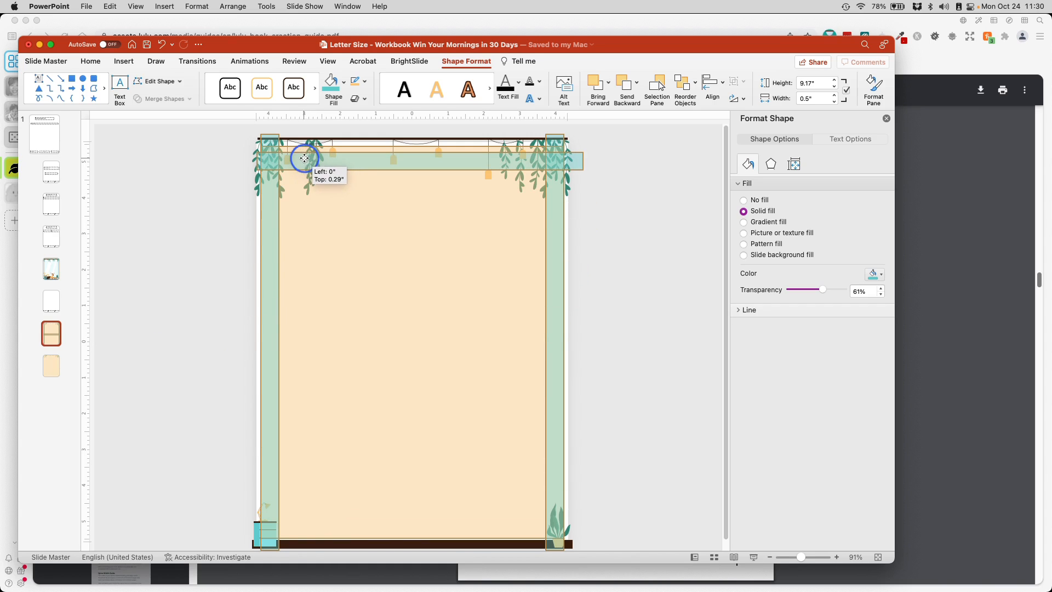
pyautogui.moveTo(304, 157); pyautogui.dragTo(304, 152)
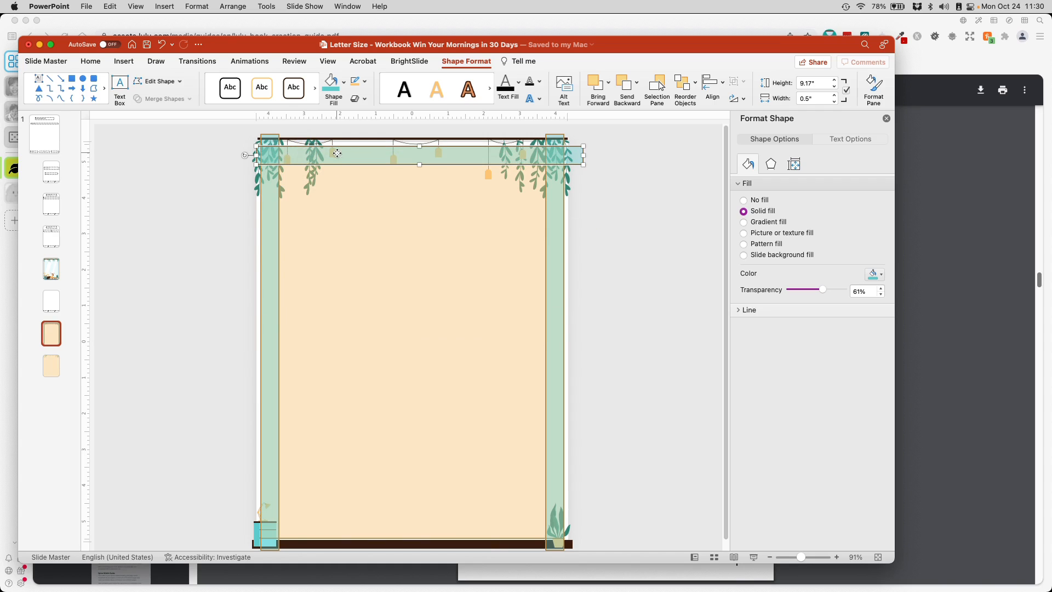
pyautogui.rightClick(336, 153)
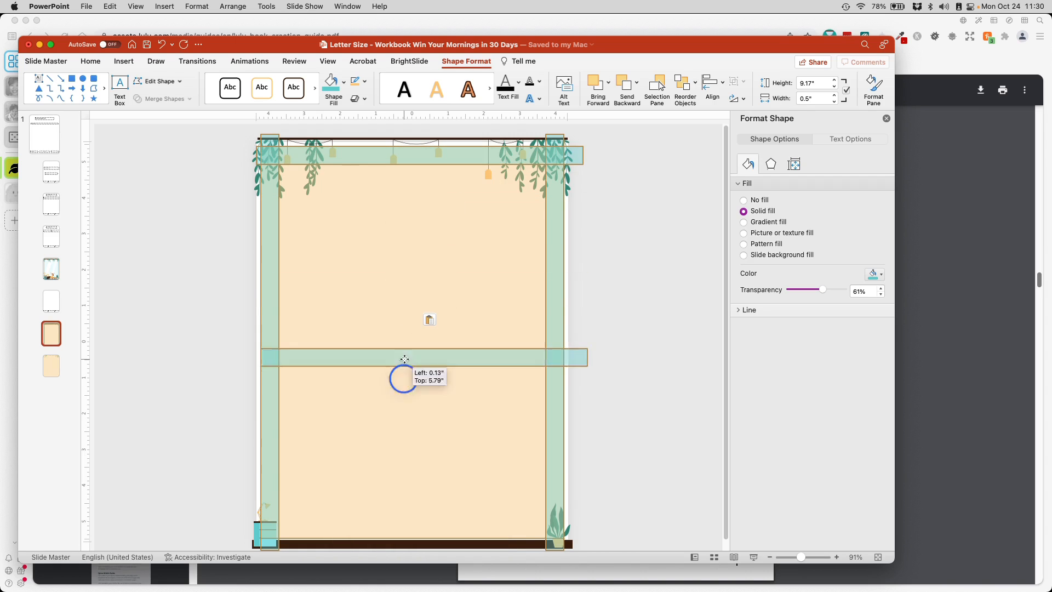
pyautogui.moveTo(403, 356); pyautogui.dragTo(394, 528)
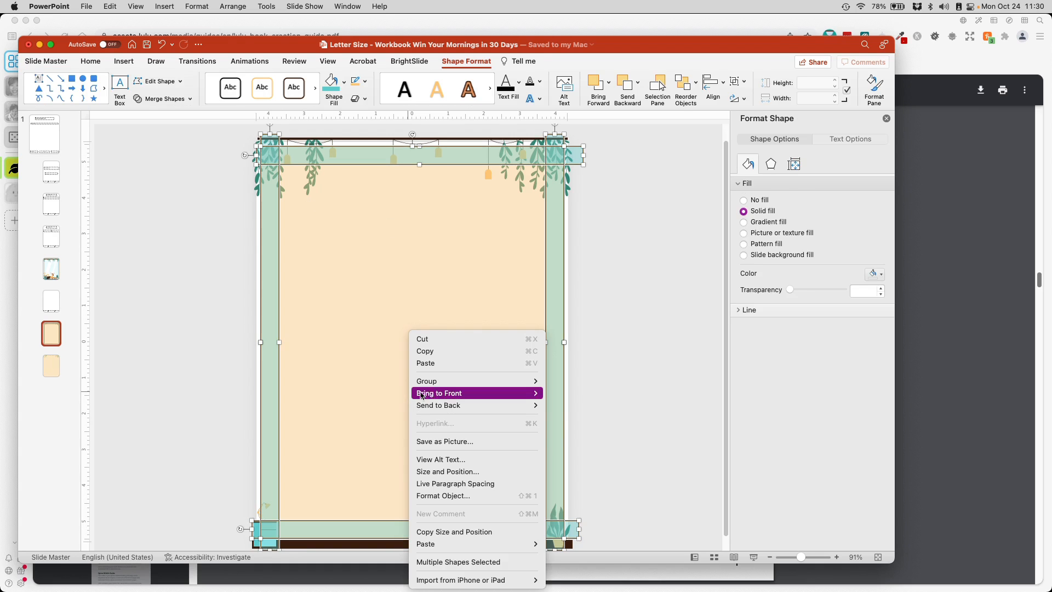
pyautogui.moveTo(427, 380)
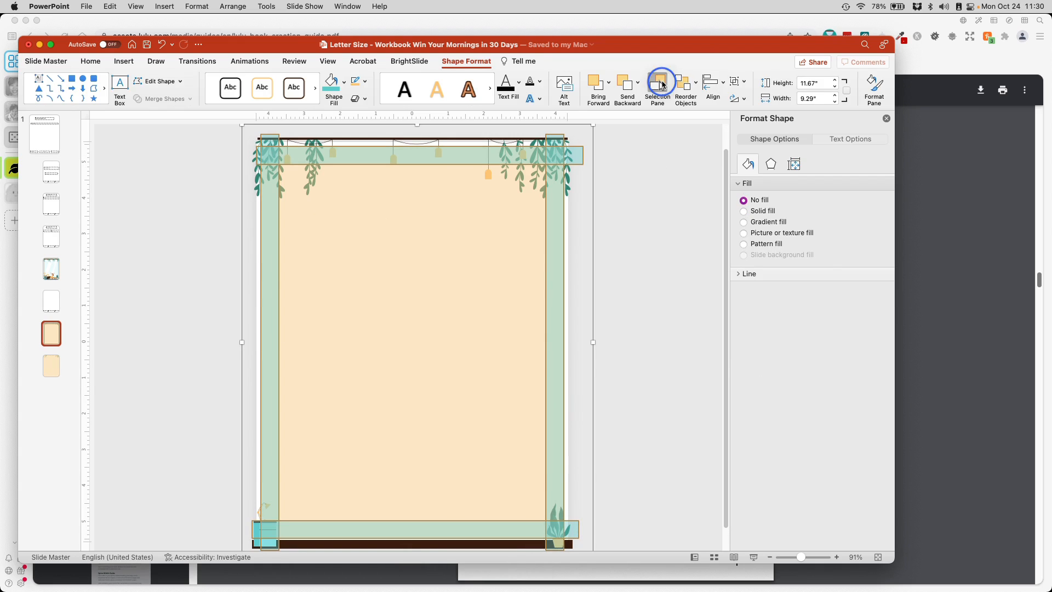
# Step: Select the guide-strip group in the Selection Pane and send it behind the plant artwork
pyautogui.click(657, 82)
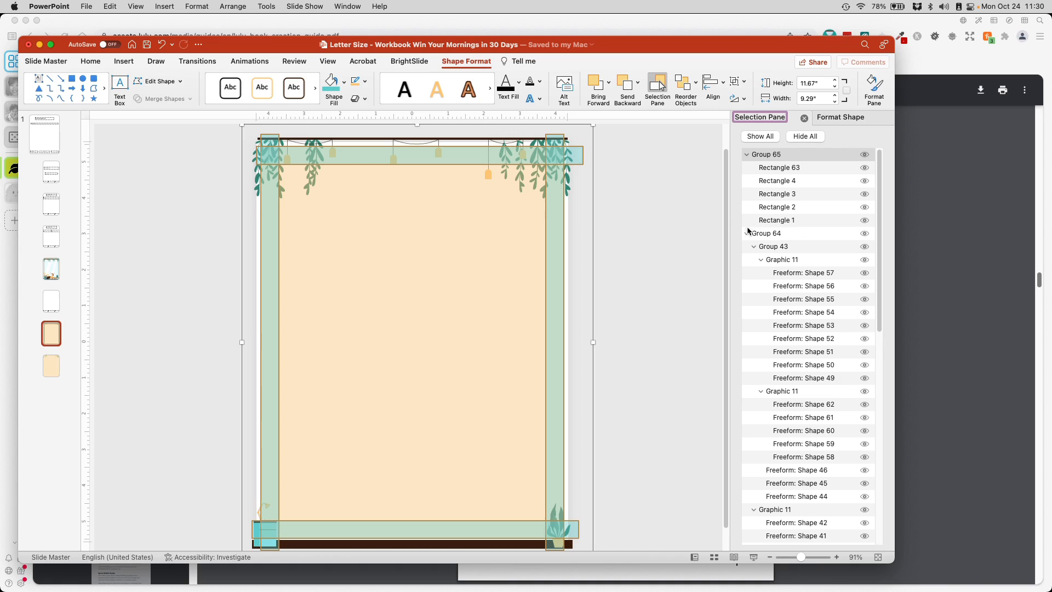
pyautogui.click(747, 232)
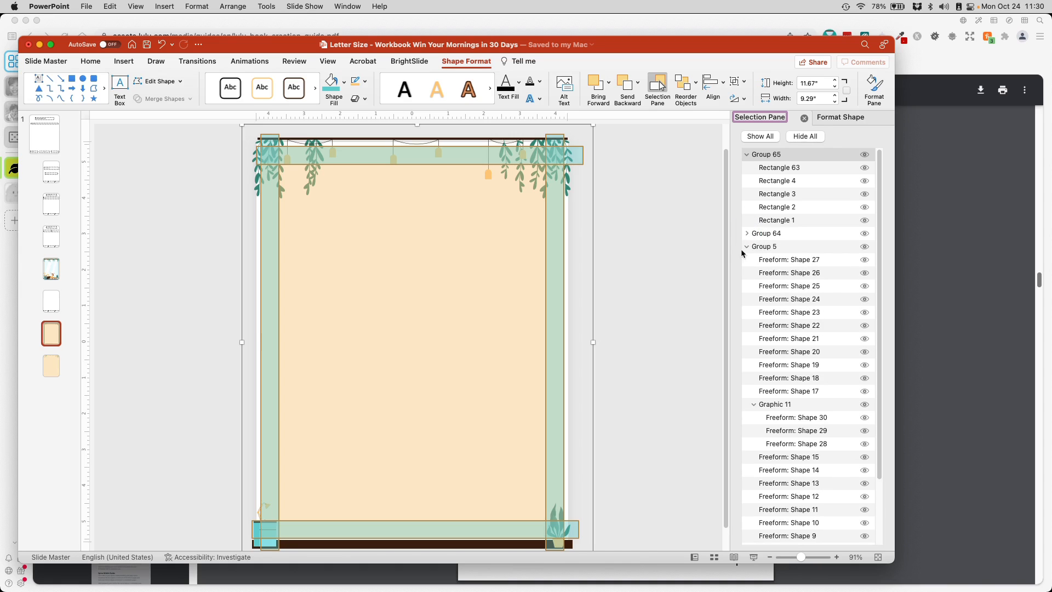
pyautogui.click(760, 154)
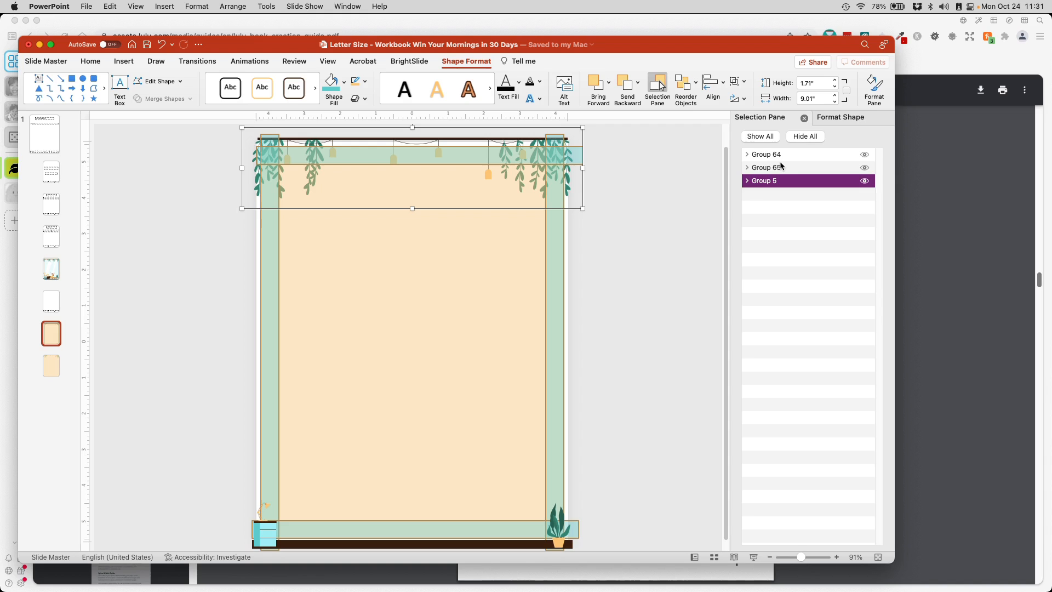
pyautogui.click(747, 167)
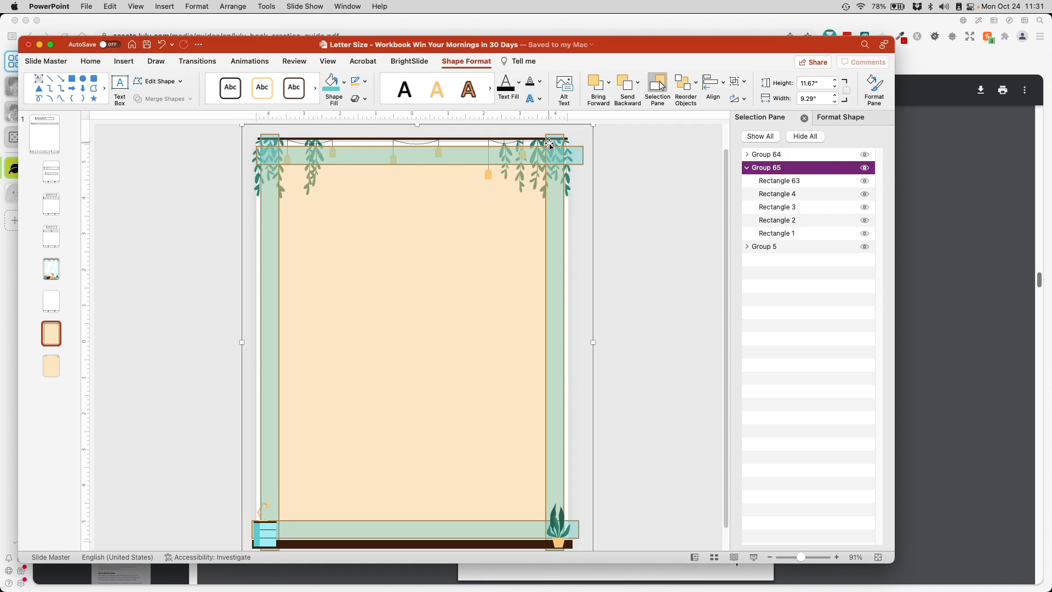
pyautogui.rightClick(549, 145)
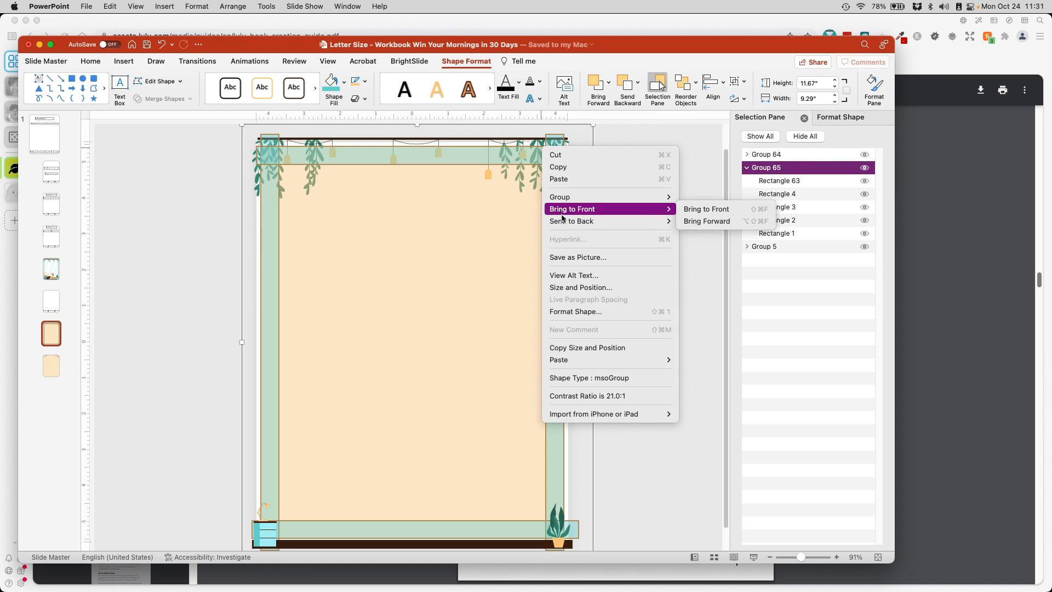
pyautogui.click(706, 209)
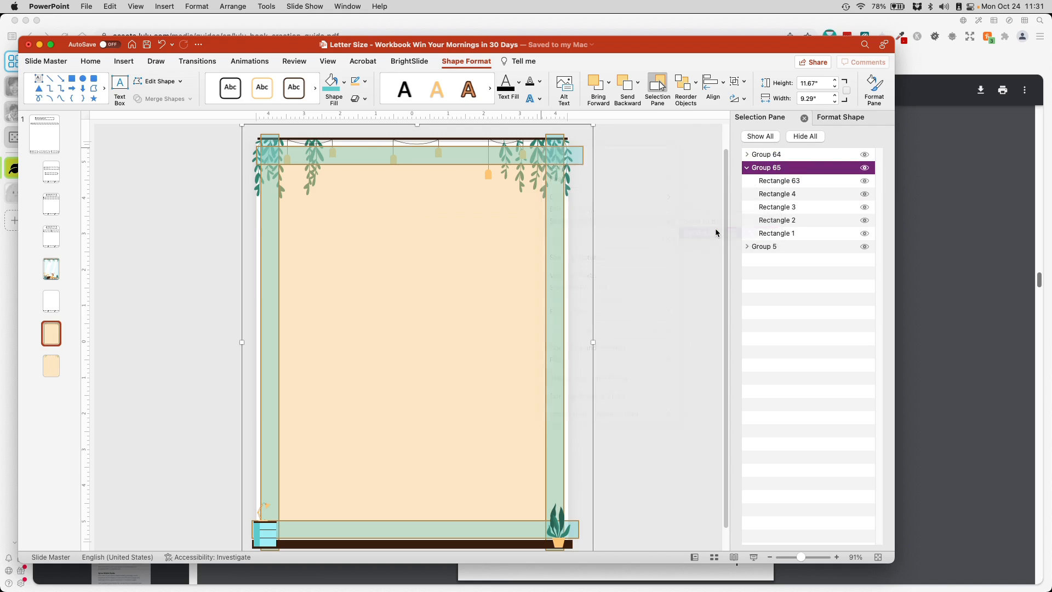
pyautogui.click(746, 167)
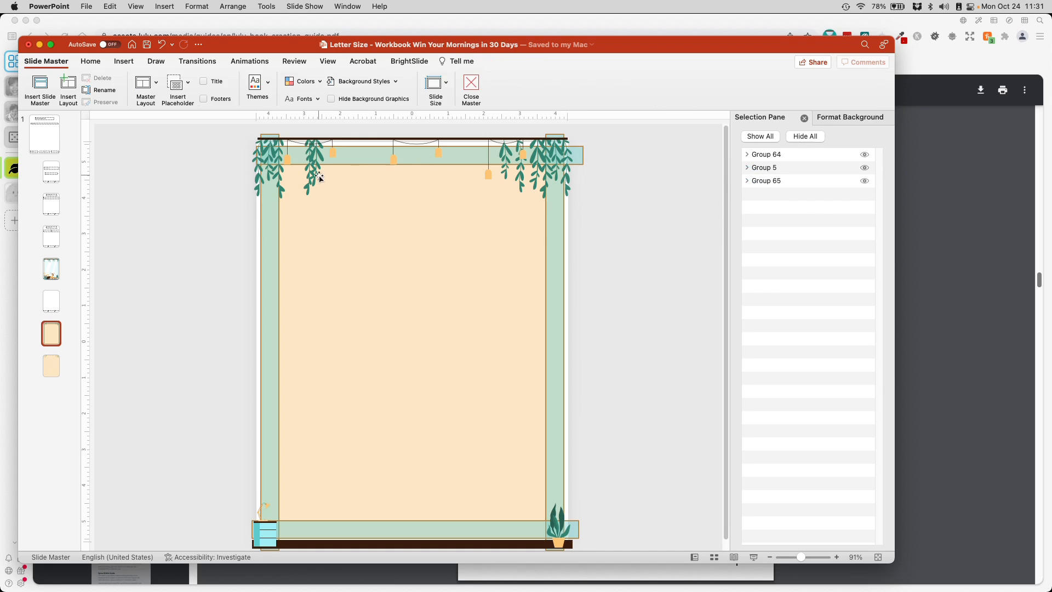
pyautogui.moveTo(264, 149)
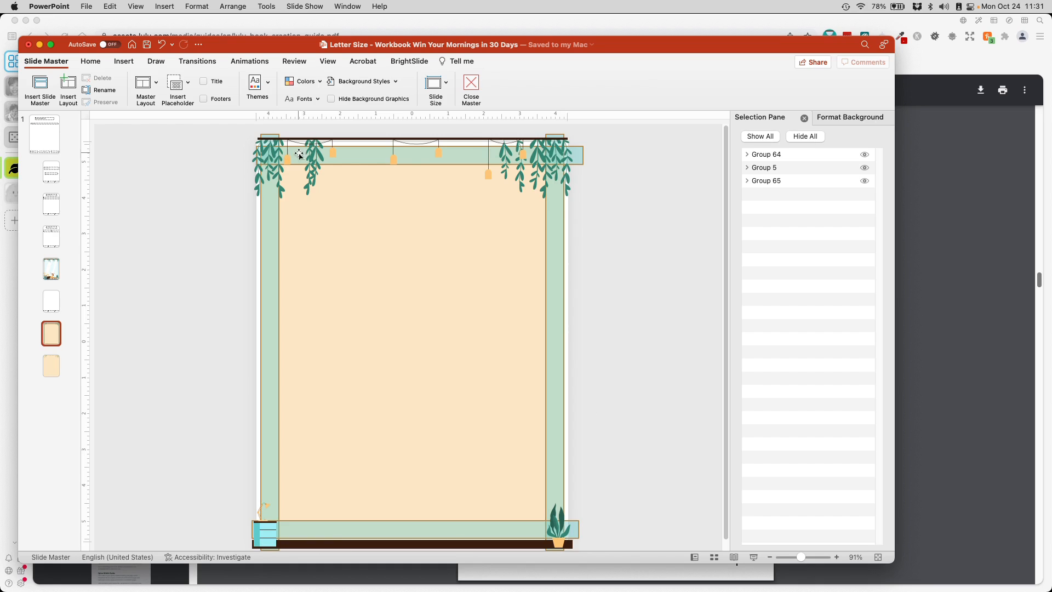
pyautogui.moveTo(477, 537)
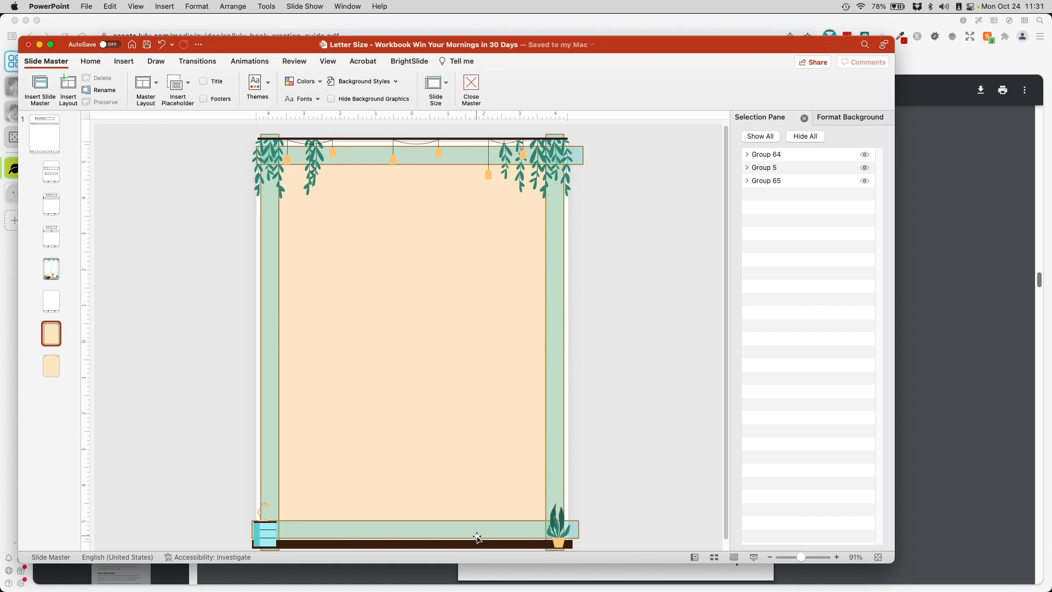
pyautogui.moveTo(274, 222)
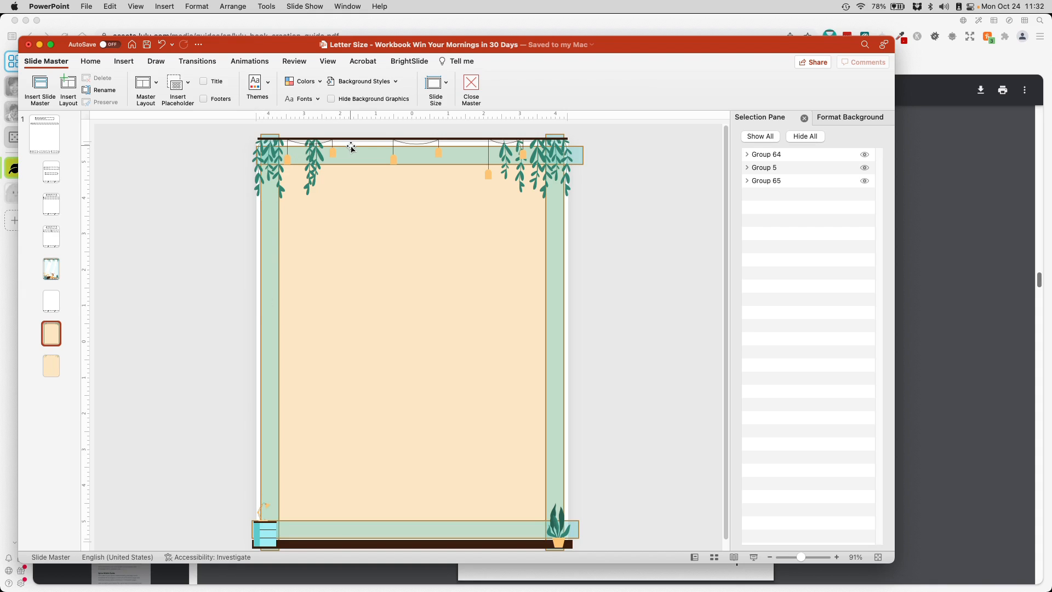
pyautogui.moveTo(474, 142)
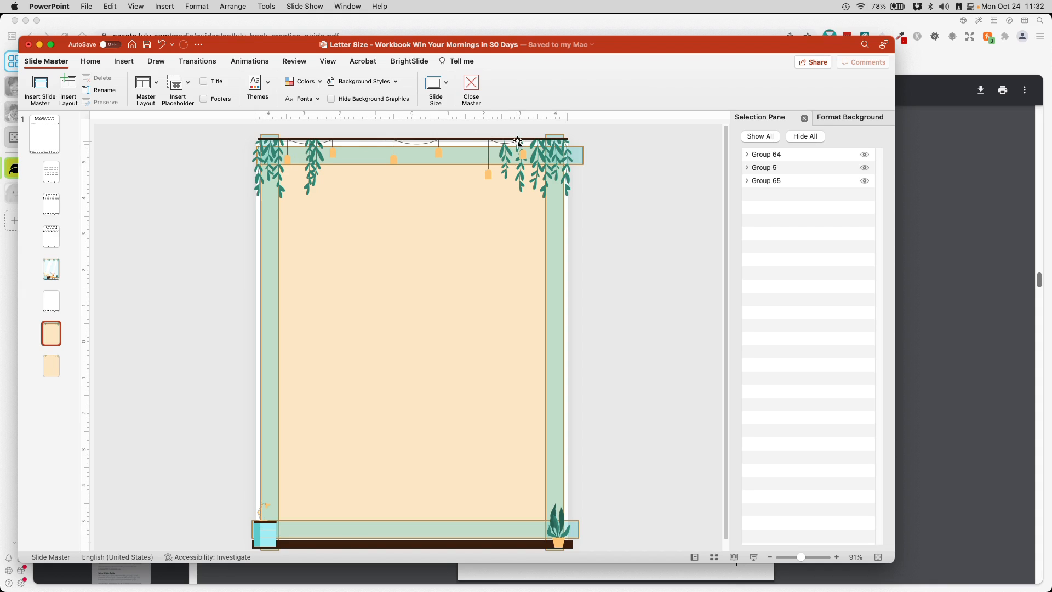
# Step: Move the hanging-lamp vine group to the page top and widen it to 9.22 inches
pyautogui.click(518, 142)
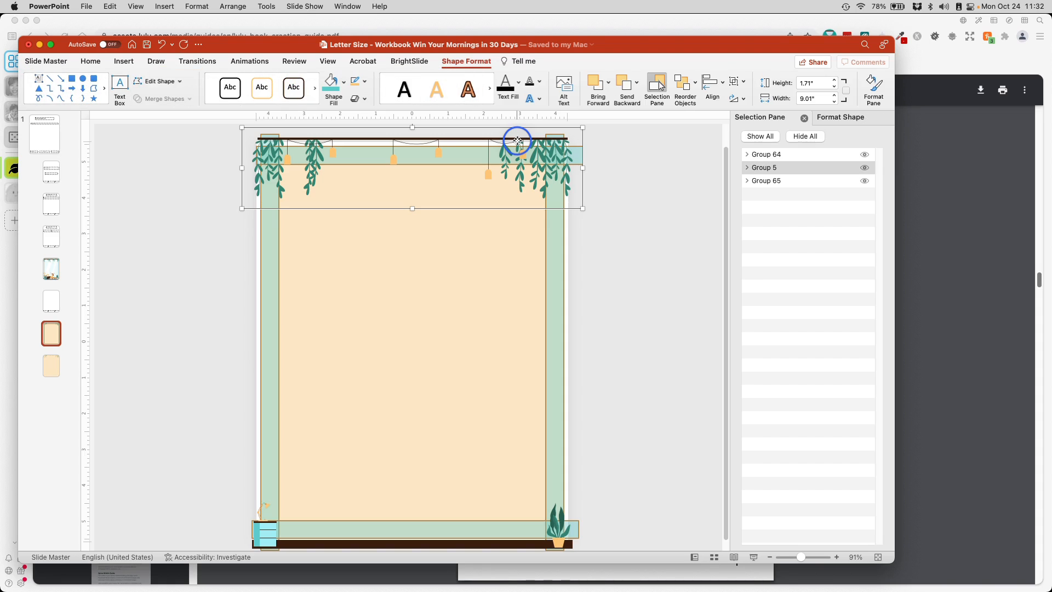
pyautogui.moveTo(517, 141); pyautogui.dragTo(517, 144)
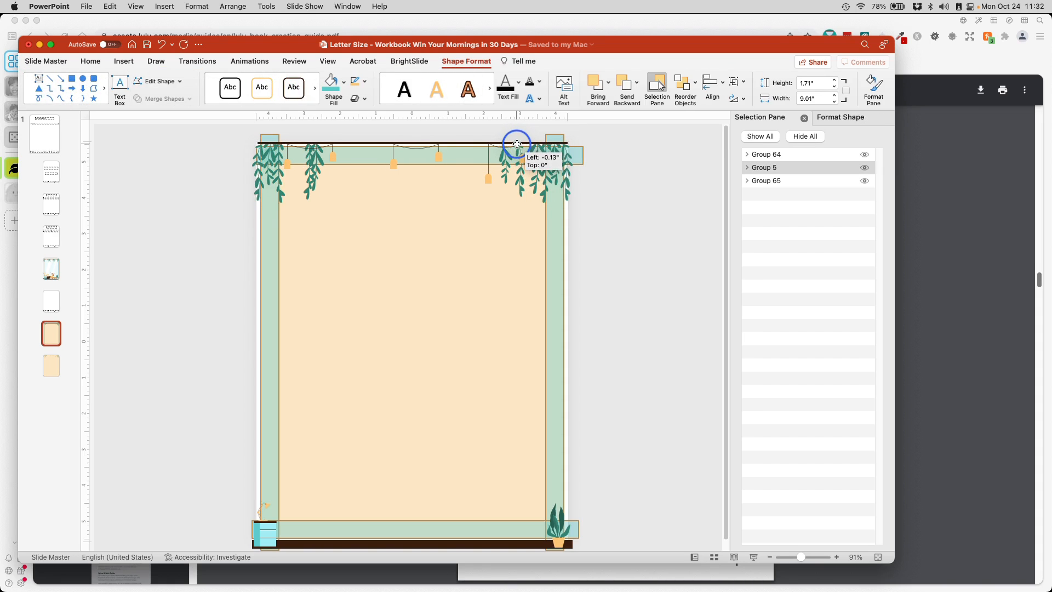
pyautogui.moveTo(516, 143); pyautogui.dragTo(517, 148)
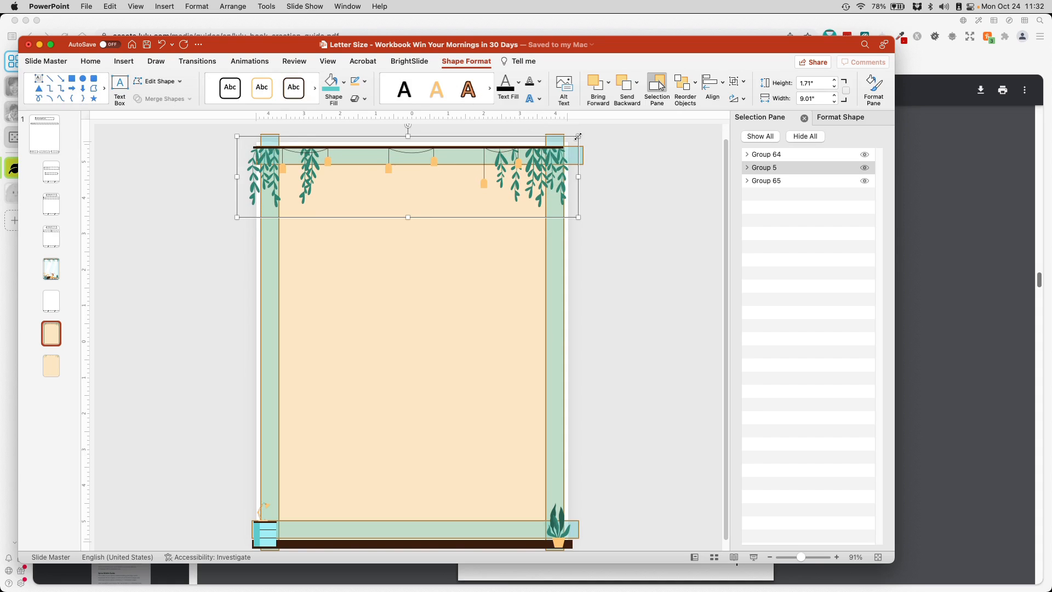
pyautogui.moveTo(576, 137); pyautogui.dragTo(580, 177)
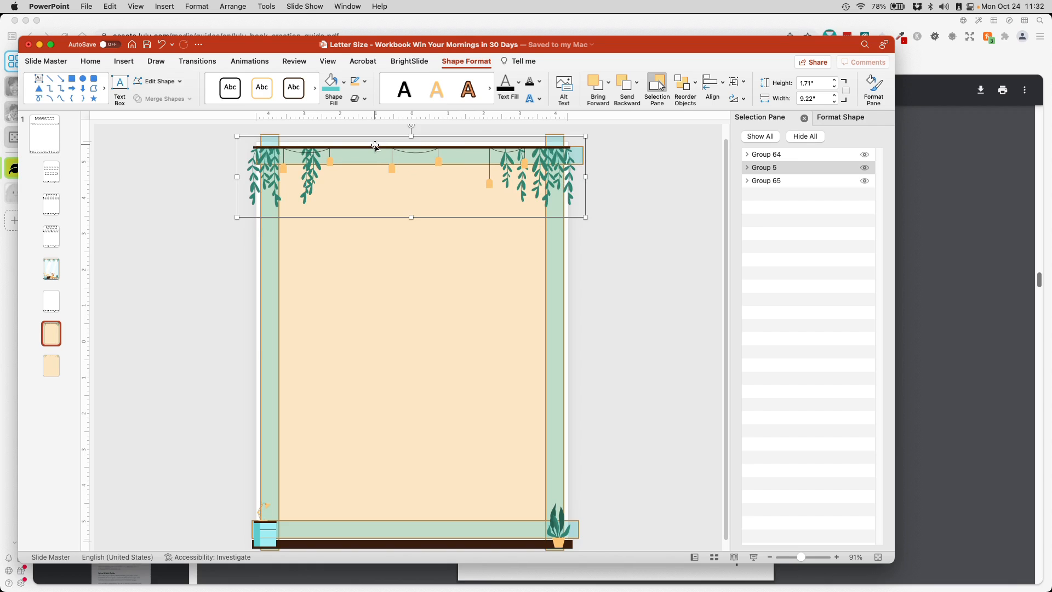
pyautogui.click(293, 88)
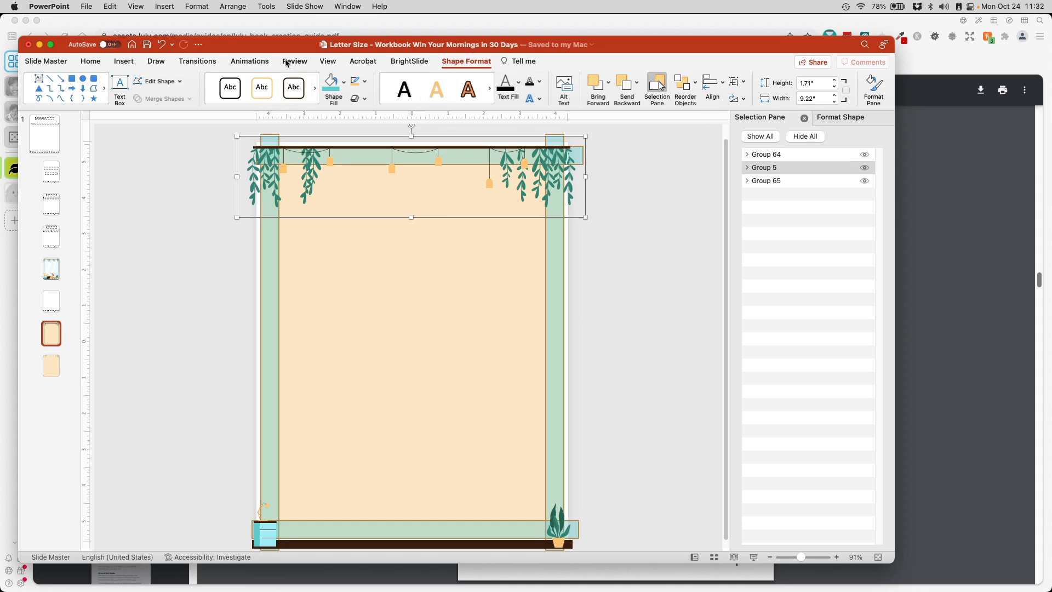
# Step: Draw a dark brown 8.75 by 0.21 inch bar along the top with no outline
pyautogui.click(124, 62)
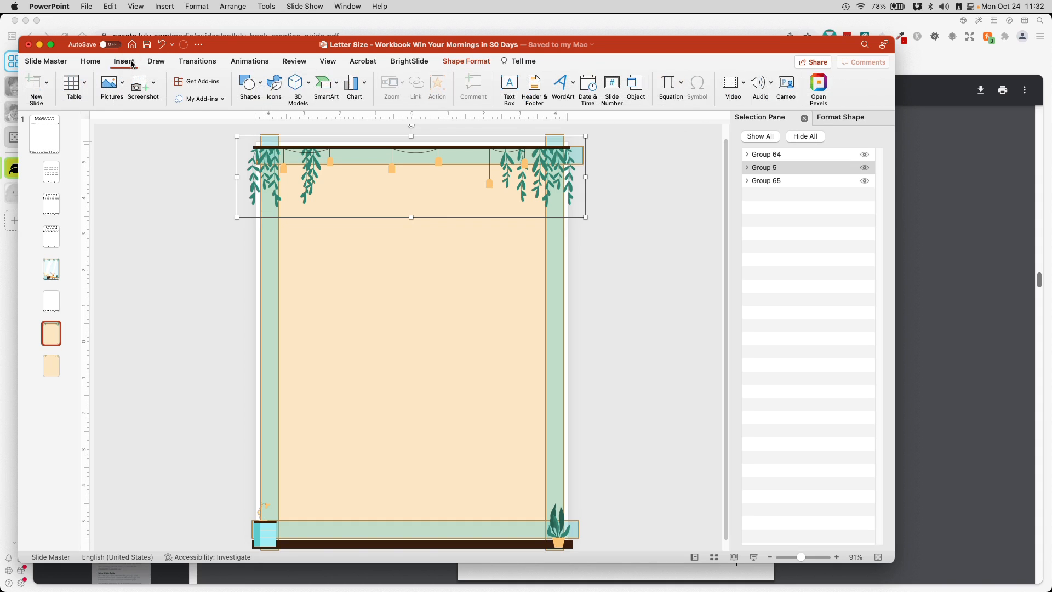
pyautogui.click(246, 82)
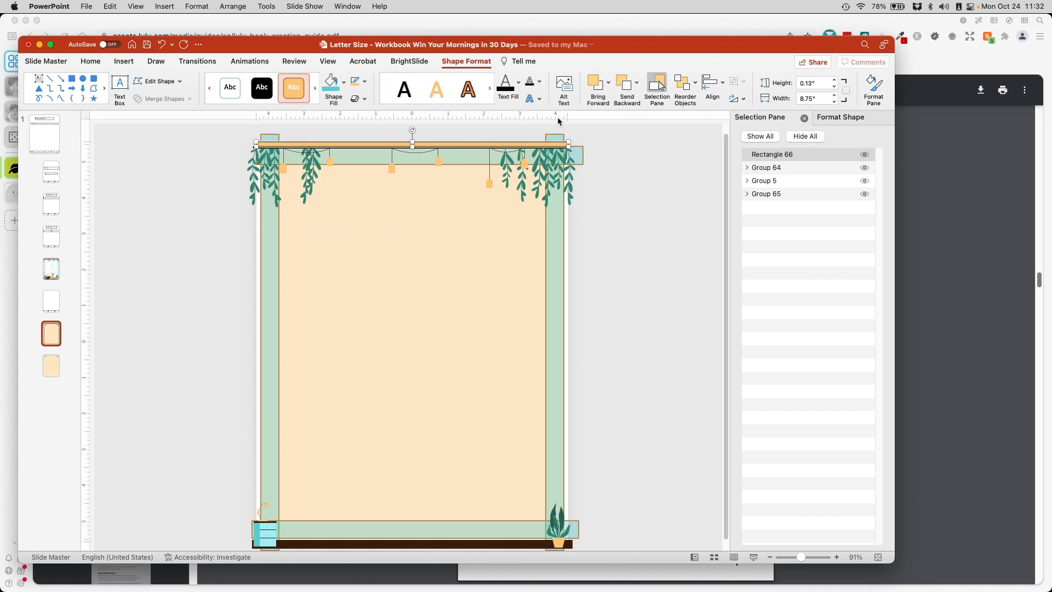
pyautogui.click(342, 82)
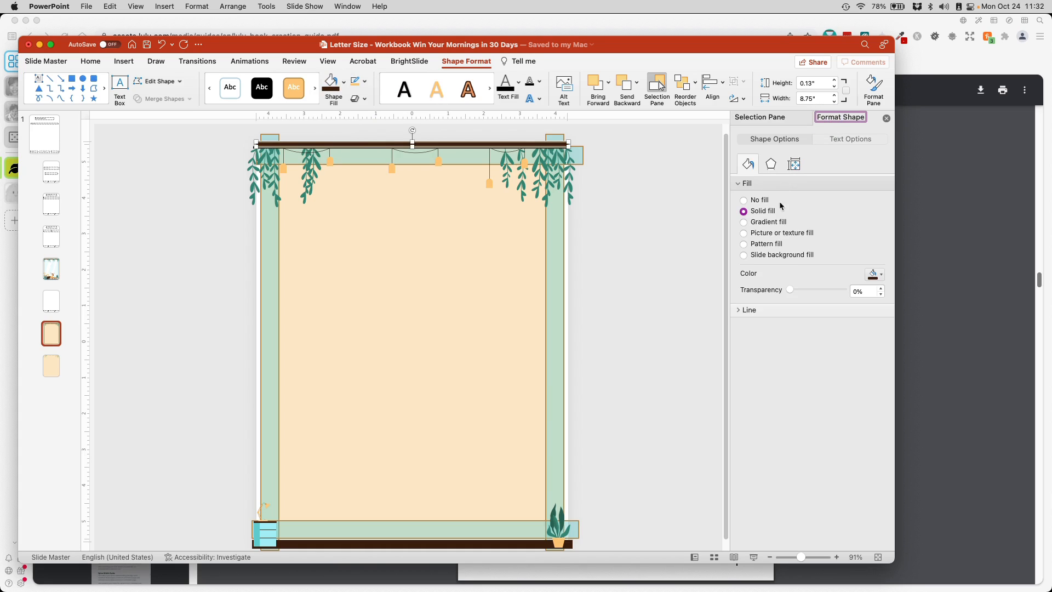
pyautogui.click(749, 310)
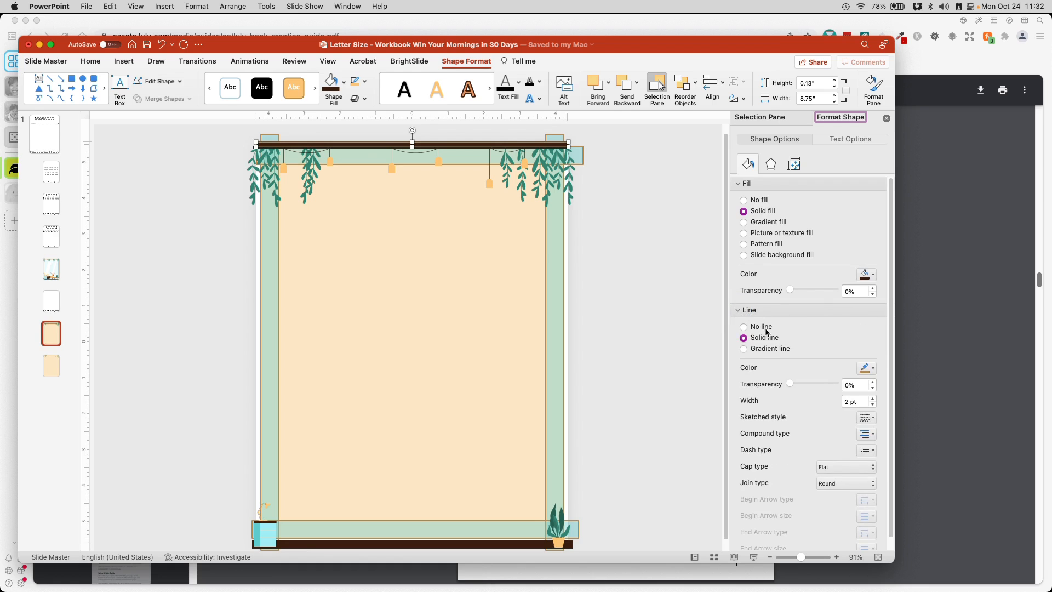
pyautogui.click(744, 326)
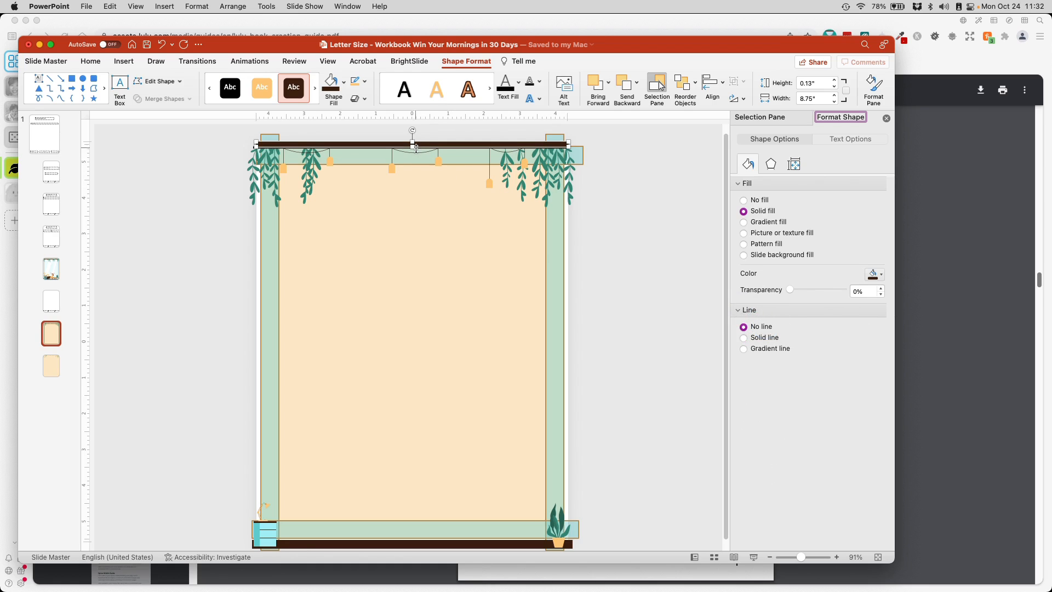
pyautogui.moveTo(412, 144); pyautogui.dragTo(415, 148)
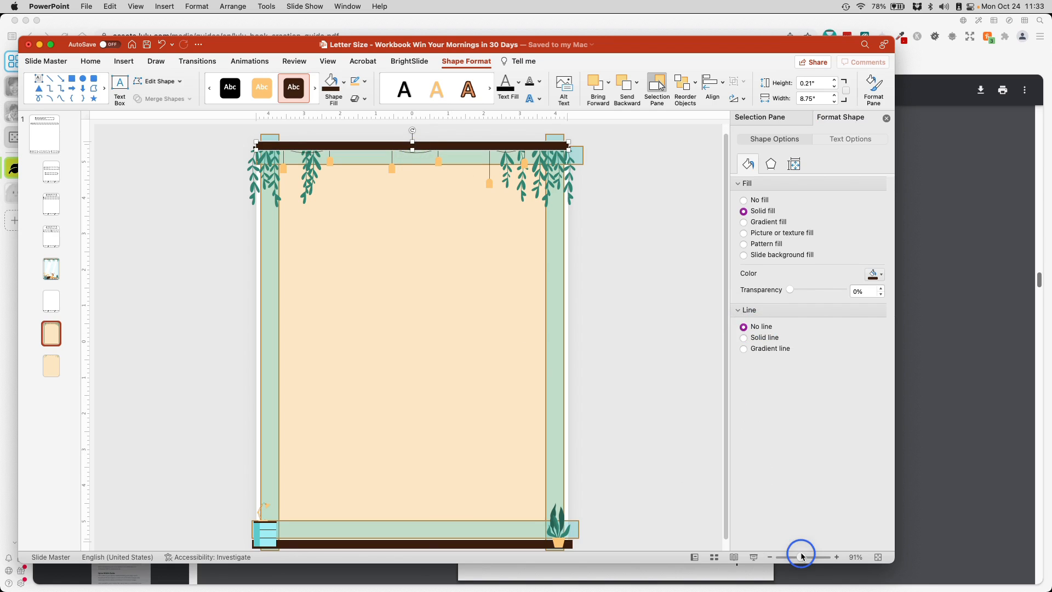
# Step: Zoom in, thin the dark brown top bar again, and copy it
pyautogui.moveTo(801, 556); pyautogui.dragTo(818, 556)
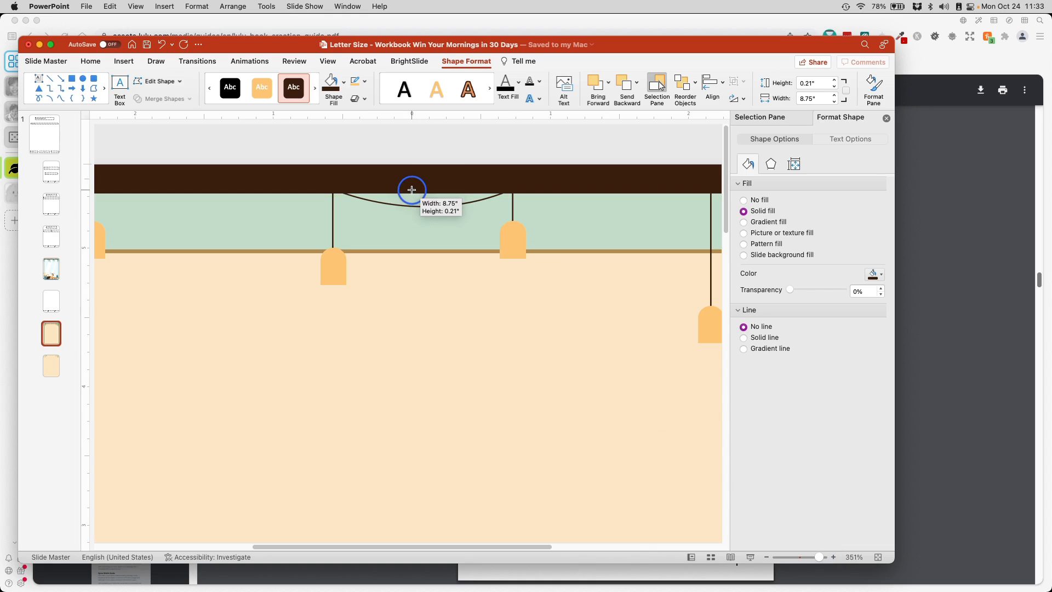
pyautogui.moveTo(412, 190); pyautogui.dragTo(412, 170)
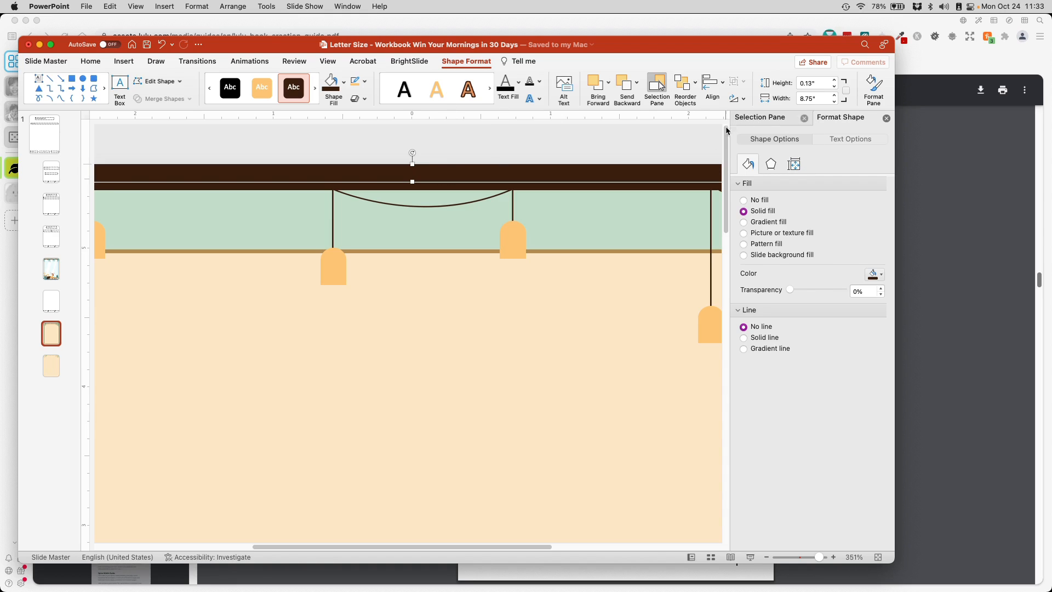
pyautogui.rightClick(412, 181)
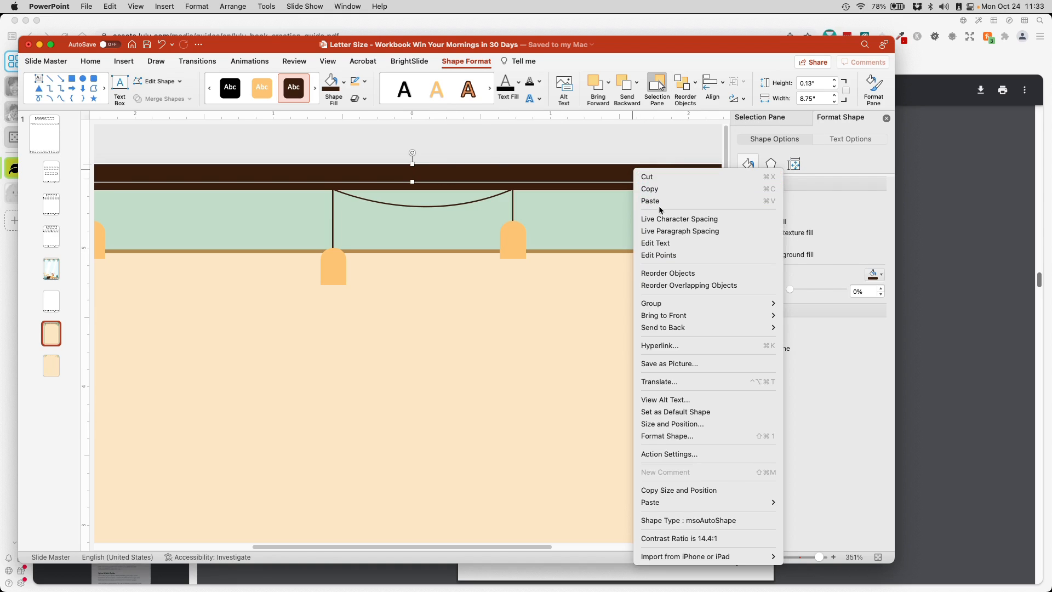
pyautogui.click(657, 88)
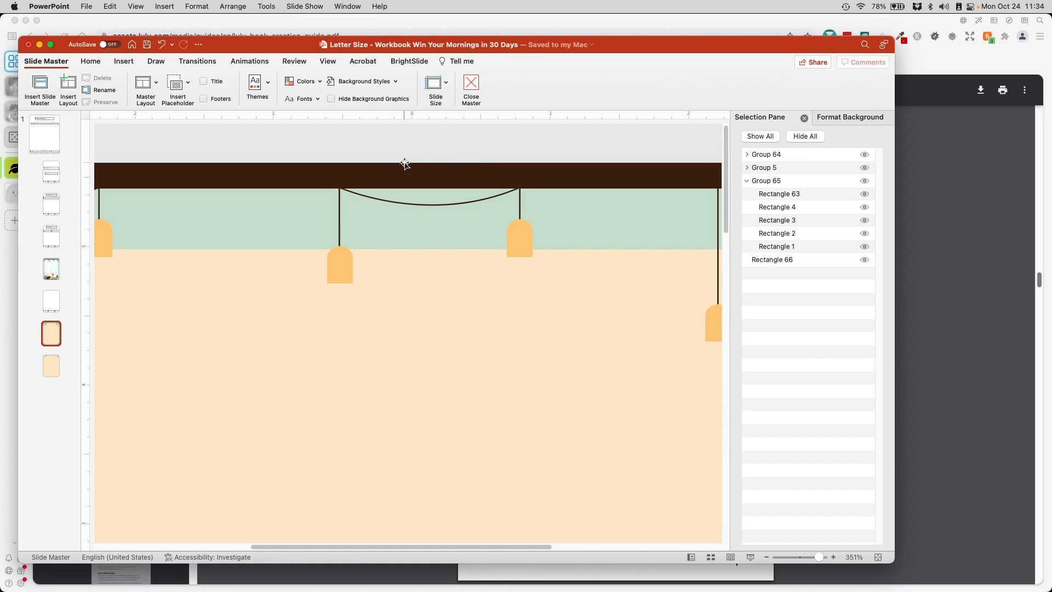
pyautogui.moveTo(509, 181)
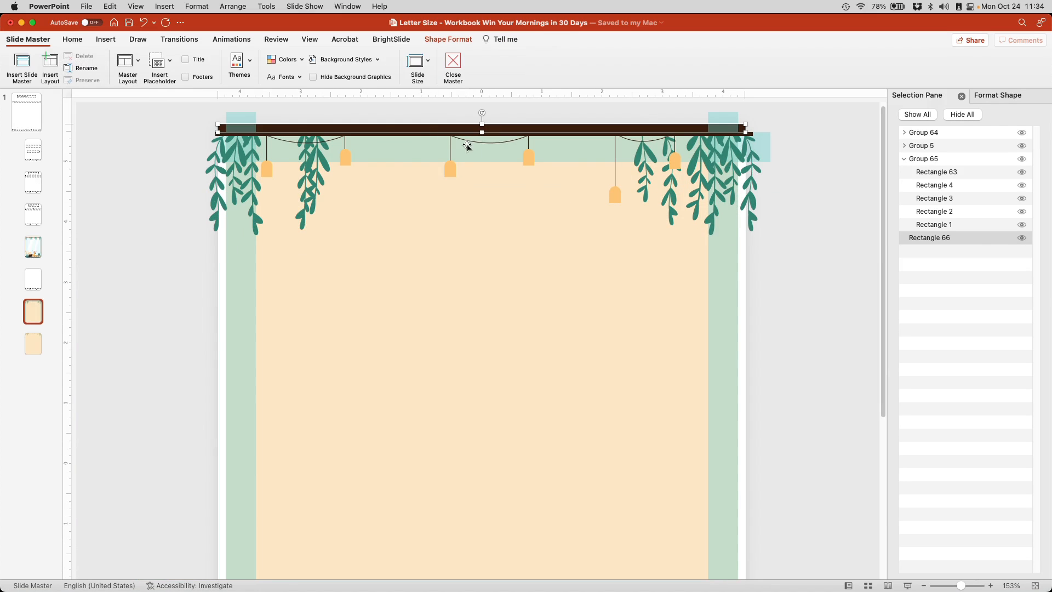
pyautogui.click(430, 215)
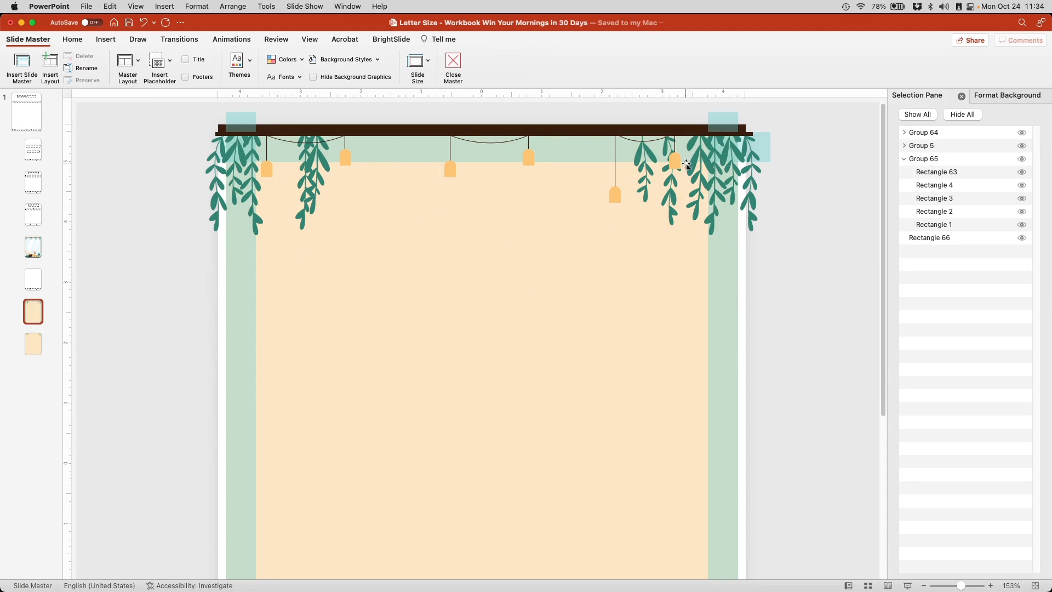
pyautogui.moveTo(235, 159)
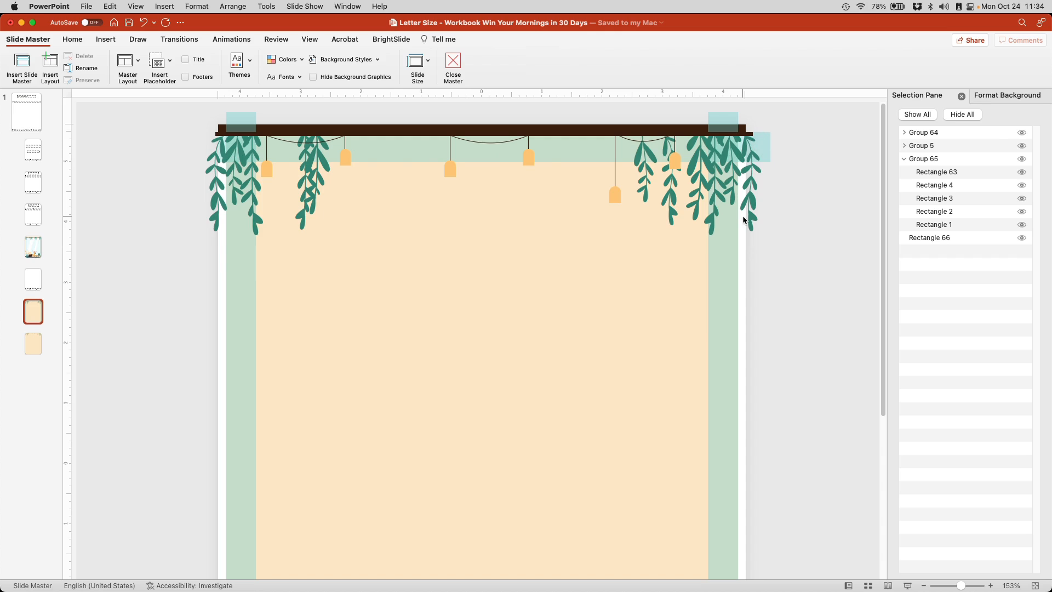
pyautogui.click(746, 175)
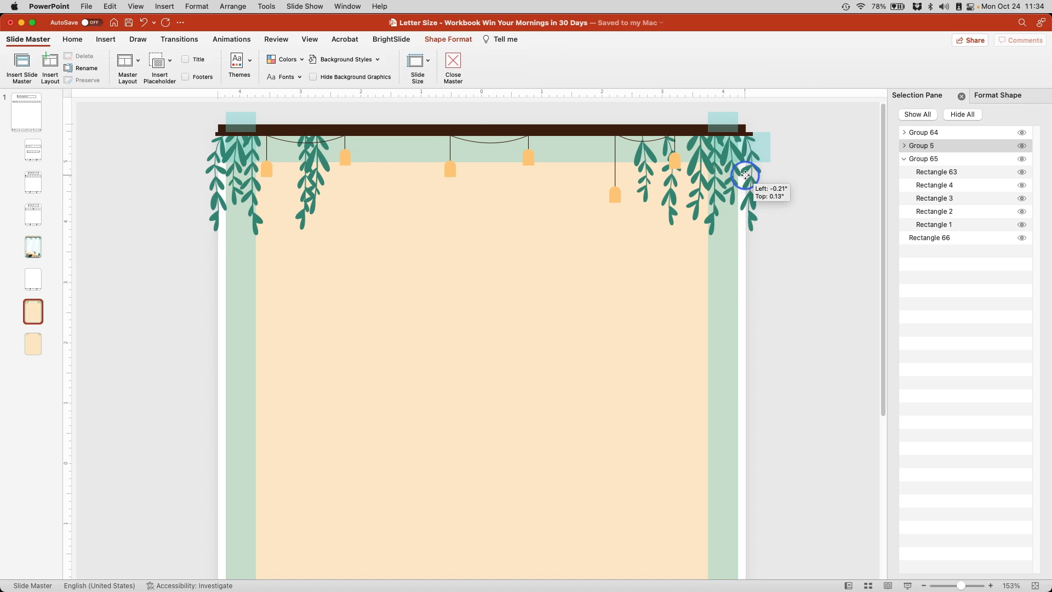
pyautogui.click(744, 175)
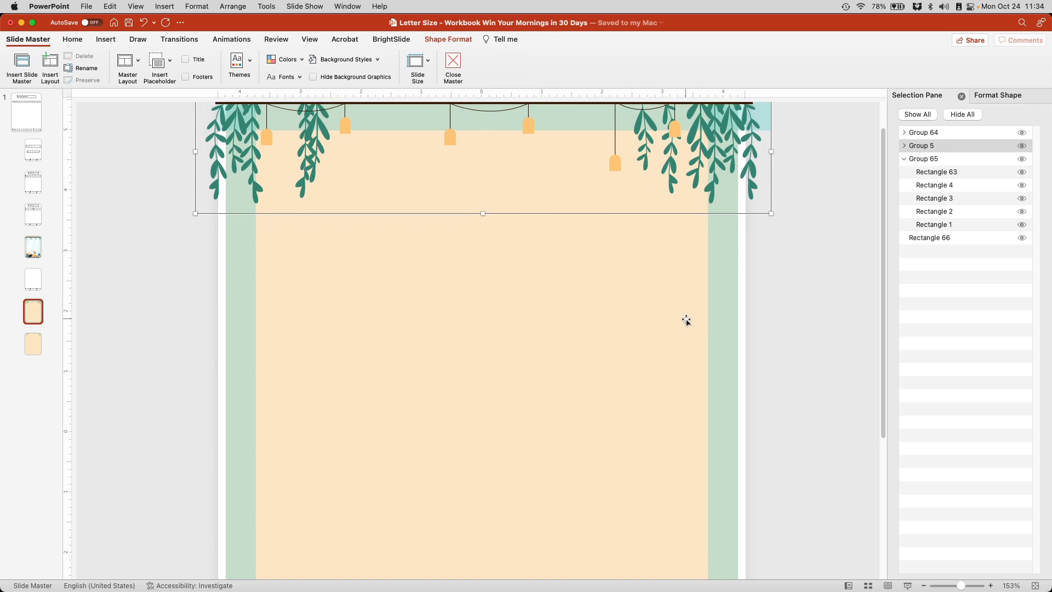
pyautogui.scroll(-3)
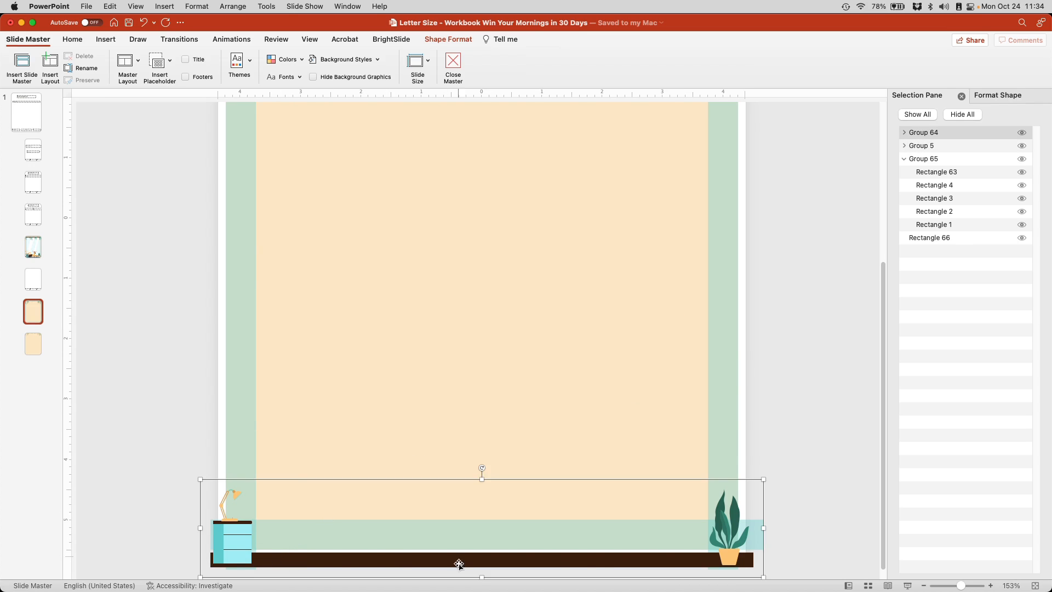
pyautogui.moveTo(509, 562)
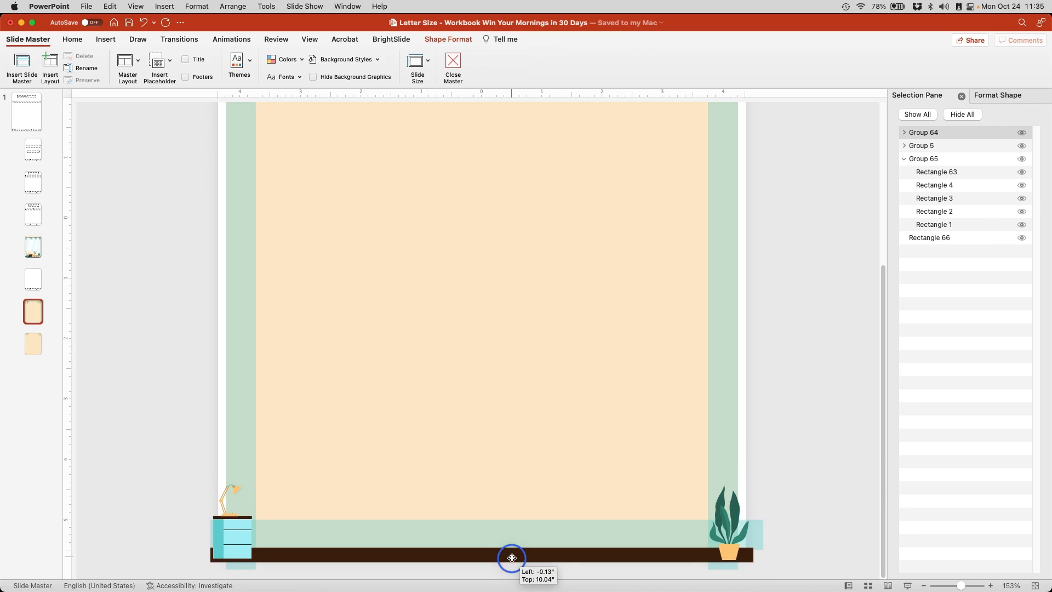
# Step: Raise the bottom desk-and-plant decoration slightly higher on the page
pyautogui.moveTo(511, 557); pyautogui.dragTo(511, 549)
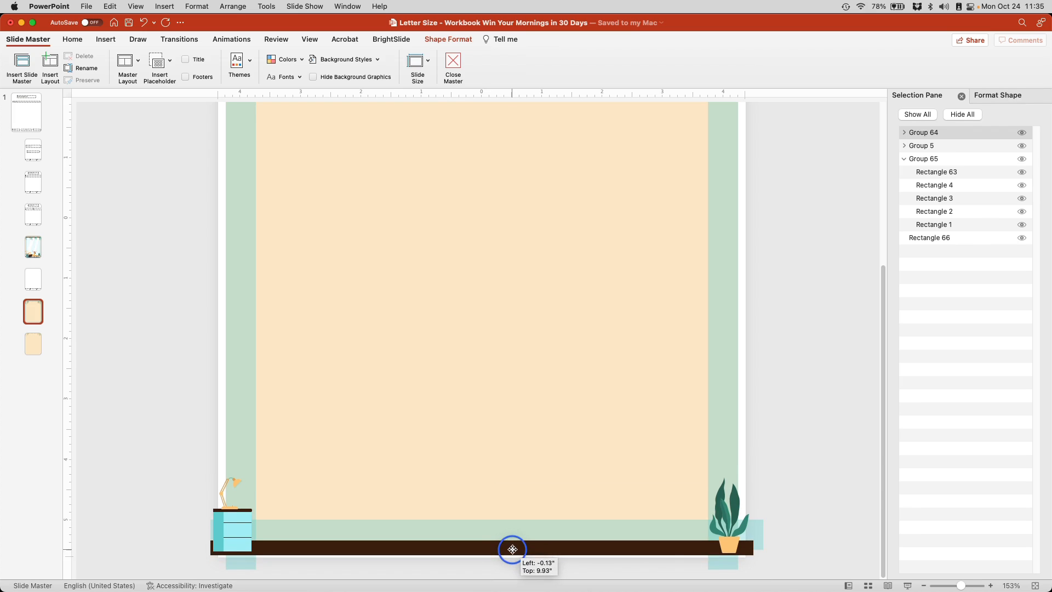
pyautogui.moveTo(511, 548); pyautogui.dragTo(513, 543)
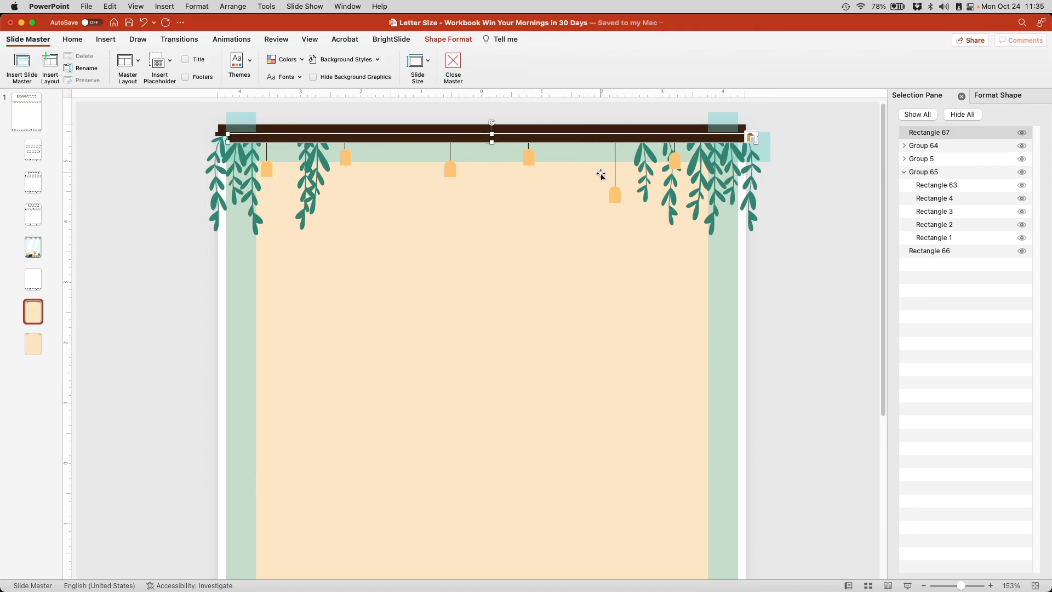
# Step: Move the pasted dark bar down to the bottom shelf beneath the desk-and-plant artwork
pyautogui.moveTo(491, 134); pyautogui.dragTo(481, 433)
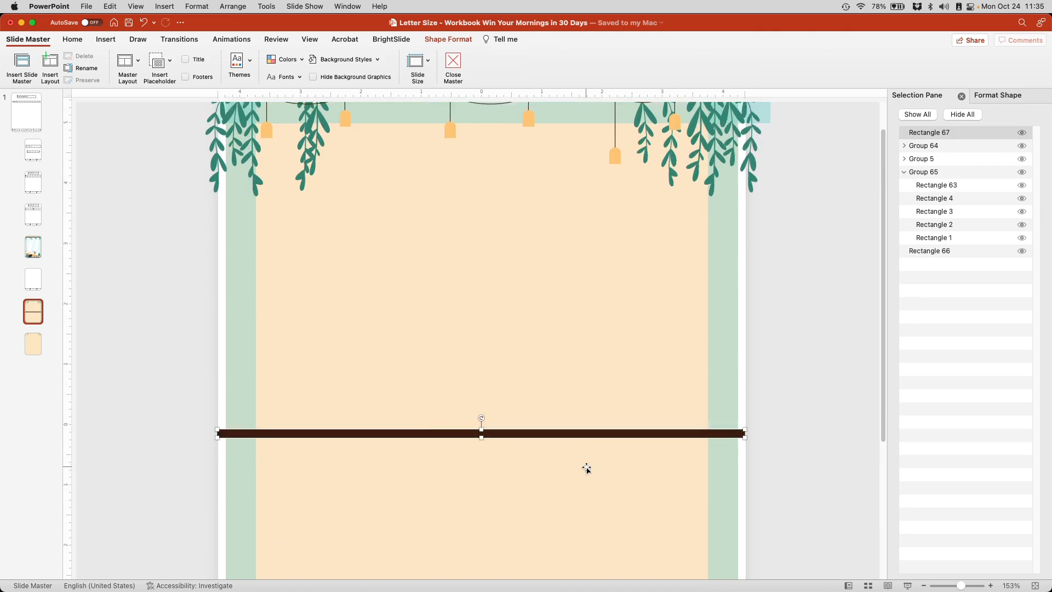
pyautogui.scroll(-3)
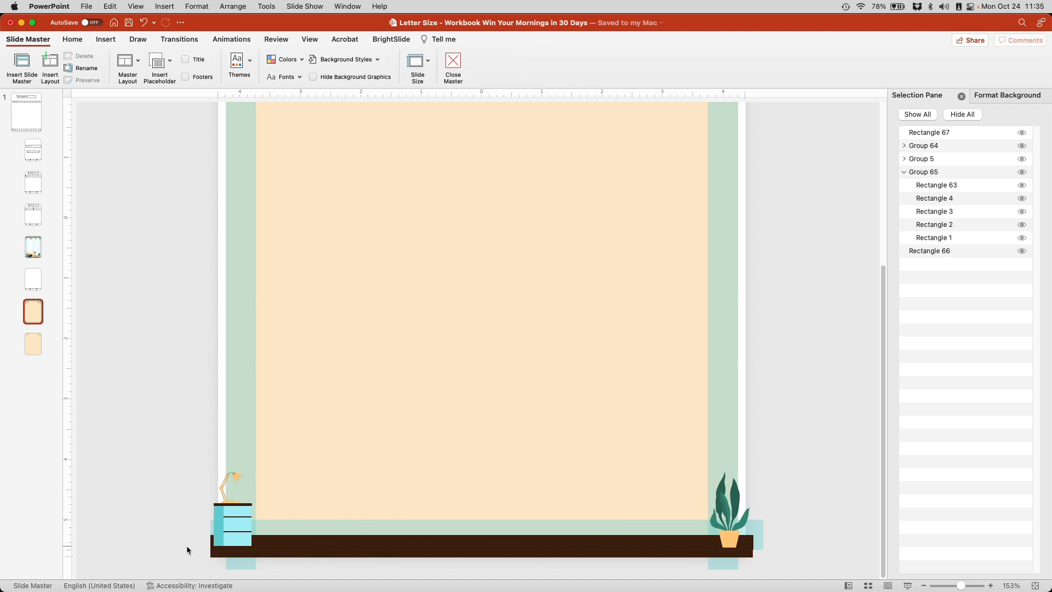
pyautogui.moveTo(795, 564)
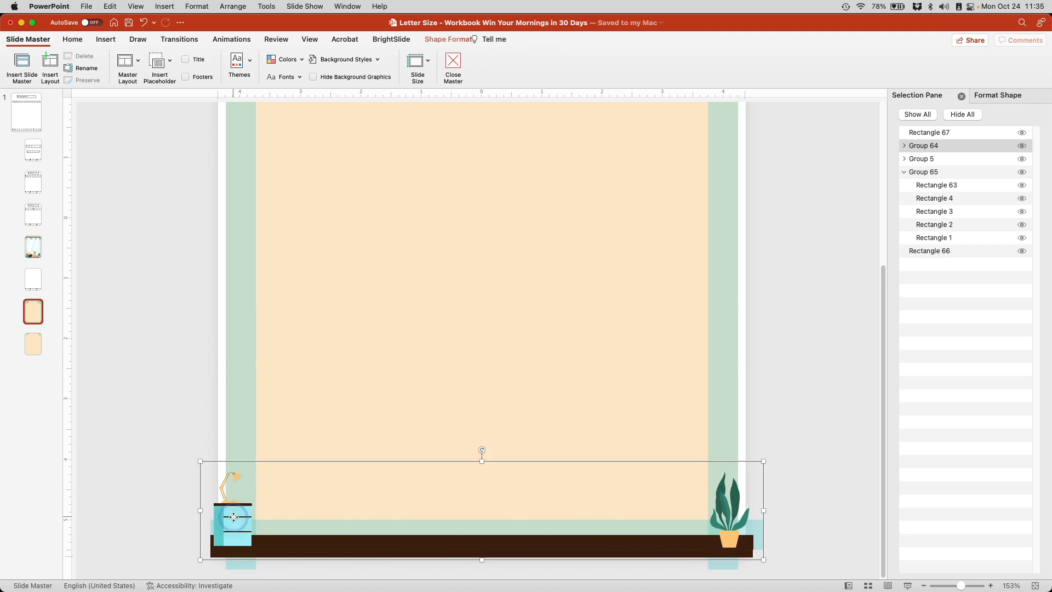
pyautogui.rightClick(234, 516)
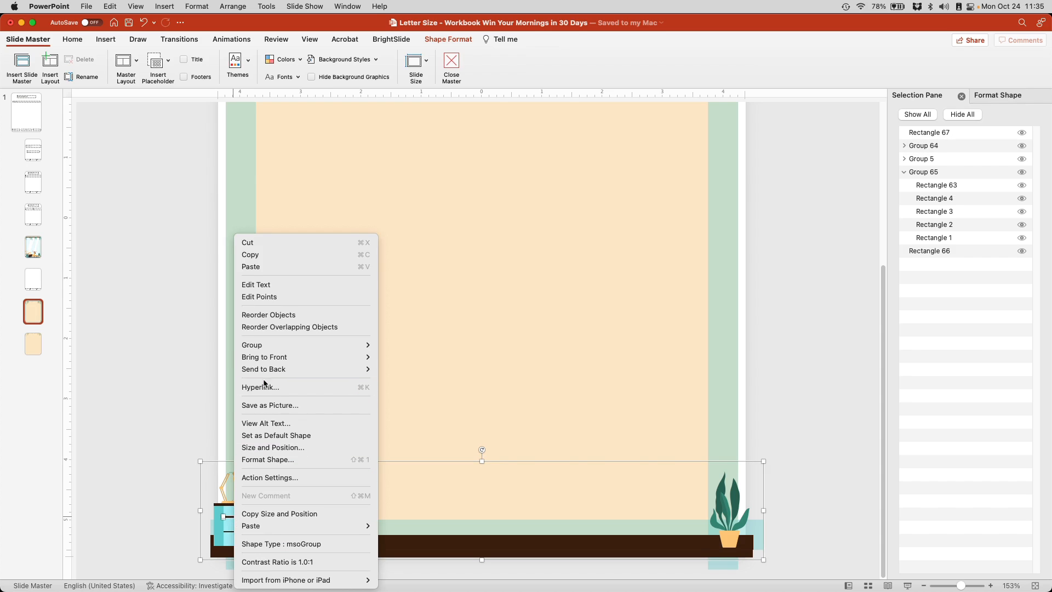
pyautogui.moveTo(252, 344)
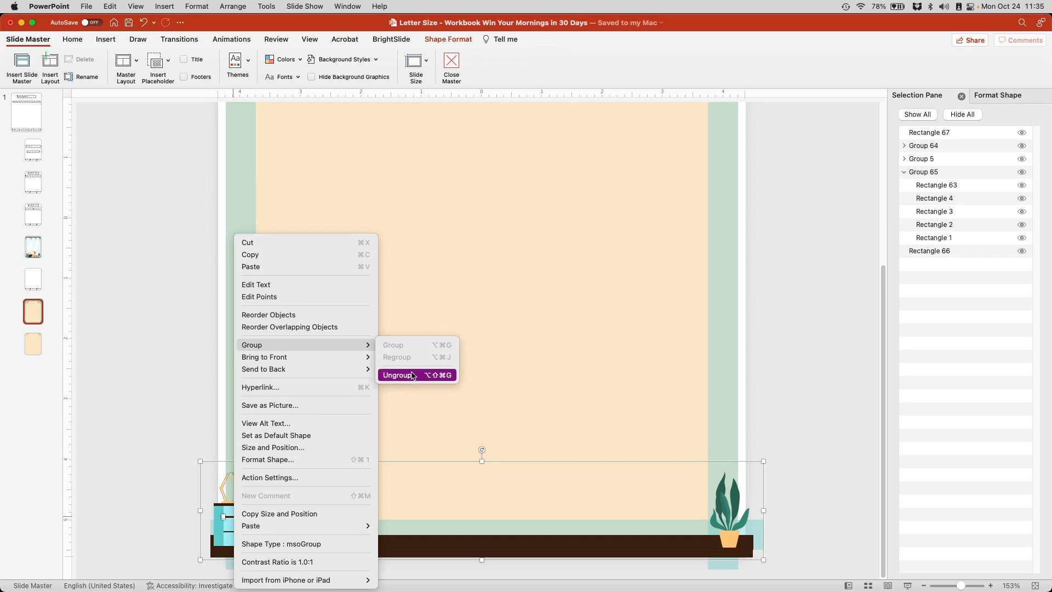
# Step: Ungroup the bottom decoration twice and select the lamp and drawers pieces
pyautogui.click(397, 375)
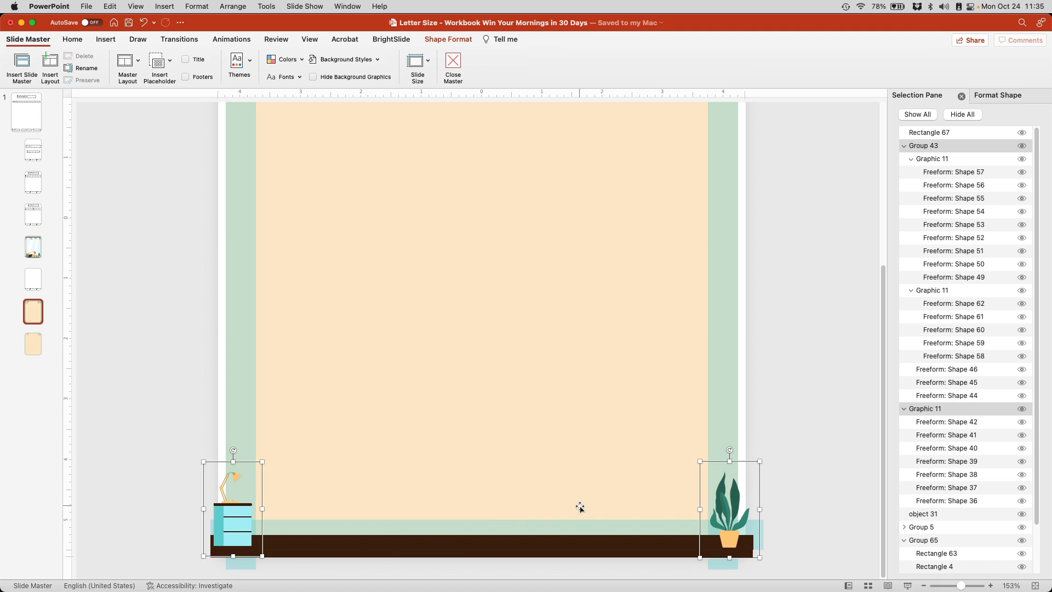
pyautogui.moveTo(346, 522)
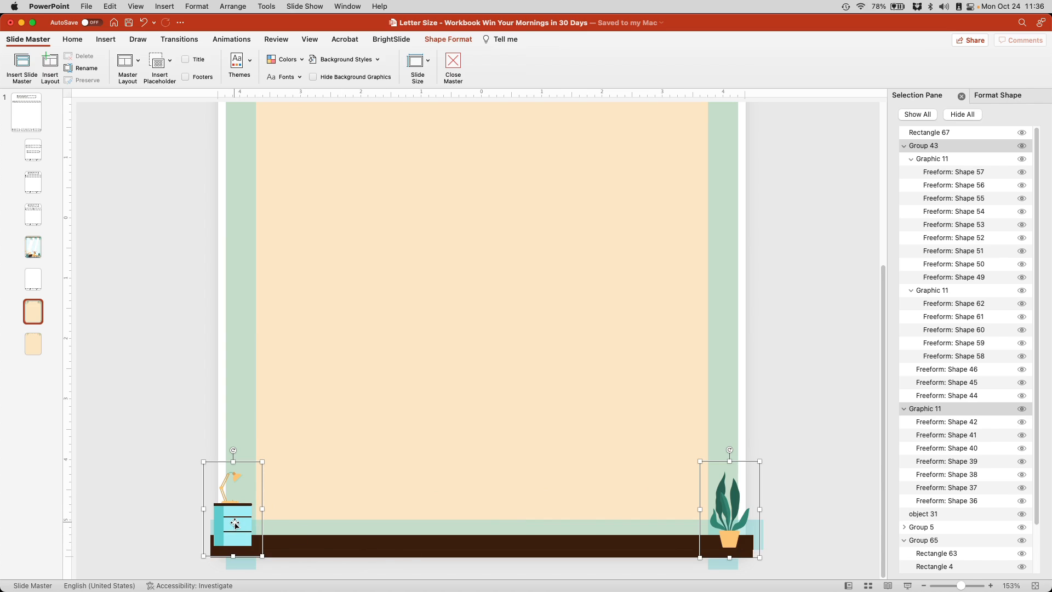
pyautogui.moveTo(746, 508)
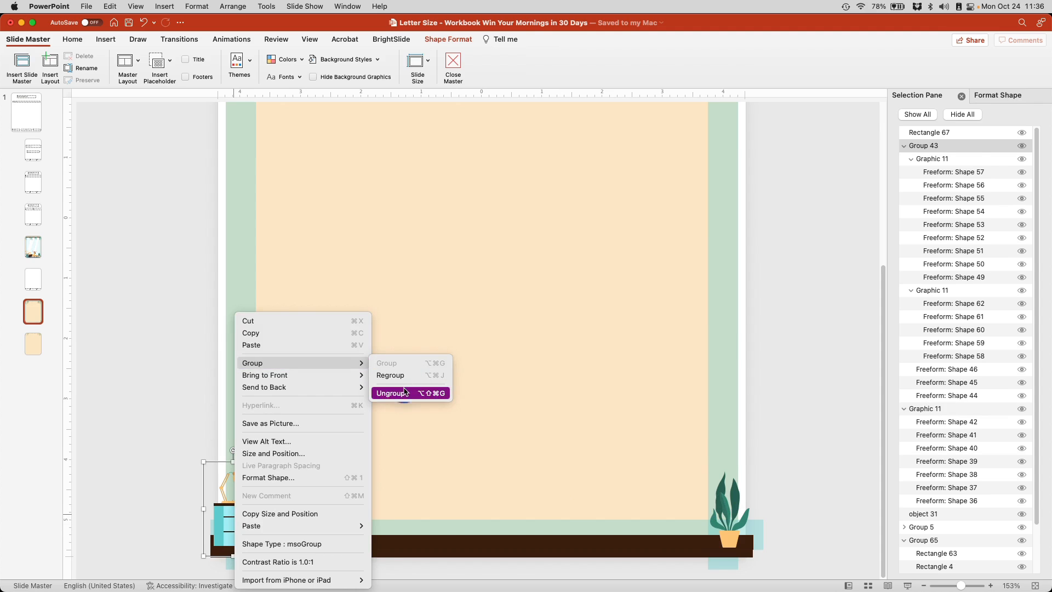
pyautogui.click(393, 393)
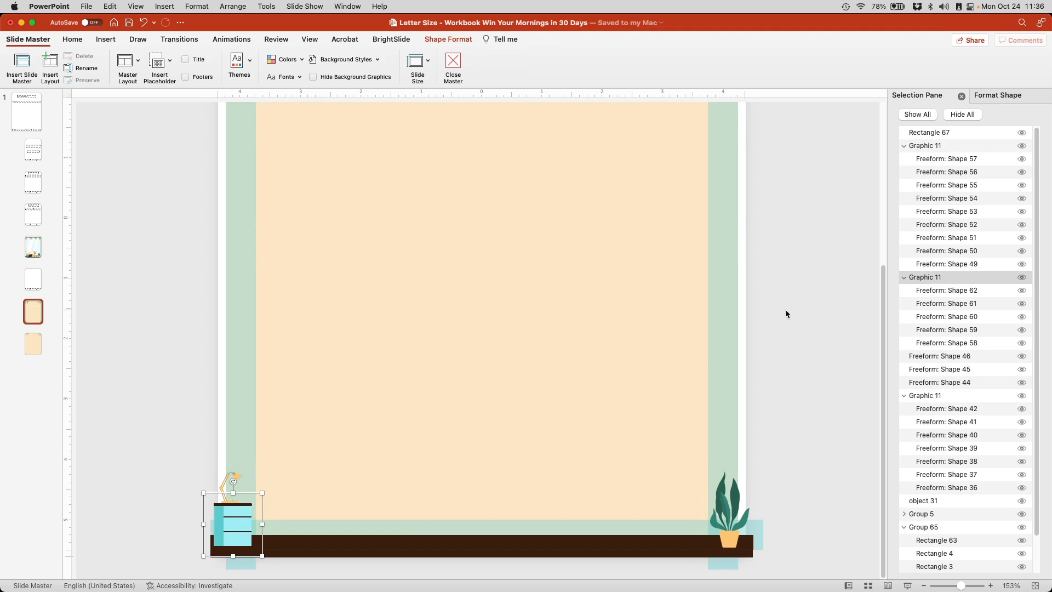
pyautogui.click(932, 277)
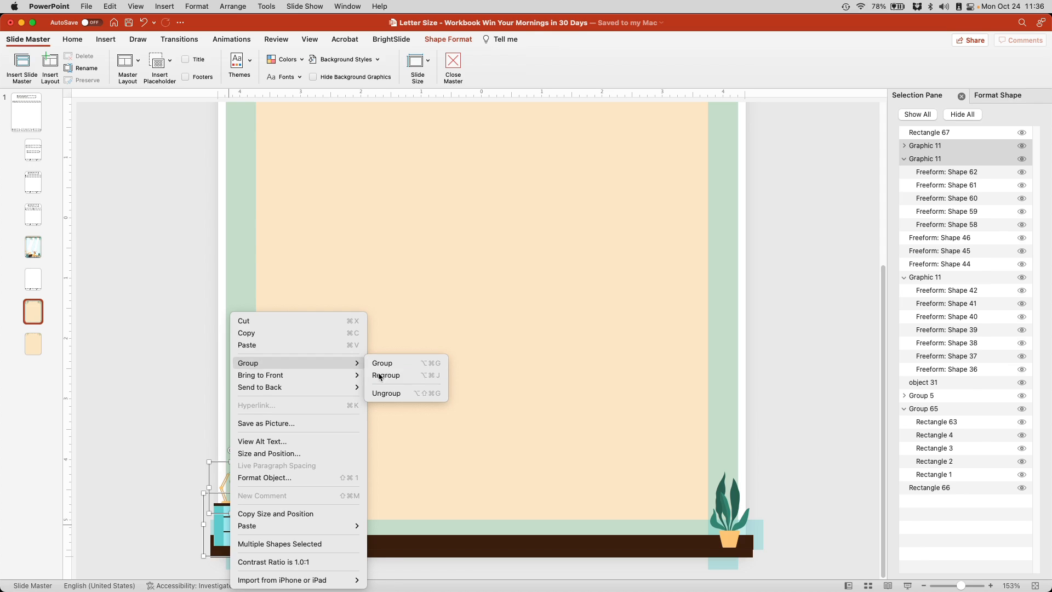
# Step: Regroup the lamp and drawers as Group 68 and nudge it slightly right onto the page
pyautogui.click(382, 363)
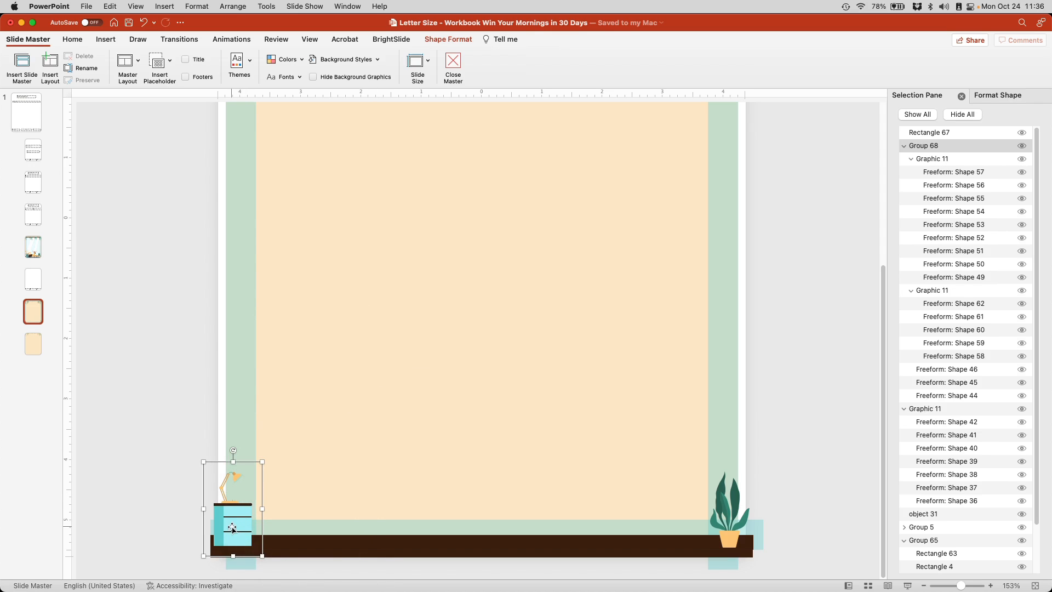
pyautogui.moveTo(233, 526); pyautogui.dragTo(243, 523)
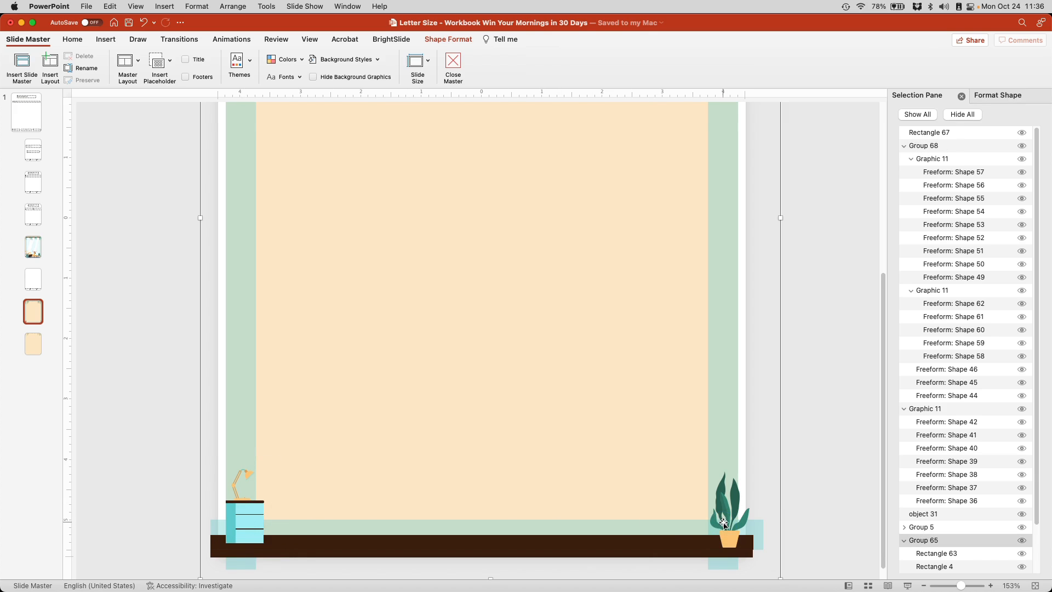
pyautogui.moveTo(723, 522); pyautogui.dragTo(723, 522)
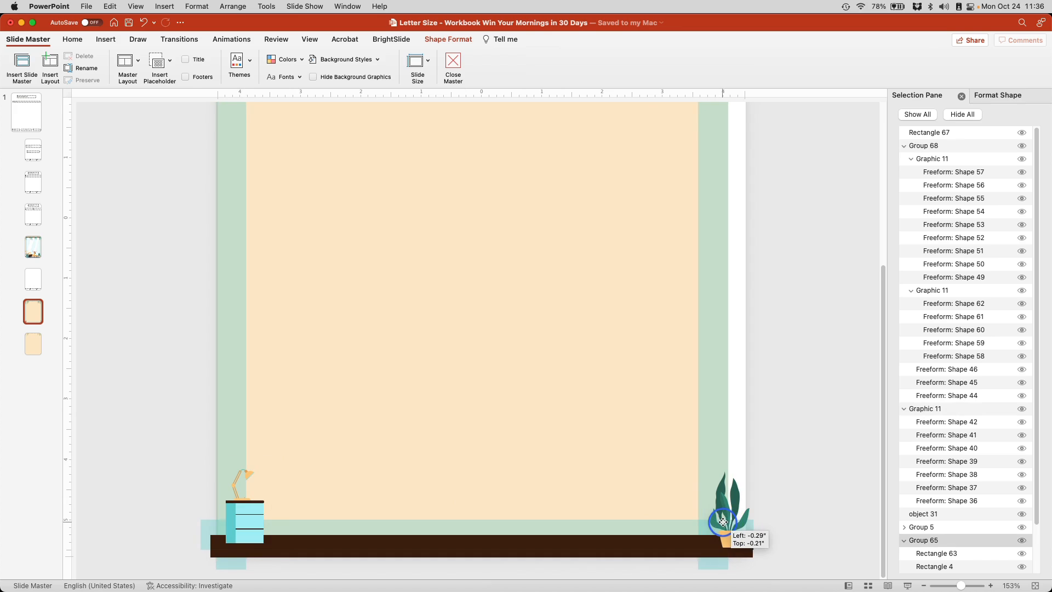
pyautogui.click(722, 522)
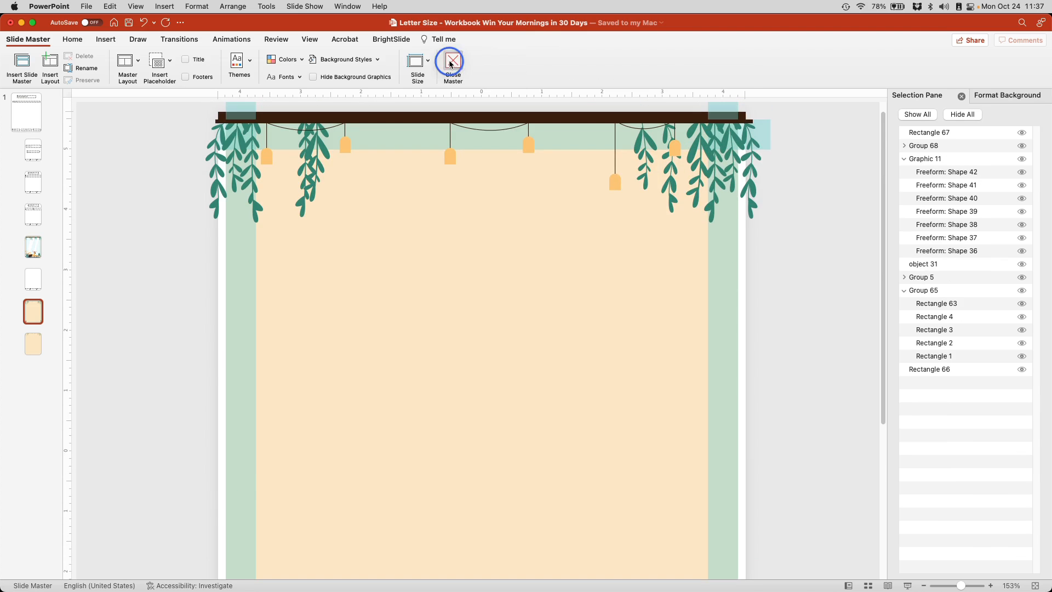
# Step: Close Master view and bring up the Day 2 'Set a Schedule' slide
pyautogui.click(453, 61)
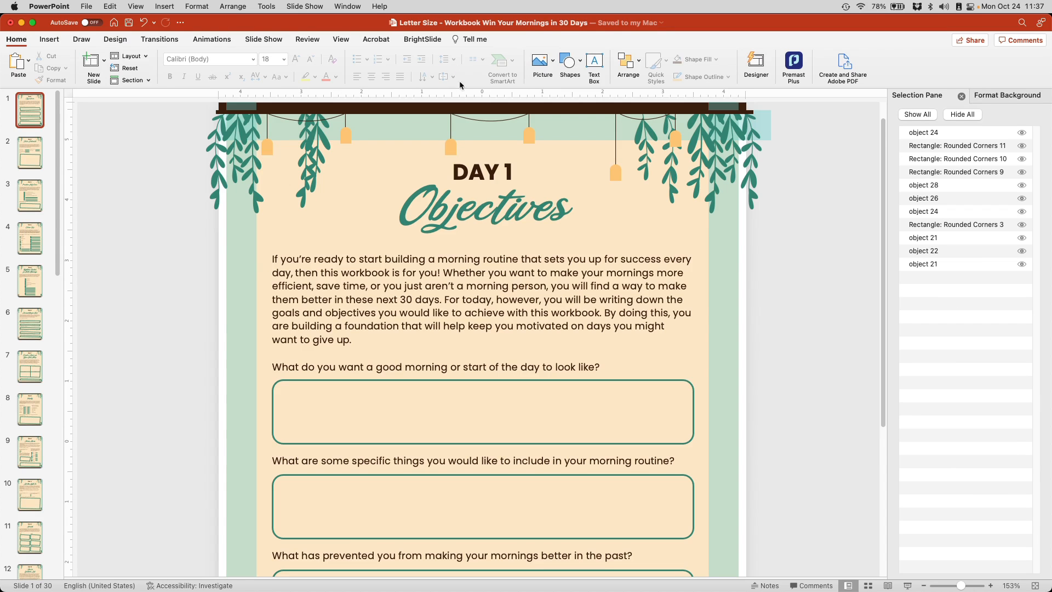
pyautogui.moveTo(422, 111)
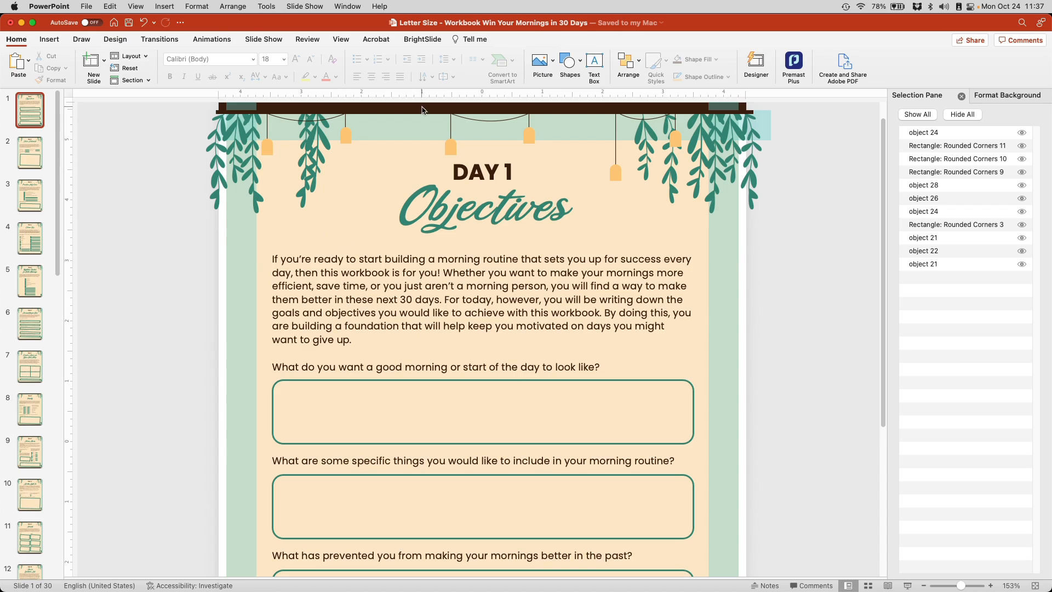
pyautogui.scroll(-3)
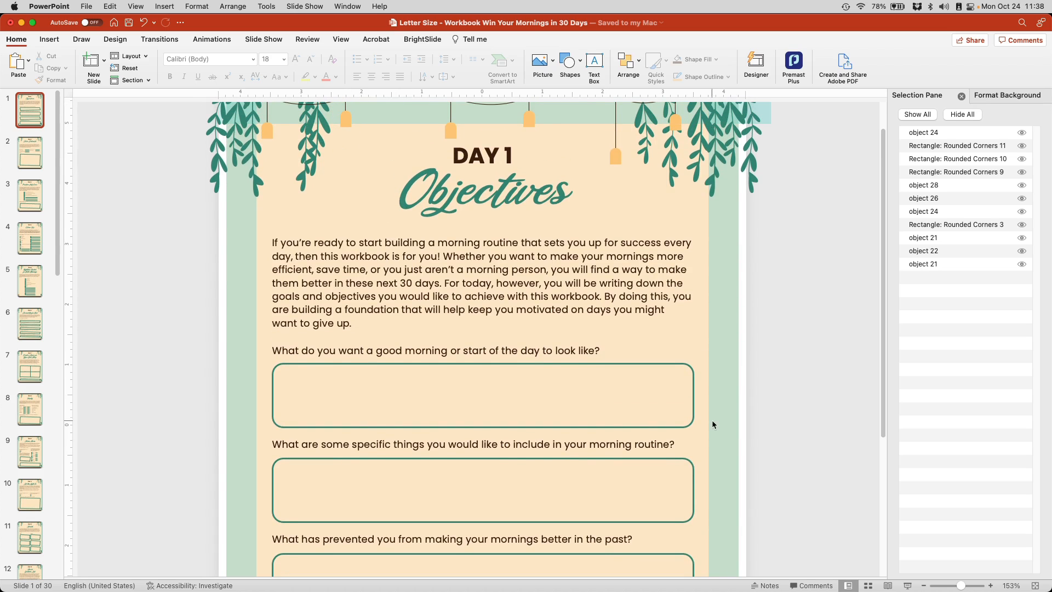
pyautogui.moveTo(28, 166)
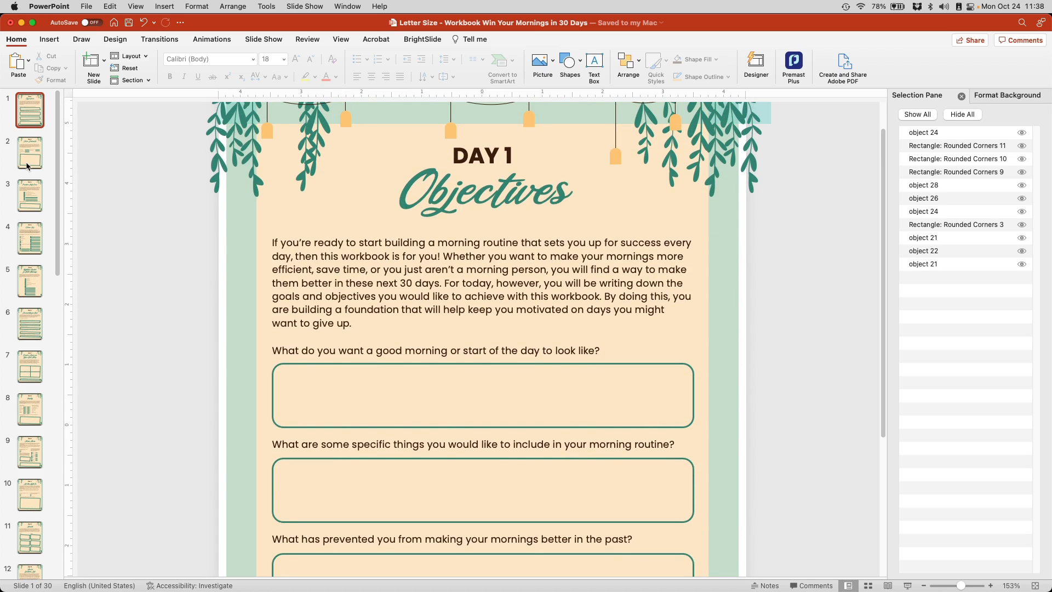
pyautogui.click(29, 152)
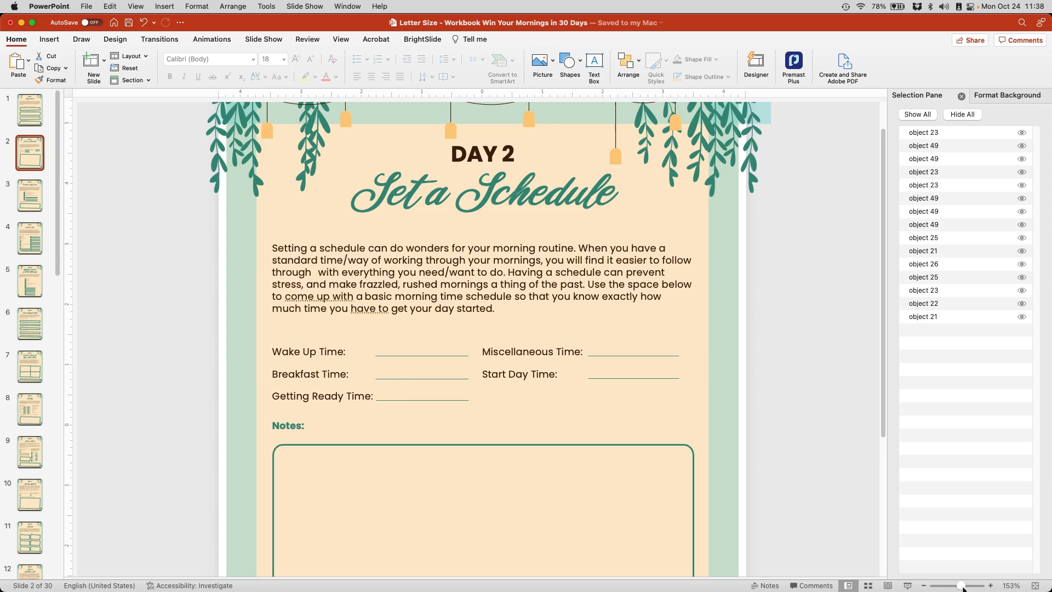
pyautogui.click(867, 585)
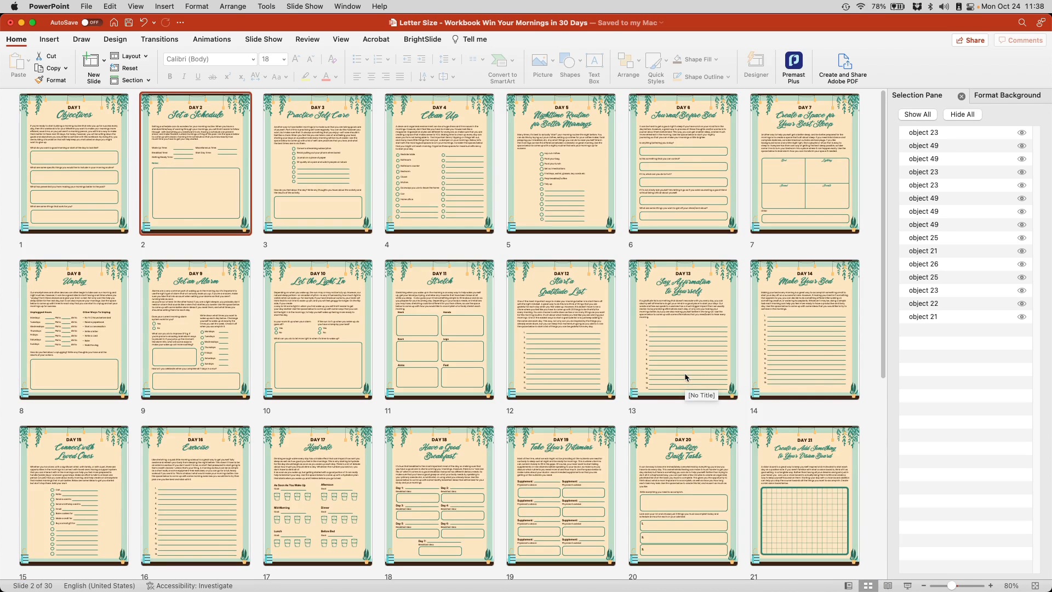
pyautogui.moveTo(822, 158)
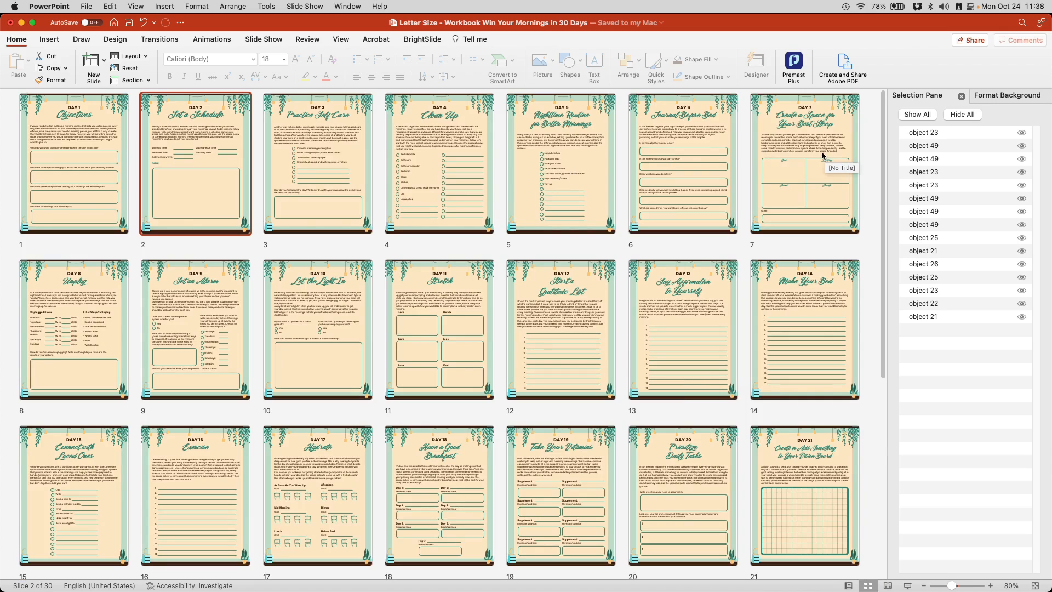
pyautogui.moveTo(78, 172)
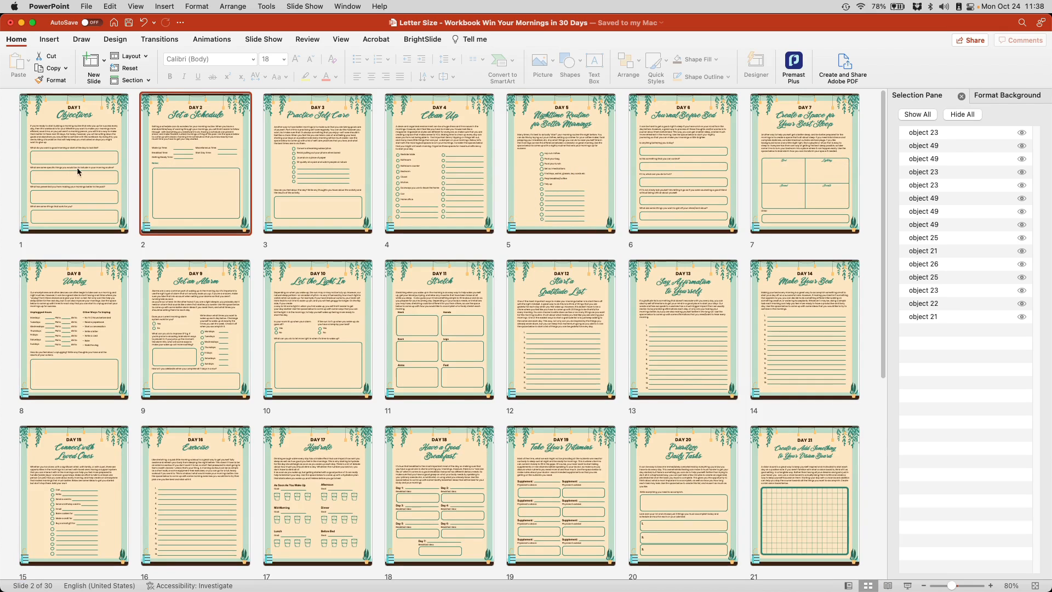
pyautogui.moveTo(437, 311)
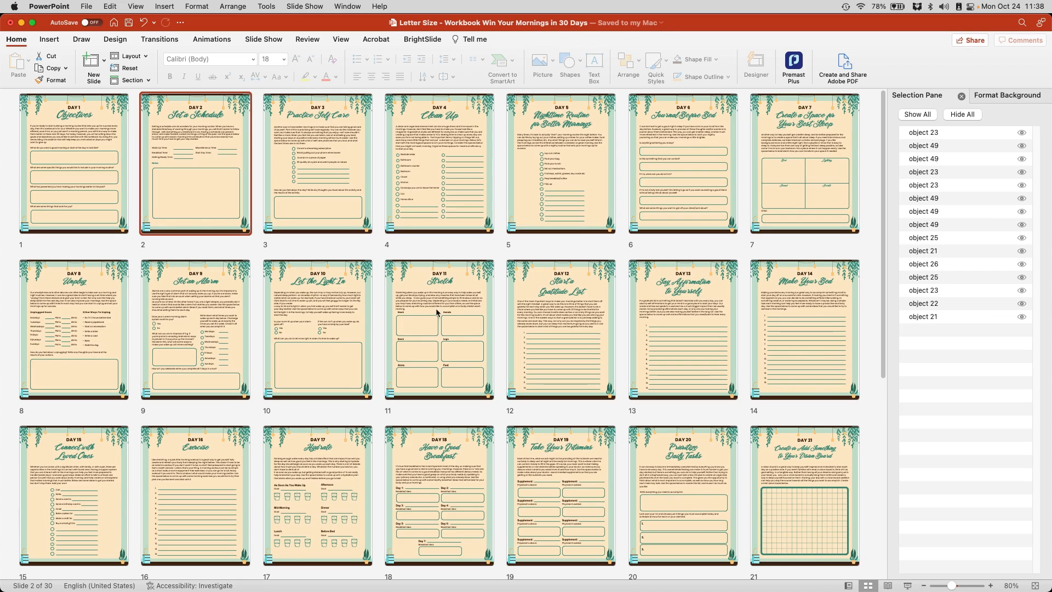
pyautogui.moveTo(524, 343)
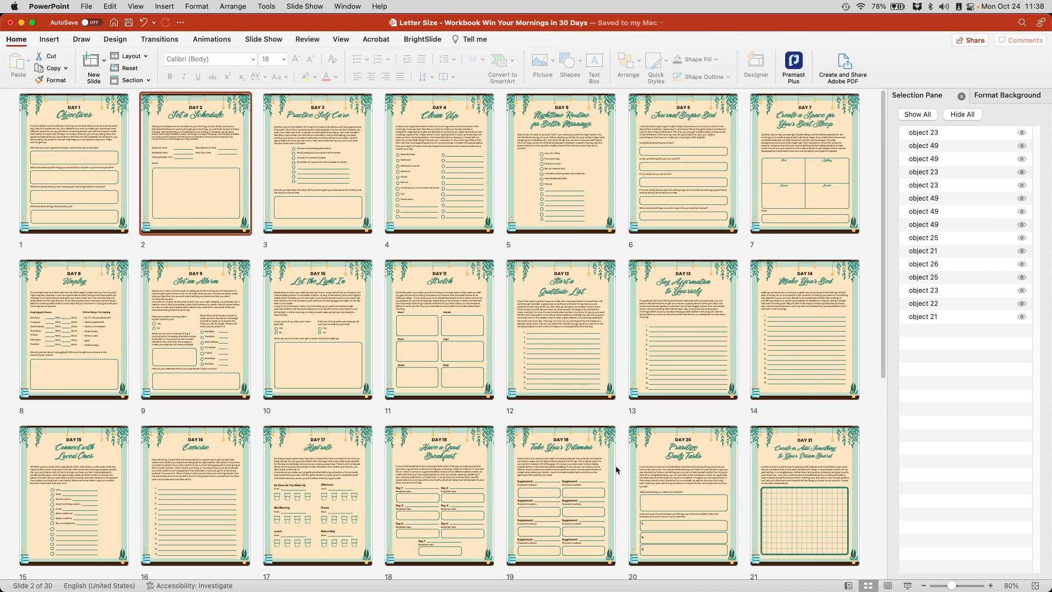
pyautogui.scroll(-3)
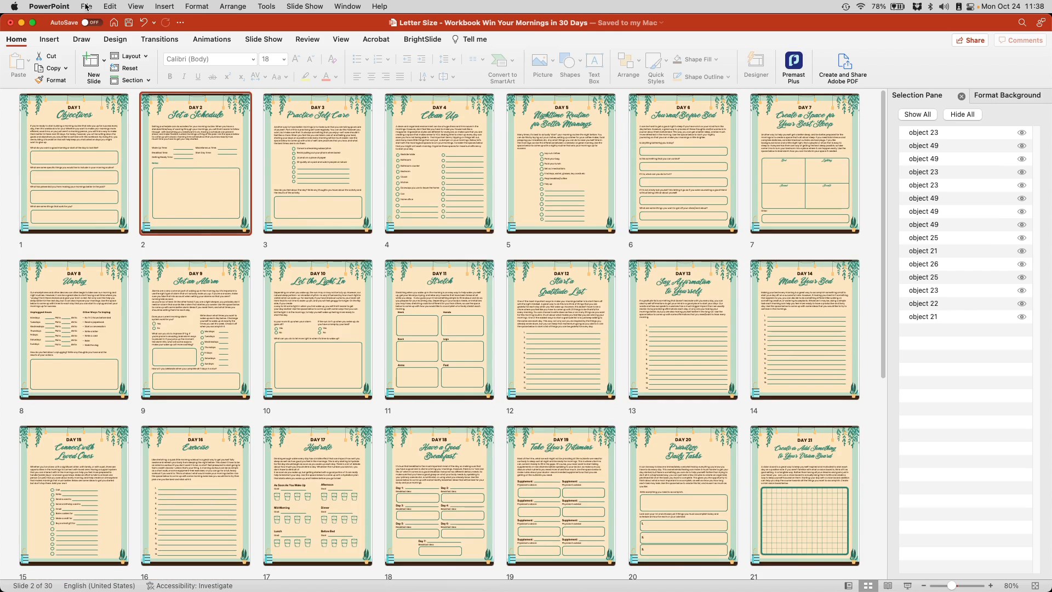
# Step: Confirm Desired Quality is High in General preferences, then close Preferences
pyautogui.click(86, 6)
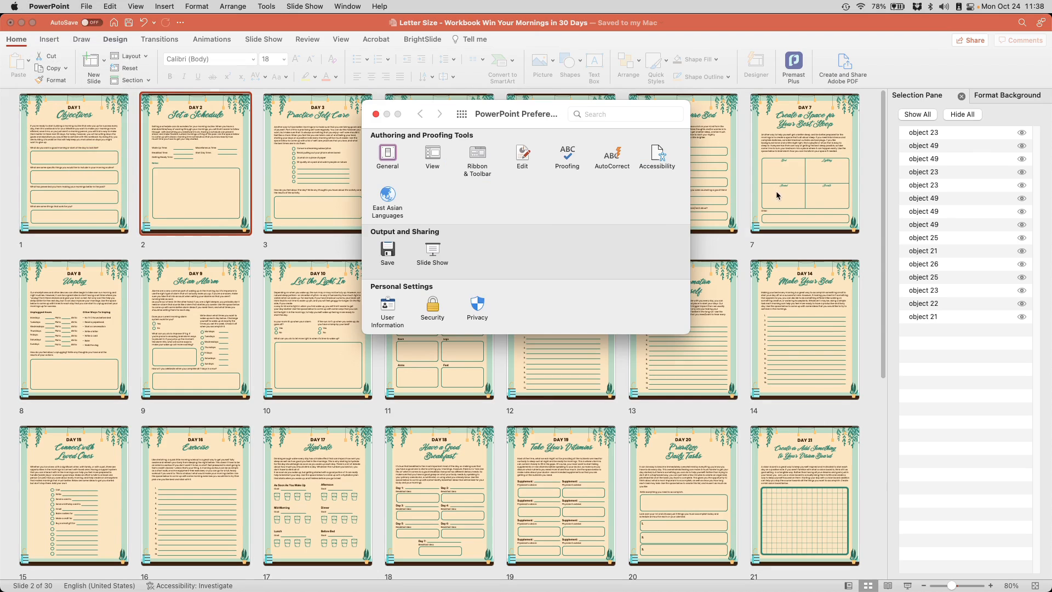
pyautogui.click(387, 152)
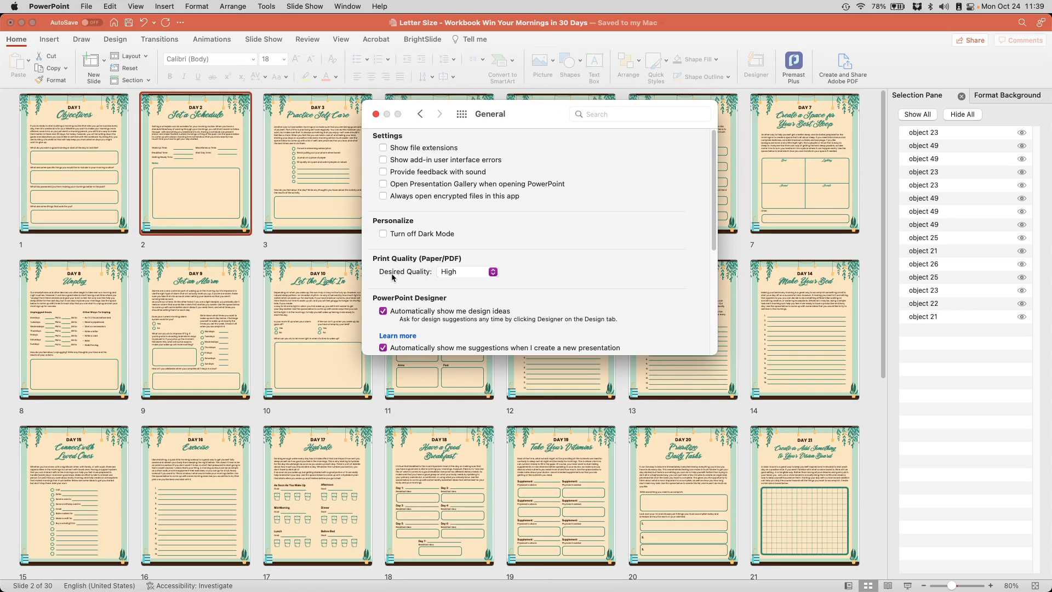
pyautogui.click(492, 272)
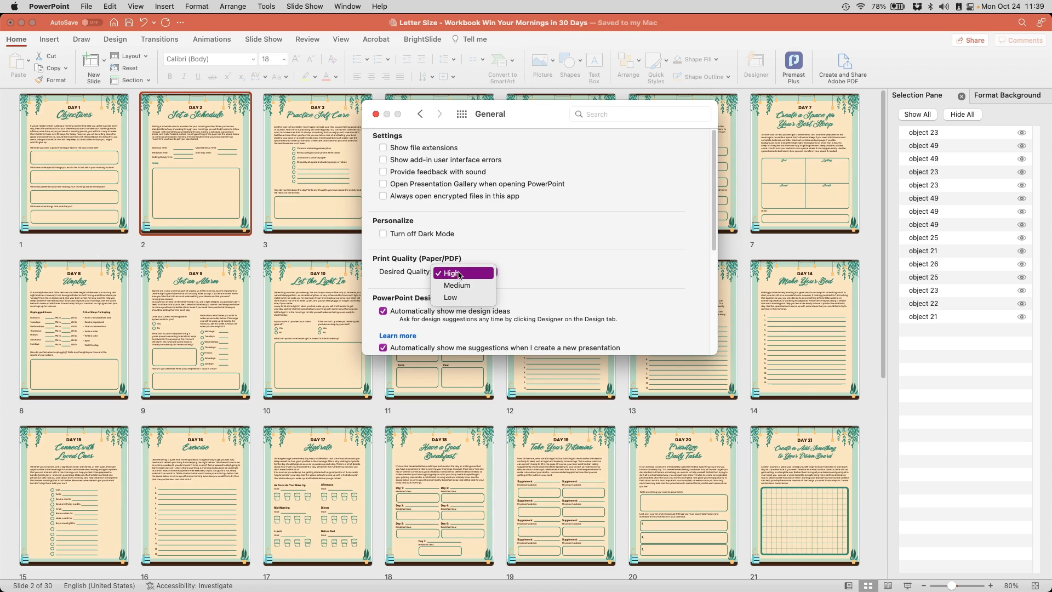
pyautogui.click(452, 273)
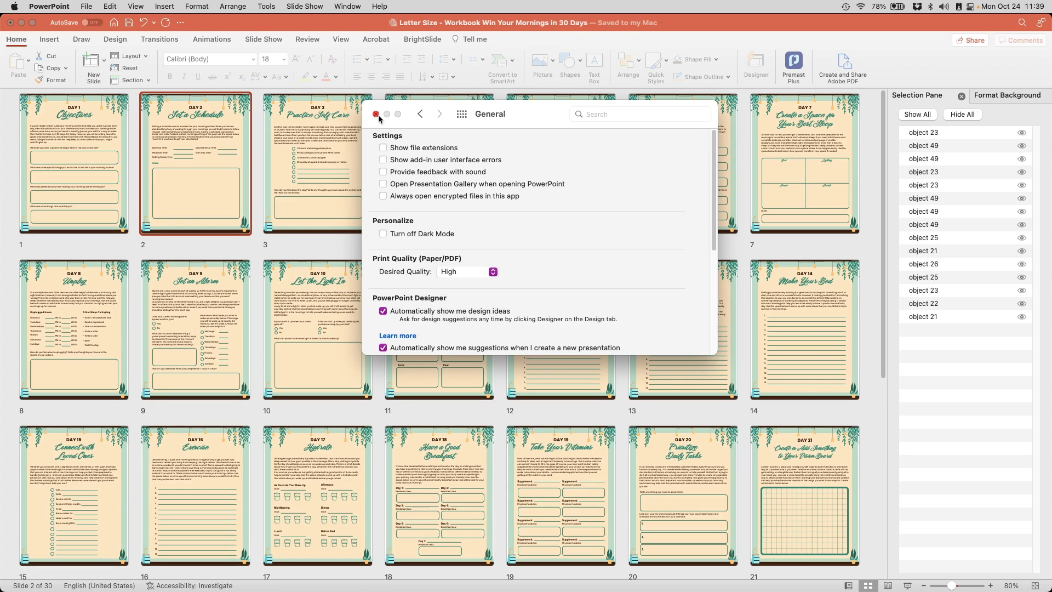
pyautogui.click(376, 114)
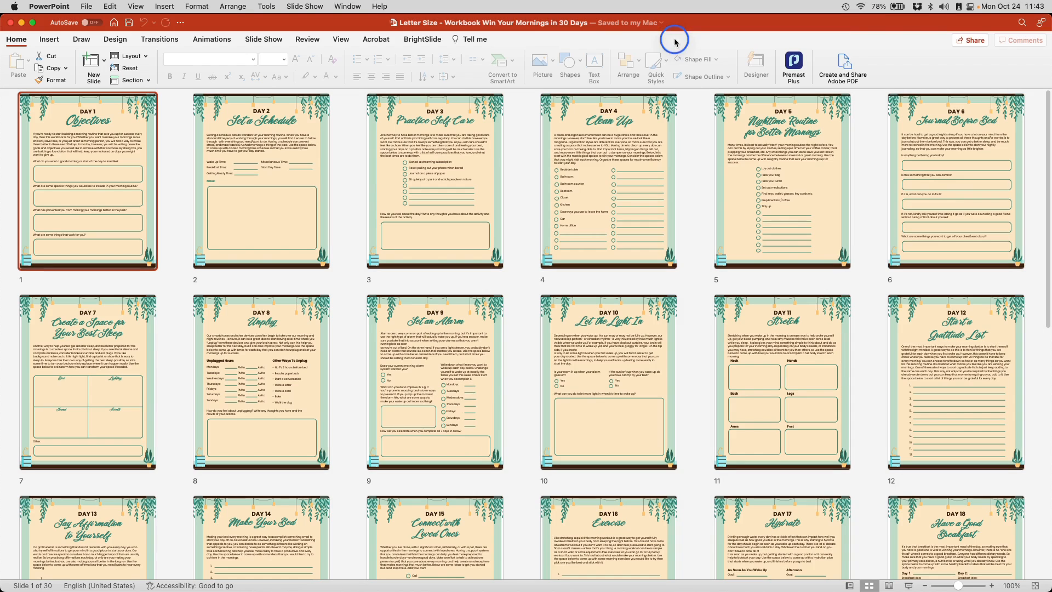
pyautogui.moveTo(294, 119)
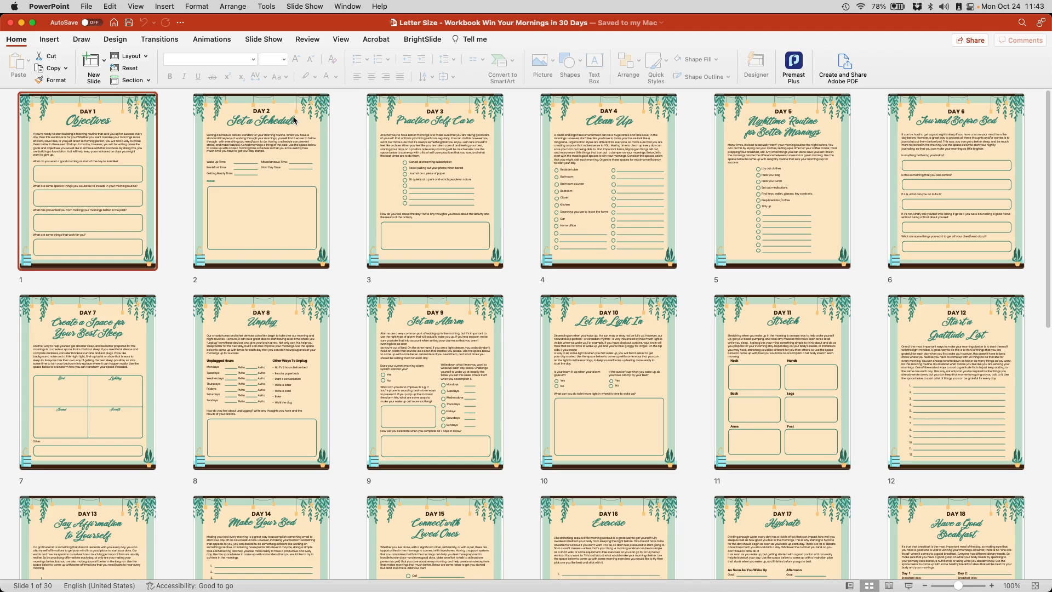
pyautogui.moveTo(266, 10)
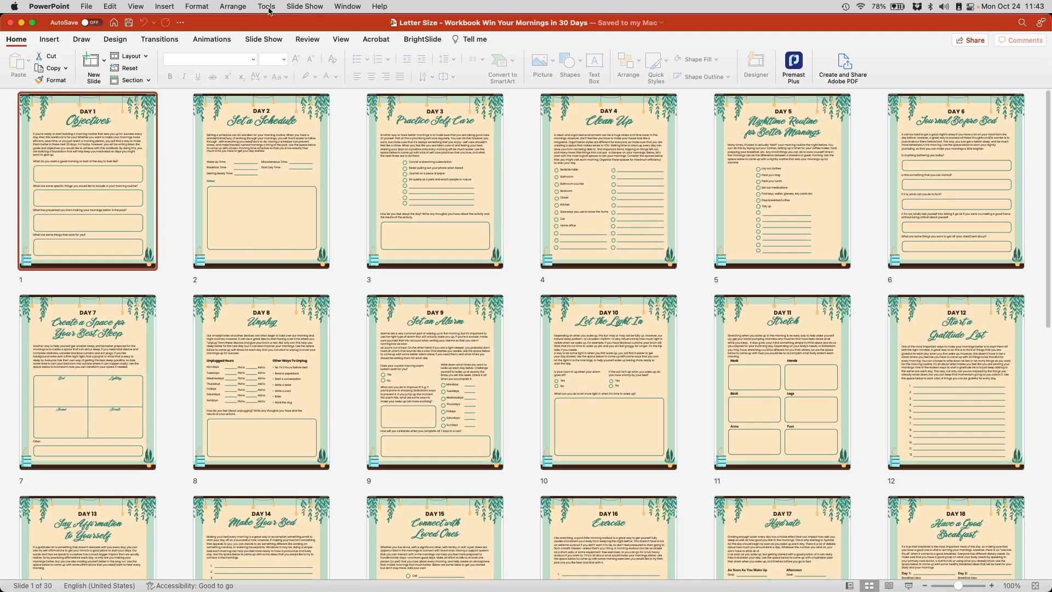
pyautogui.moveTo(327, 54)
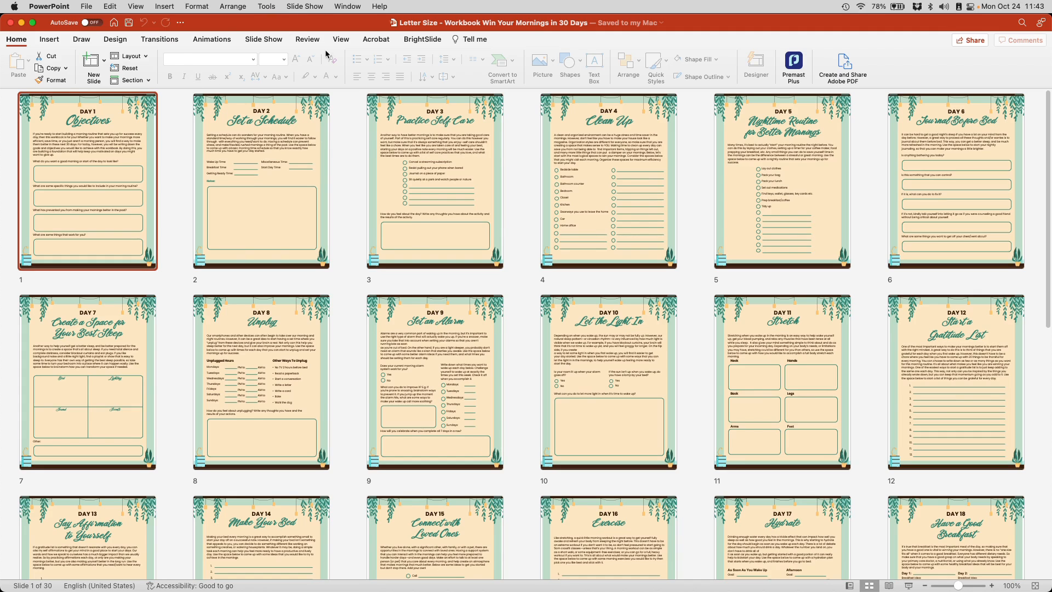
# Step: Switch to Slide Master view to edit the master layout
pyautogui.click(341, 39)
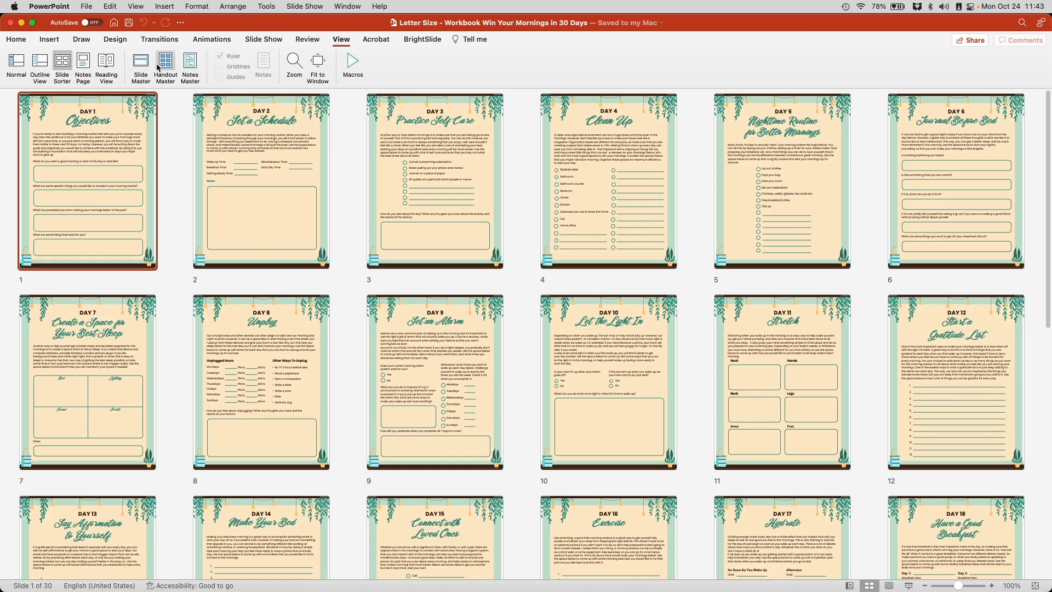
pyautogui.click(141, 62)
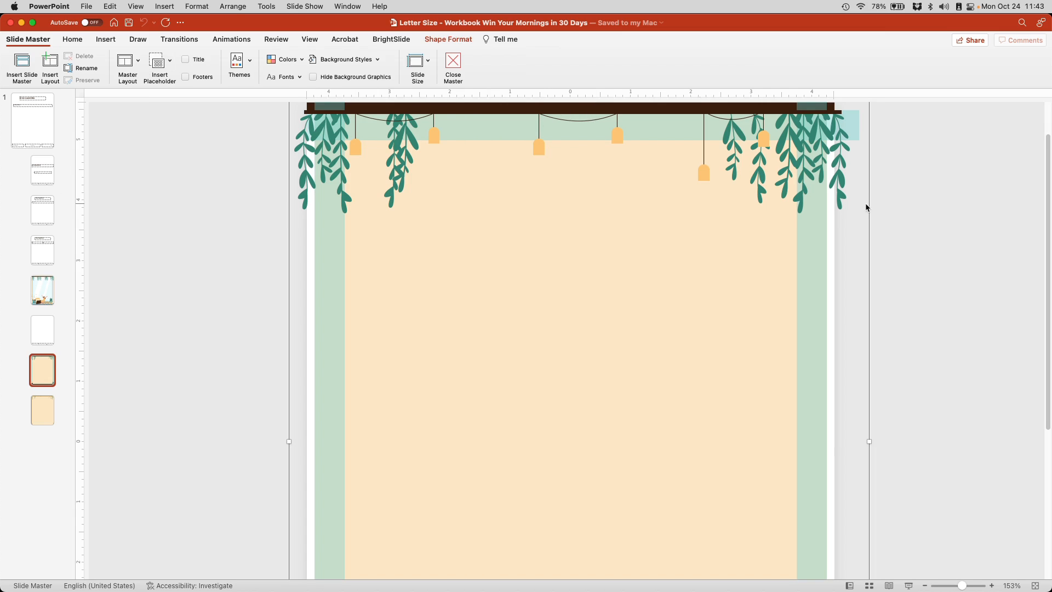
pyautogui.rightClick(608, 196)
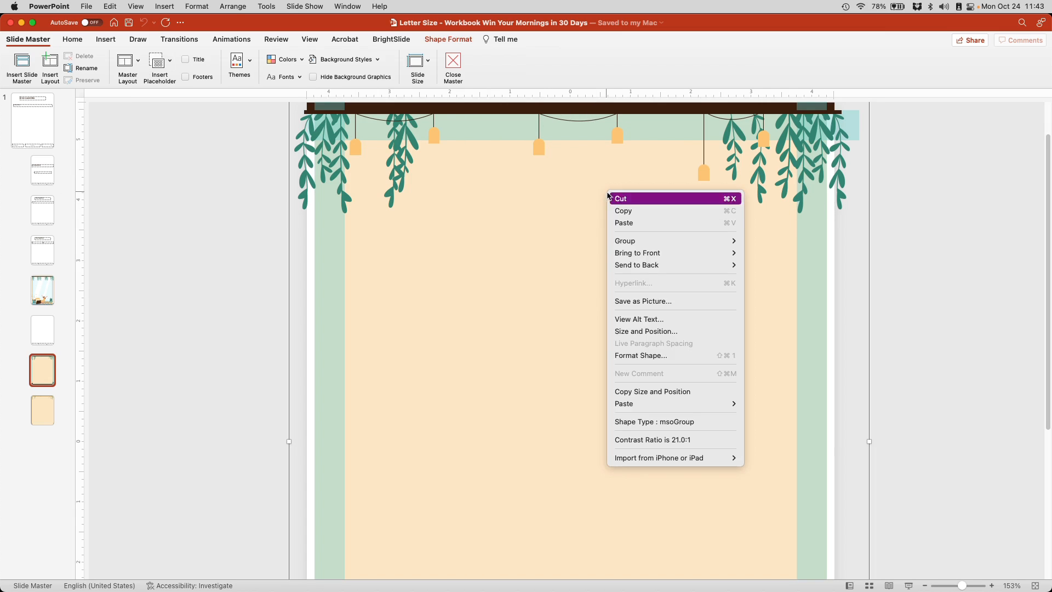
pyautogui.moveTo(682, 391)
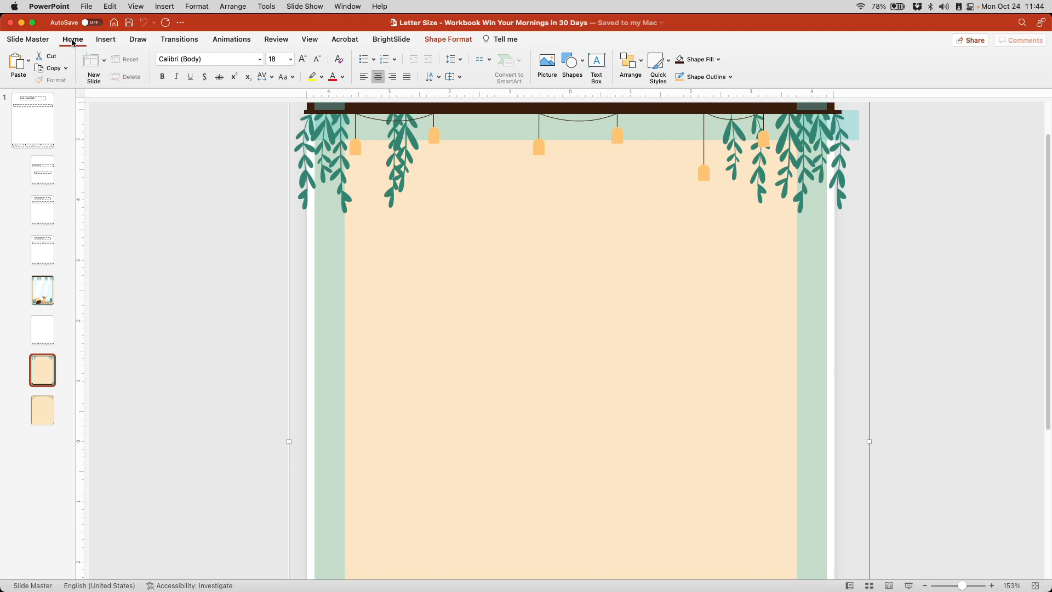
pyautogui.moveTo(634, 50)
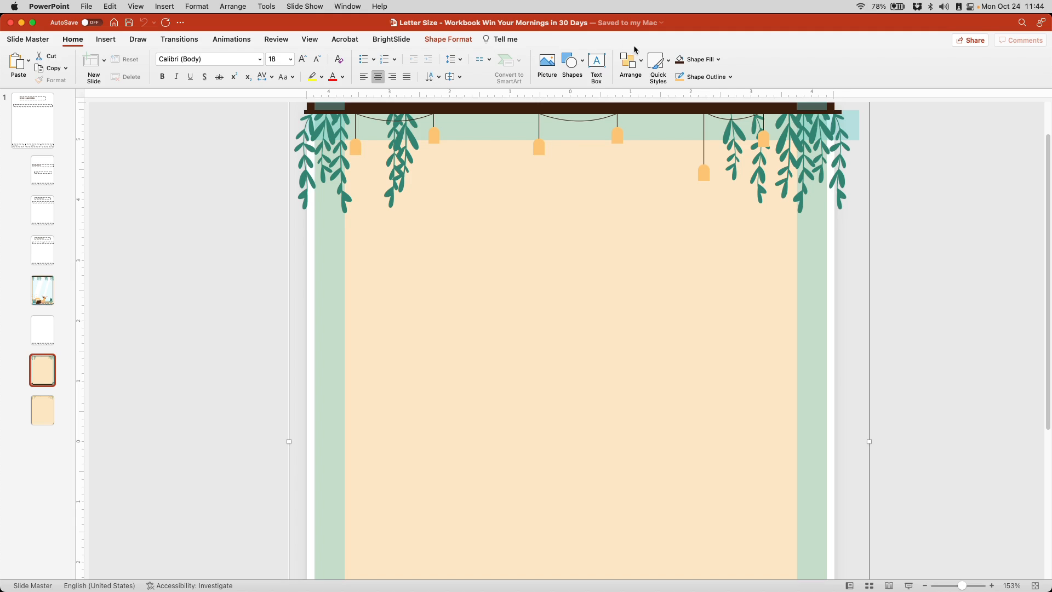
# Step: Hide the Group 65 guide rectangles using the Selection Pane
pyautogui.click(629, 59)
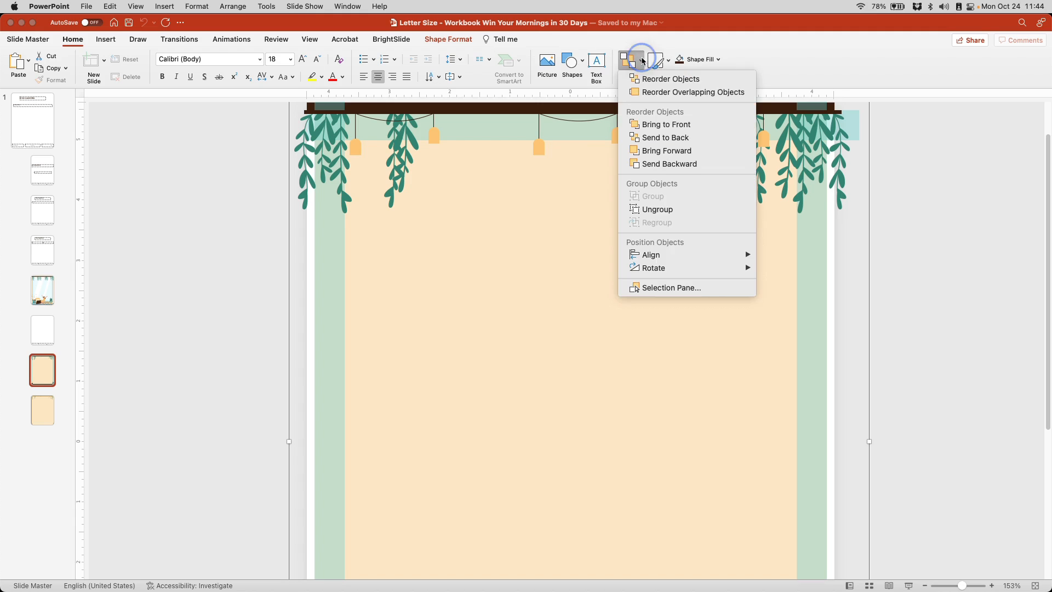
pyautogui.click(671, 288)
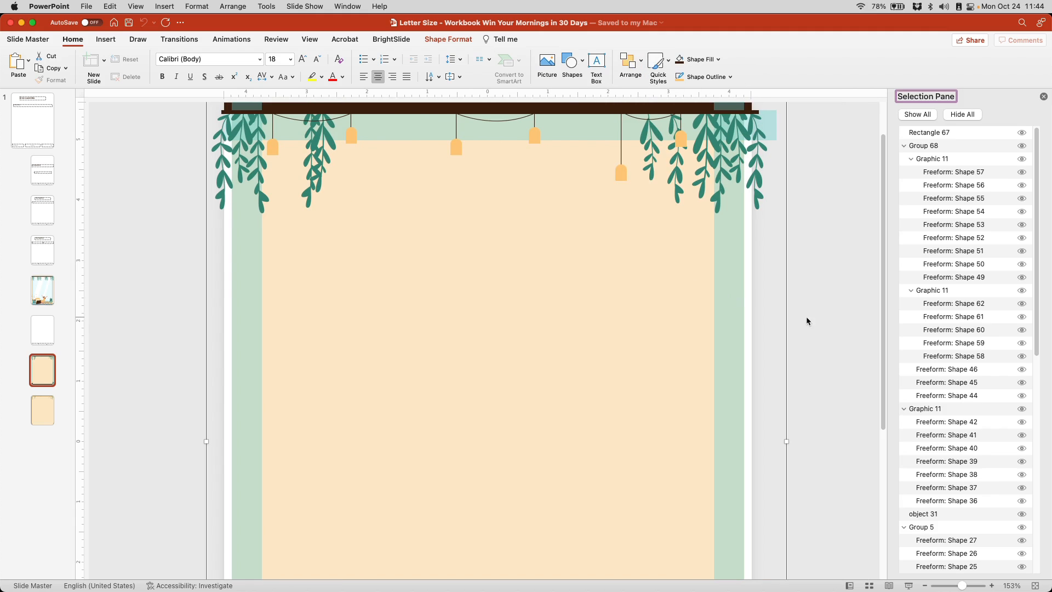
pyautogui.click(904, 159)
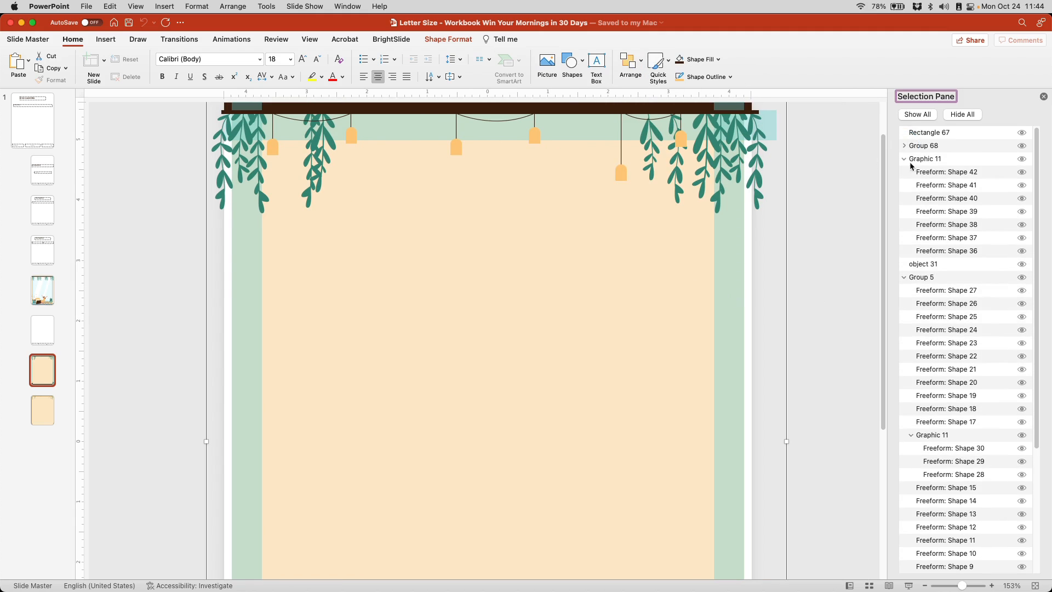
pyautogui.scroll(-3)
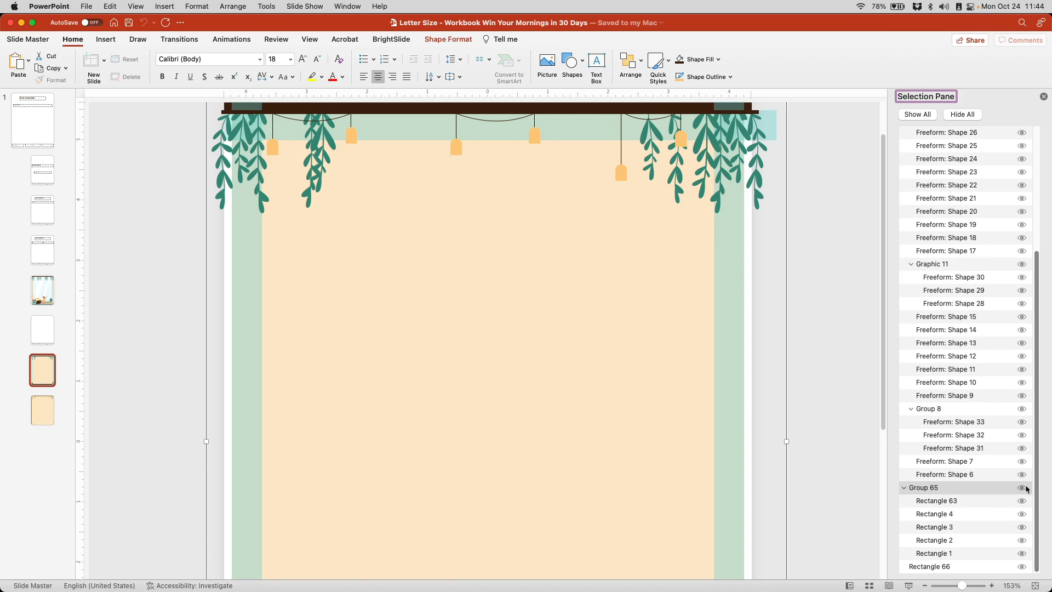
pyautogui.click(1021, 487)
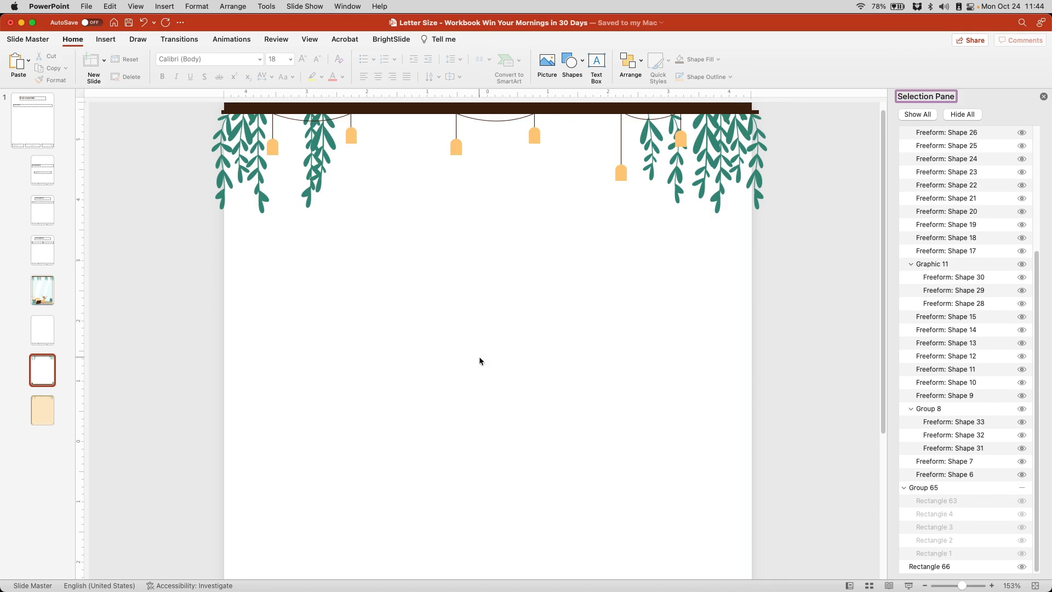
pyautogui.moveTo(241, 41)
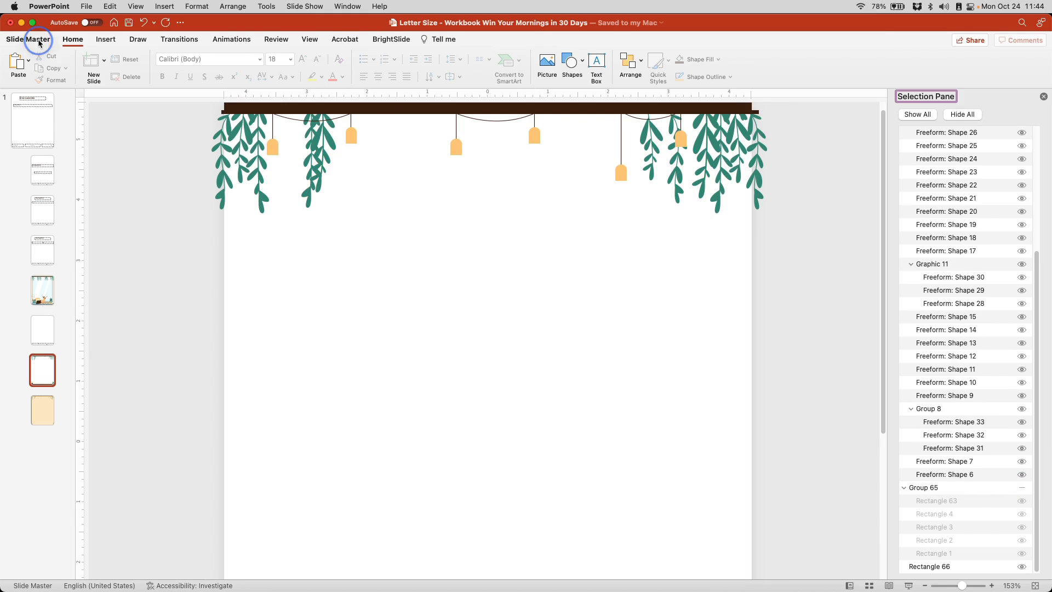
pyautogui.click(34, 39)
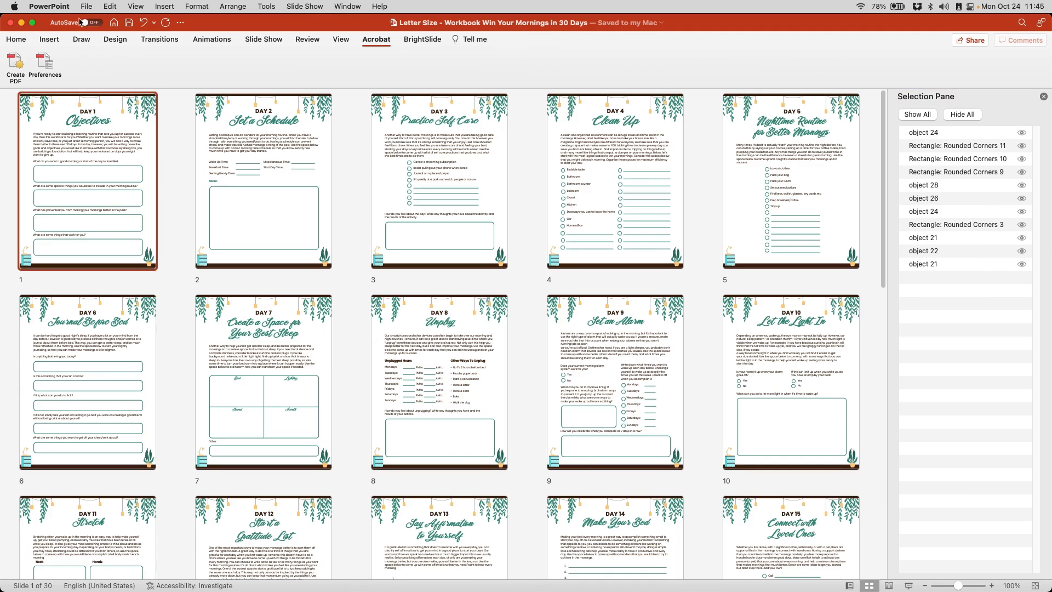
# Step: Export the workbook as a PDF to the Assets folder as Lulu-interior-Letter Size
pyautogui.click(85, 7)
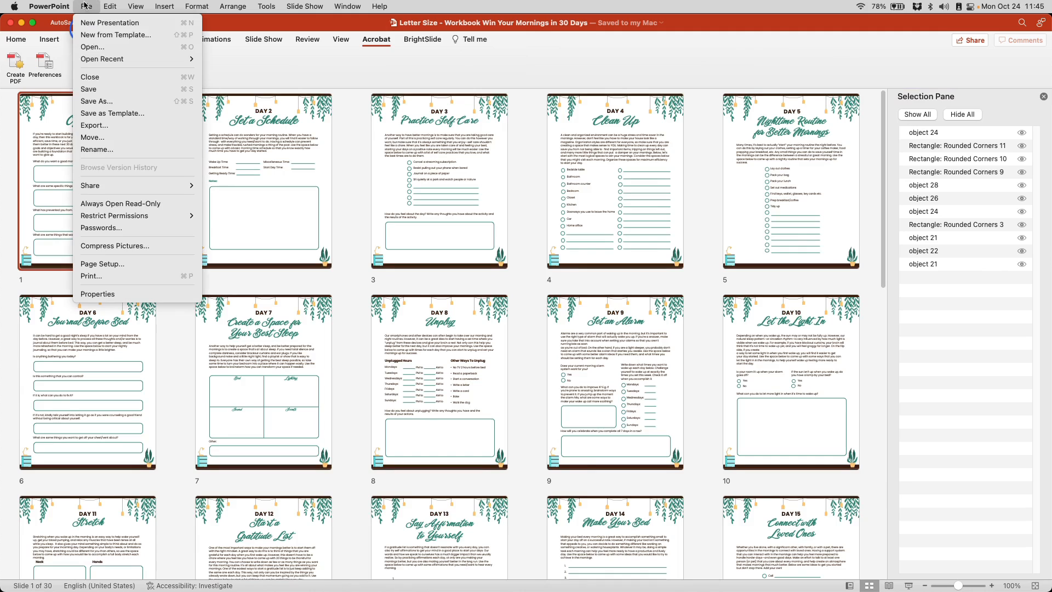
pyautogui.moveTo(94, 126)
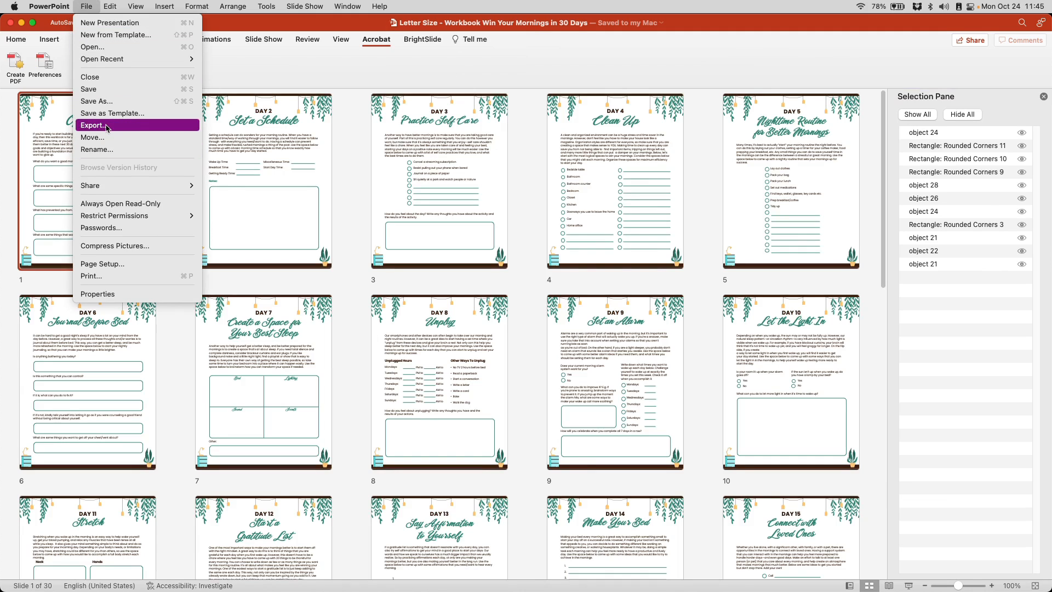
pyautogui.click(93, 125)
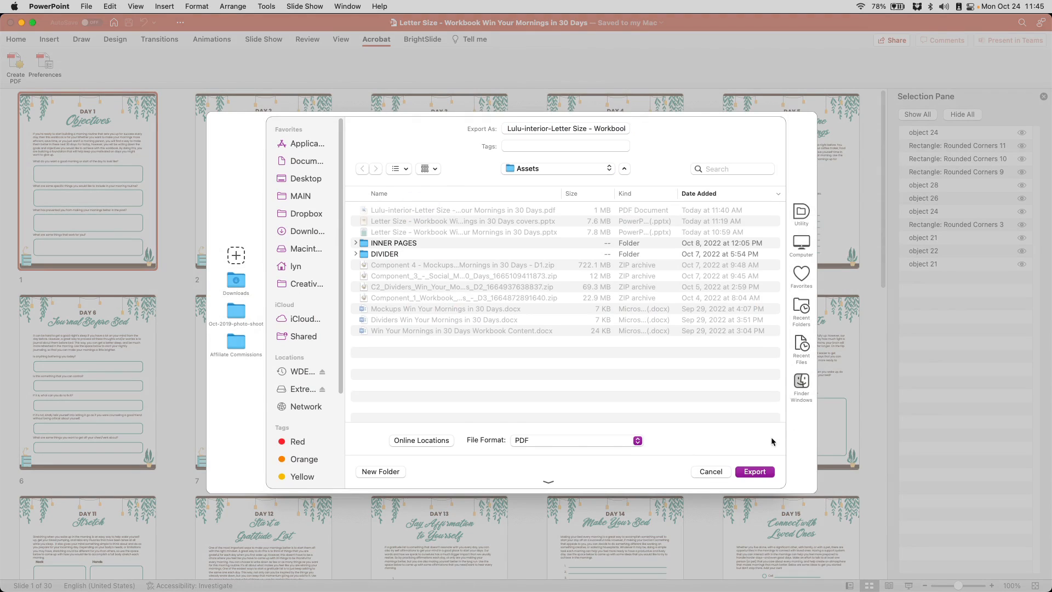
pyautogui.click(754, 471)
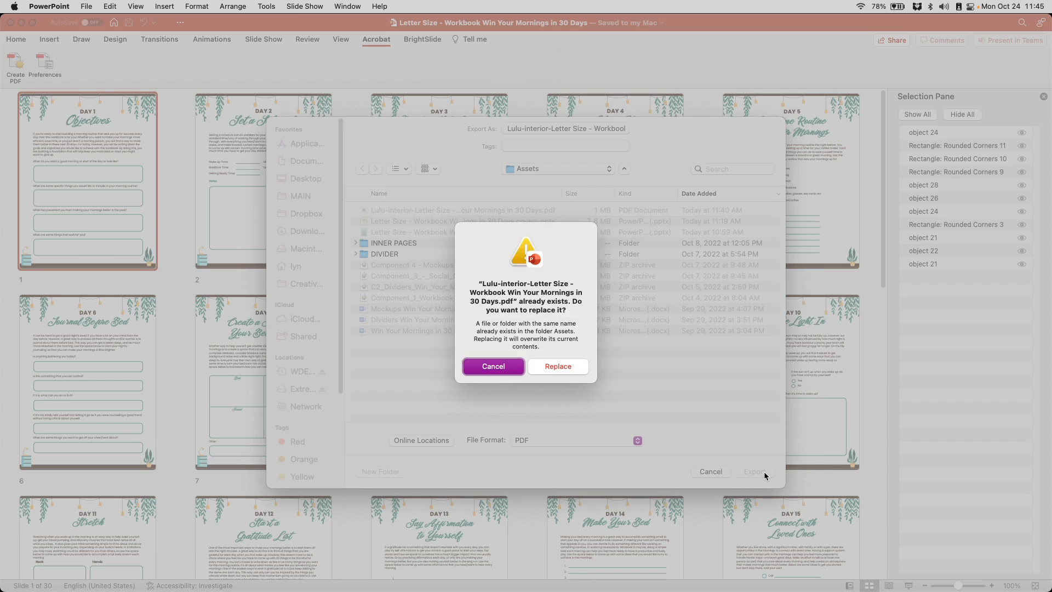